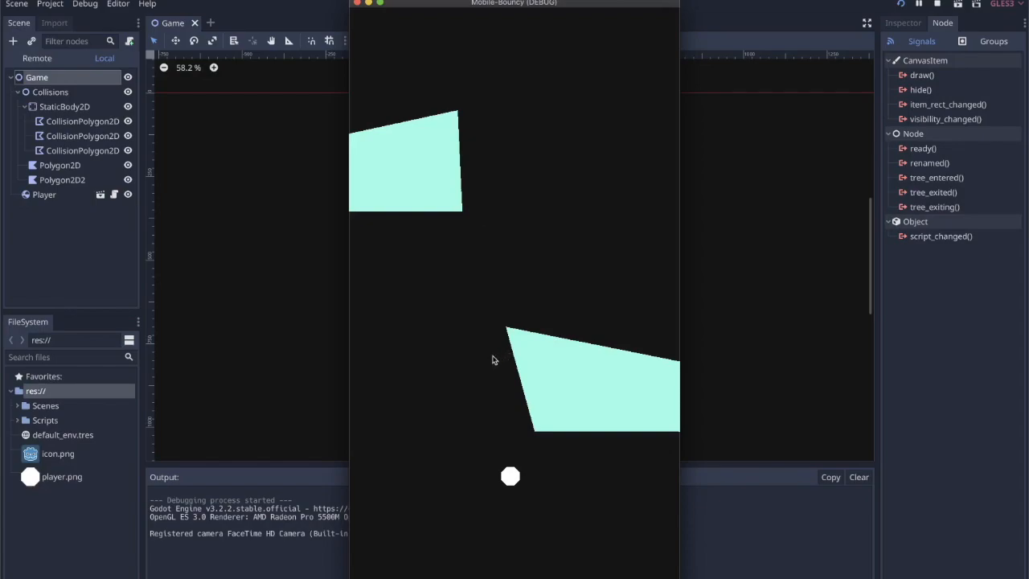
{"action": "mouse_move", "coordinate": [418, 290]}
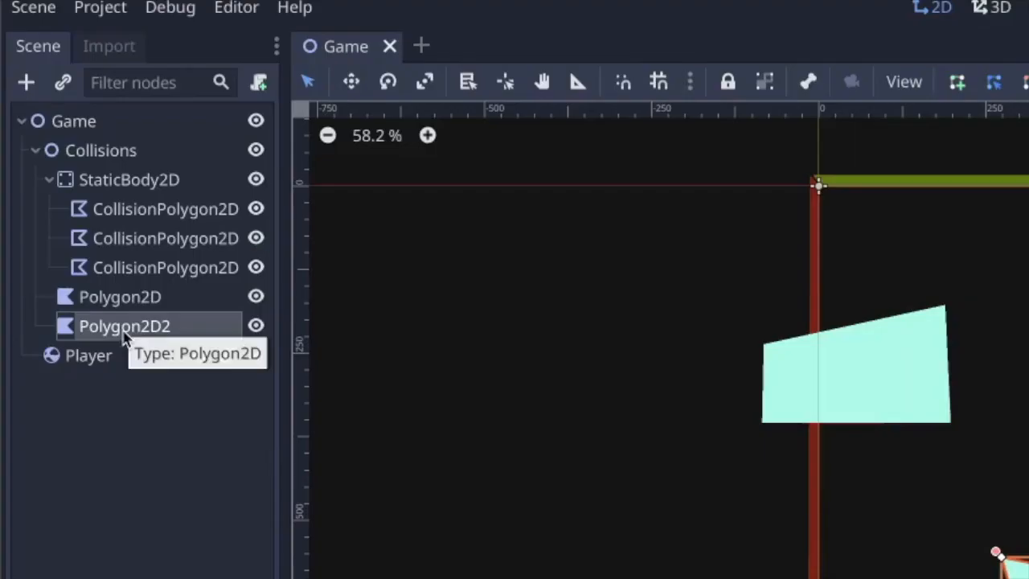
Select the Collisions StaticBody2D node in the scene tree
{"action": "left_click", "coordinate": [128, 180]}
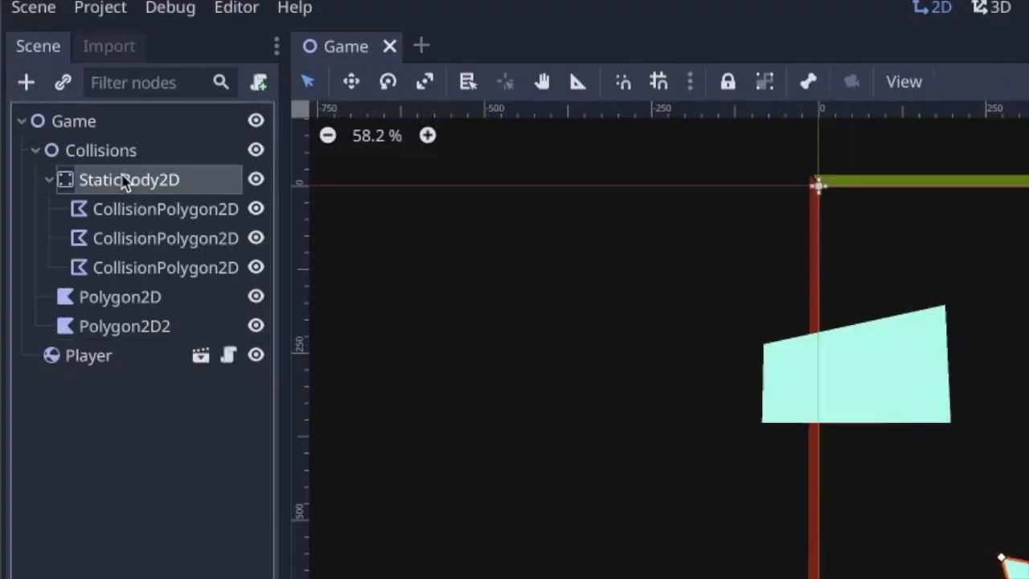
{"action": "mouse_move", "coordinate": [154, 240]}
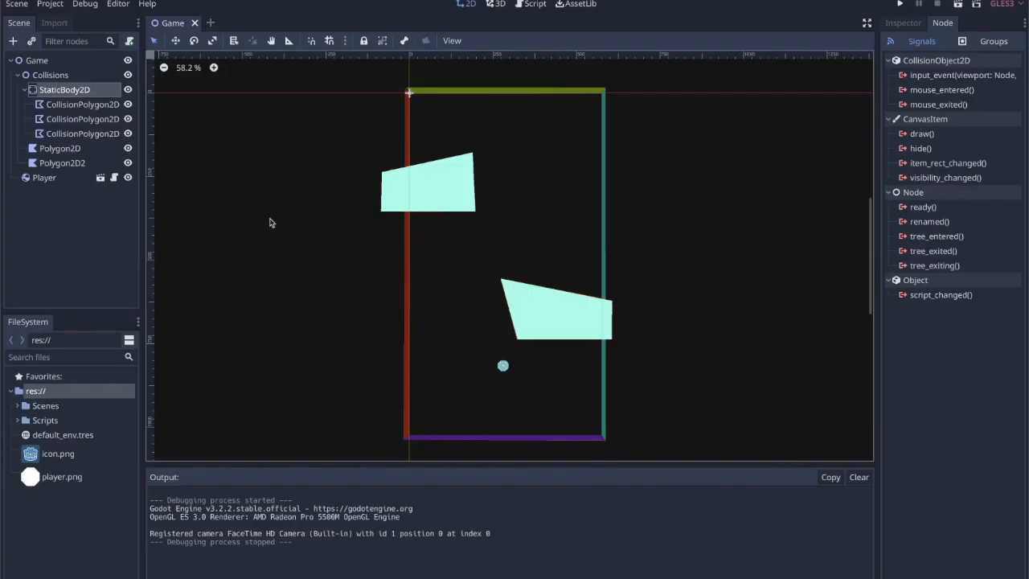
Declare 'export var bounce_limit = 4' in the Player.gd script
{"action": "left_click", "coordinate": [531, 3]}
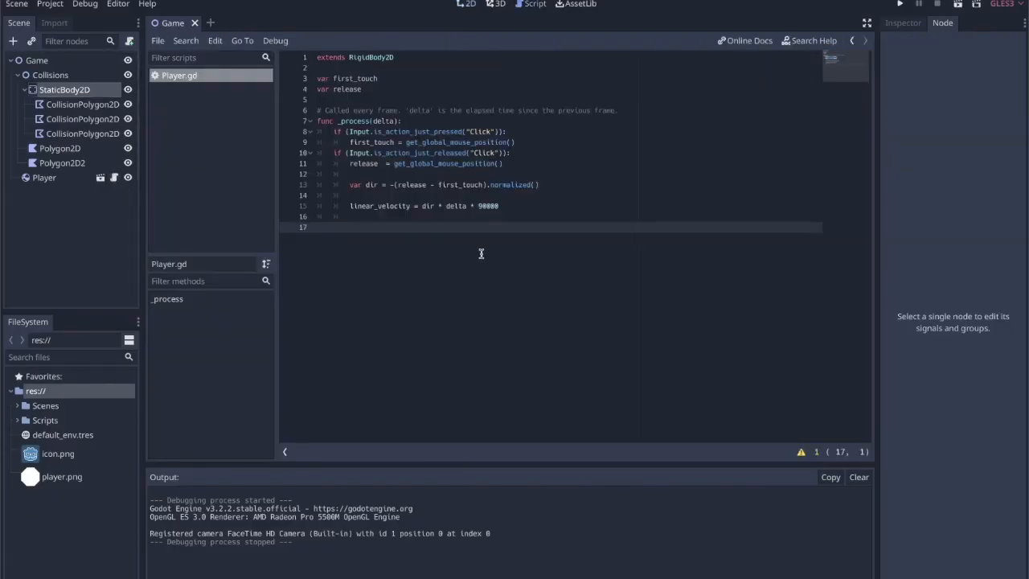
{"action": "left_click", "coordinate": [900, 3]}
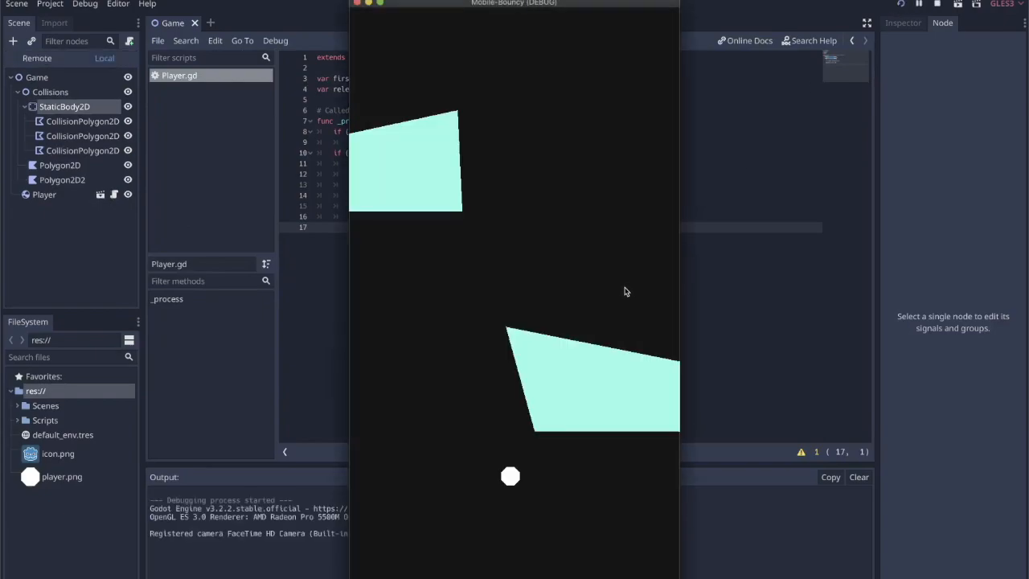
{"action": "mouse_move", "coordinate": [580, 476]}
{"action": "type", "text": "v"}
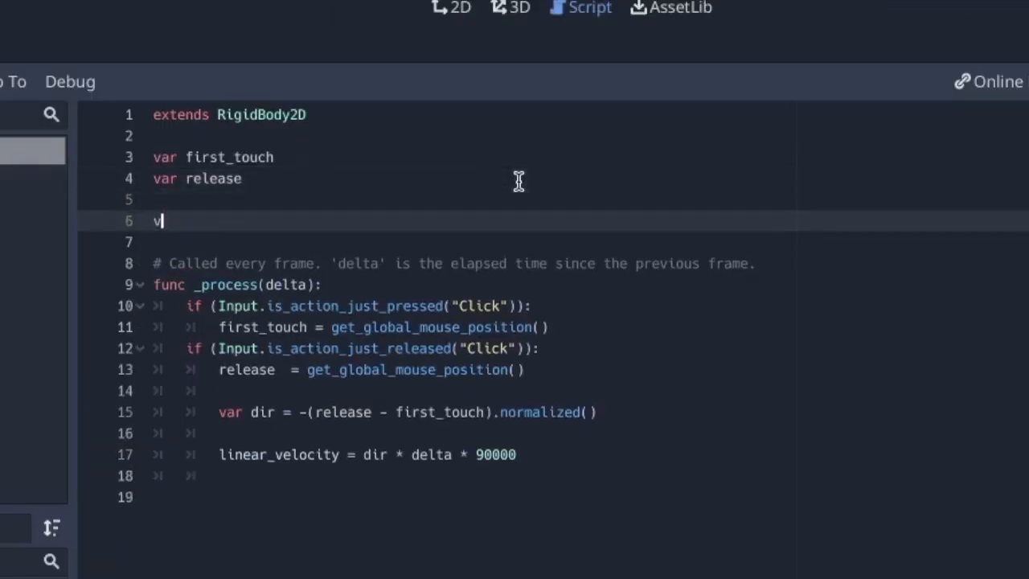
{"action": "type", "text": "ar bounce_"}
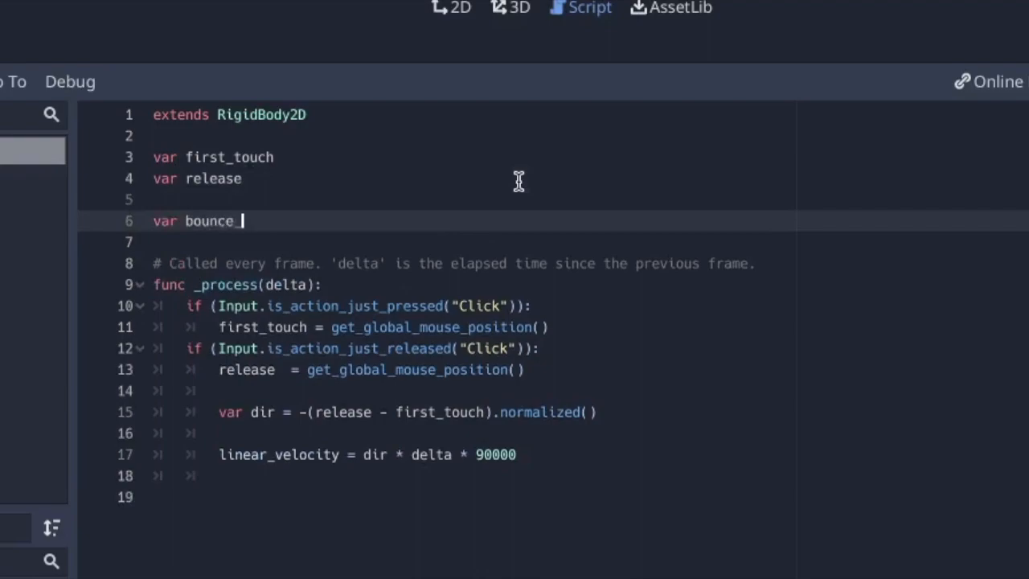
{"action": "type", "text": "limit"}
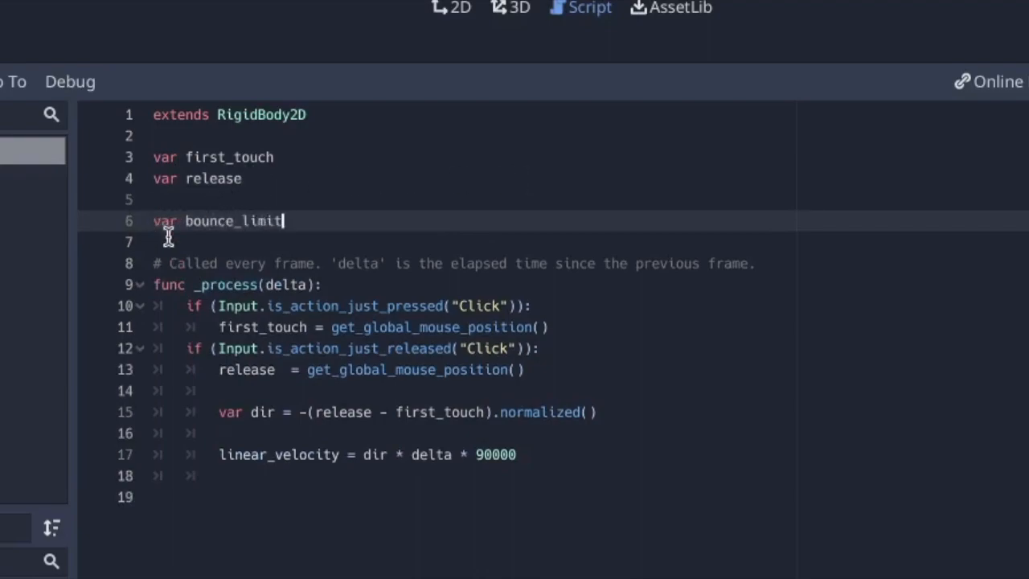
{"action": "type", "text": "export"}
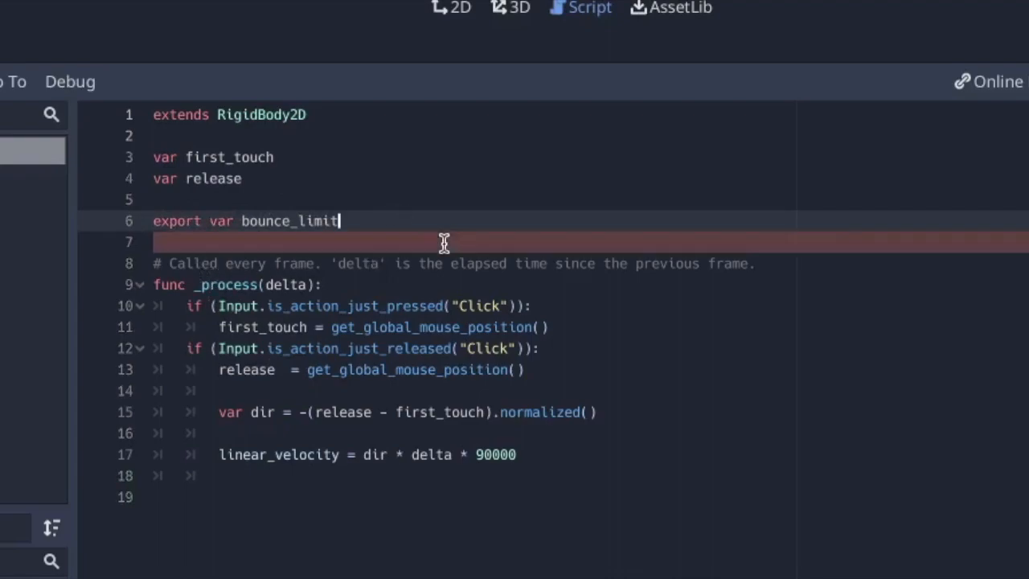
{"action": "type", "text": "="}
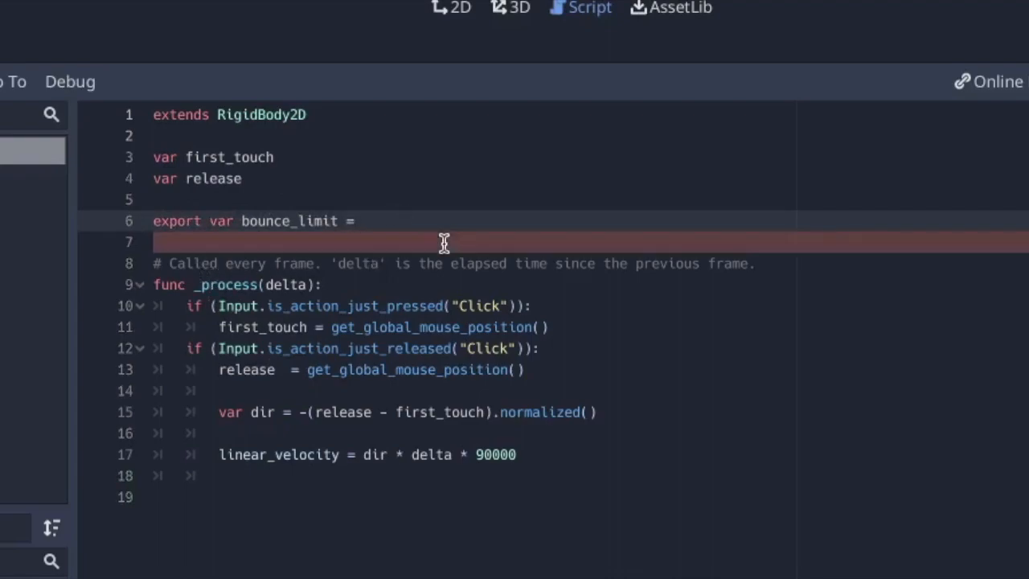
{"action": "type", "text": "4"}
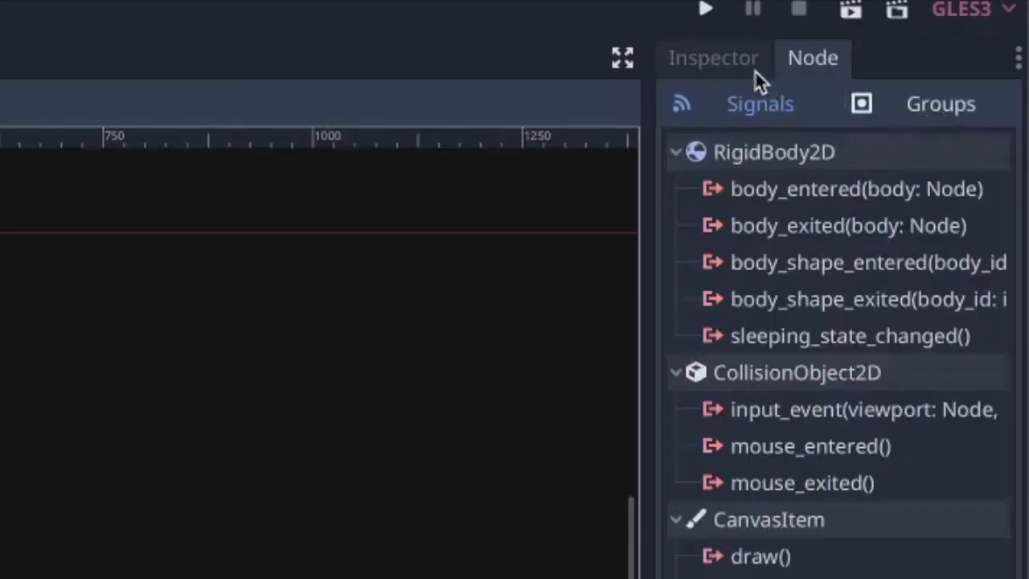
Start connecting the Player node's body_entered(body: Node) signal to its own script
{"action": "left_click", "coordinate": [712, 57]}
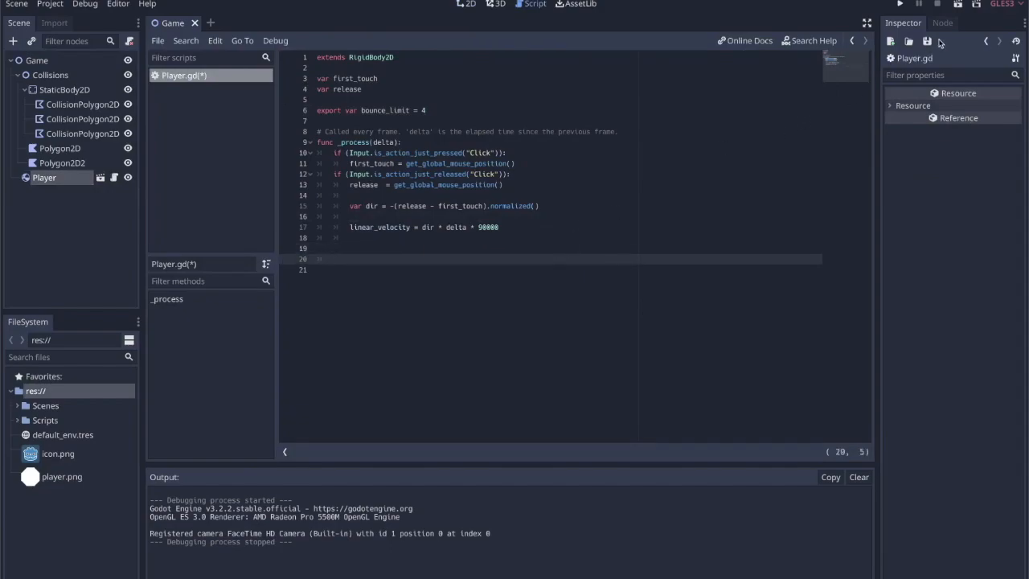
{"action": "left_click", "coordinate": [45, 190]}
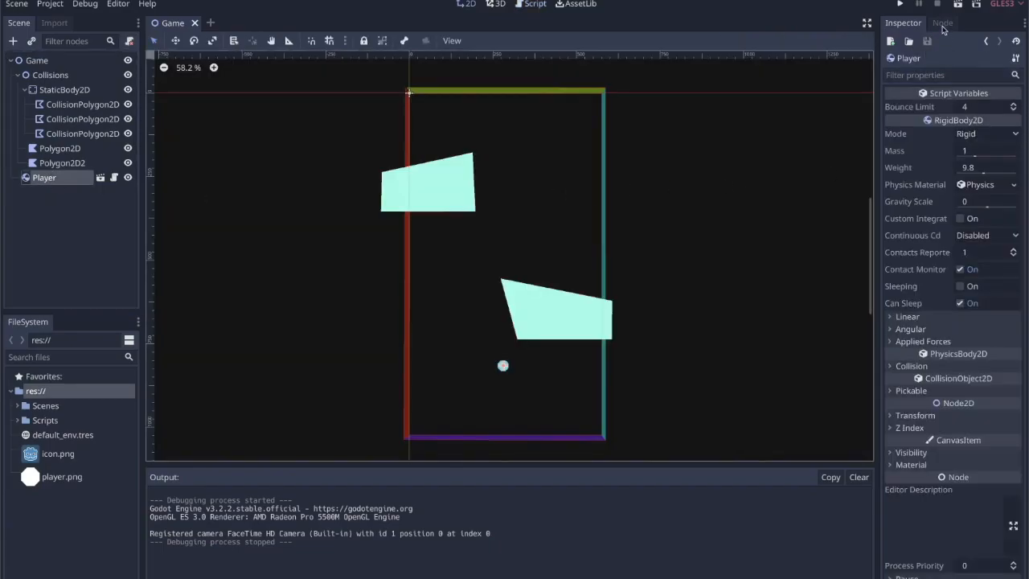
{"action": "left_click", "coordinate": [942, 22]}
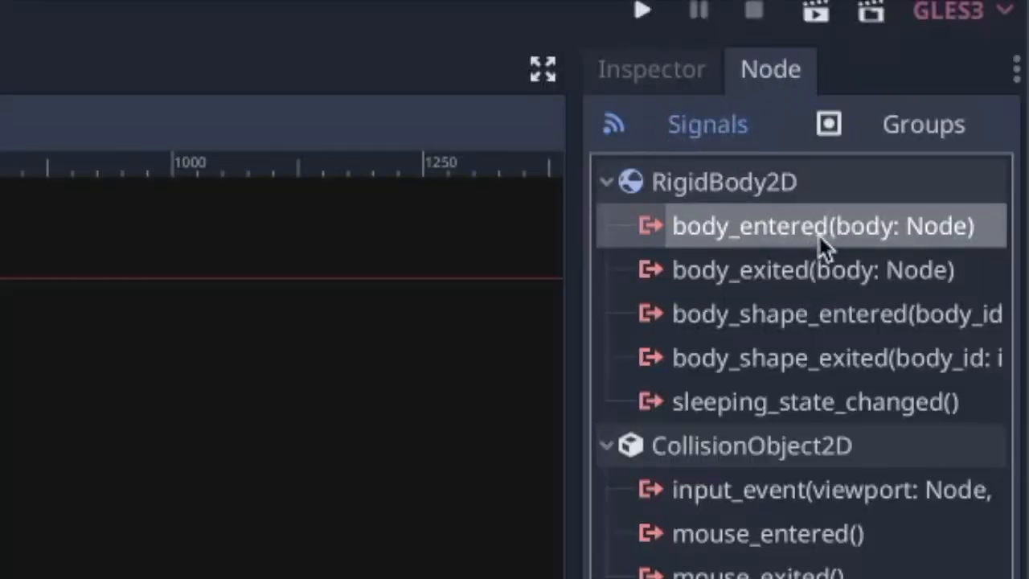
{"action": "double_click", "coordinate": [820, 225]}
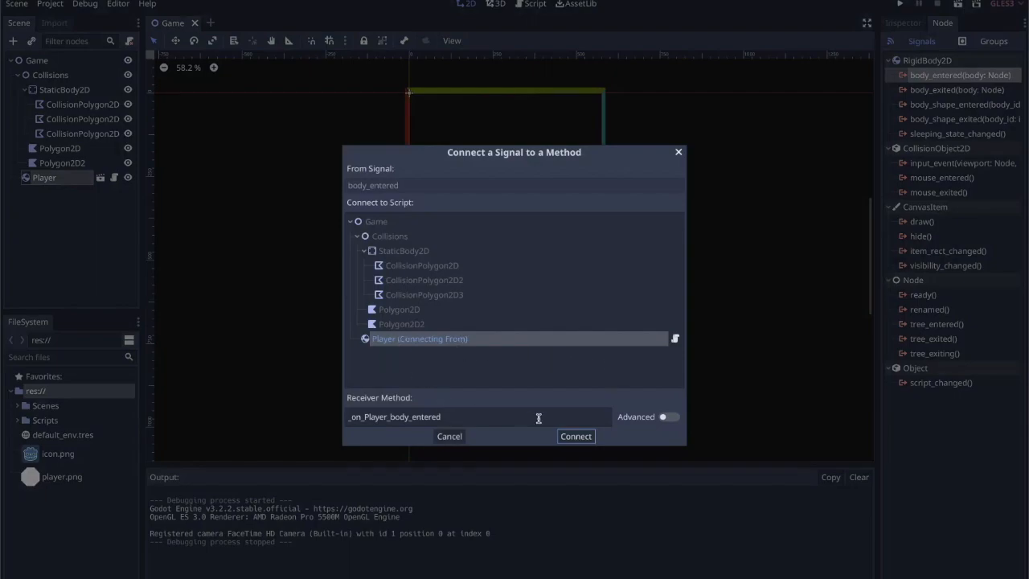
Confirm the body_entered connection and declare 'var number_of_bounces = 0' in the player script
{"action": "left_click", "coordinate": [576, 436]}
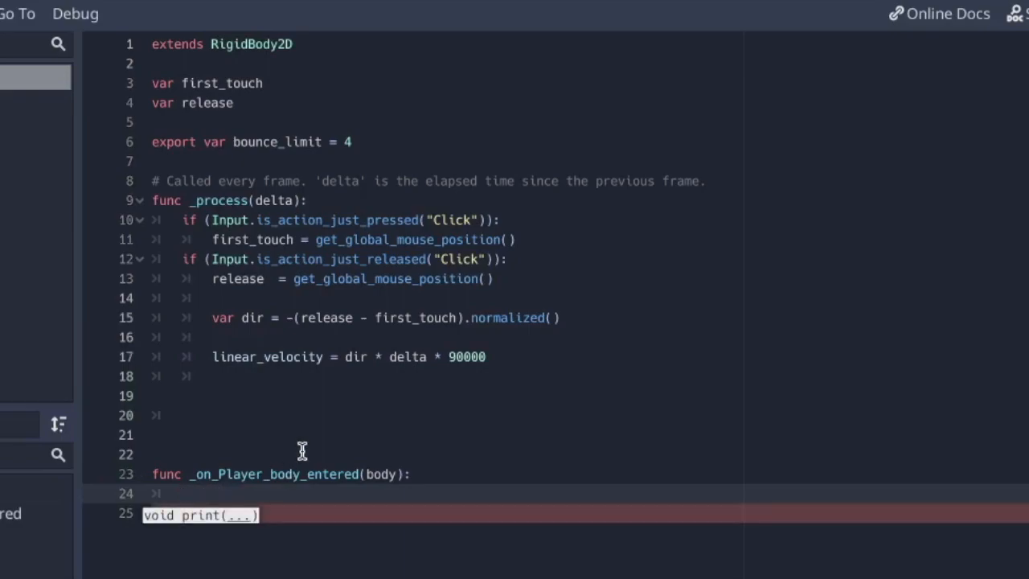
{"action": "type", "text": "bounce"}
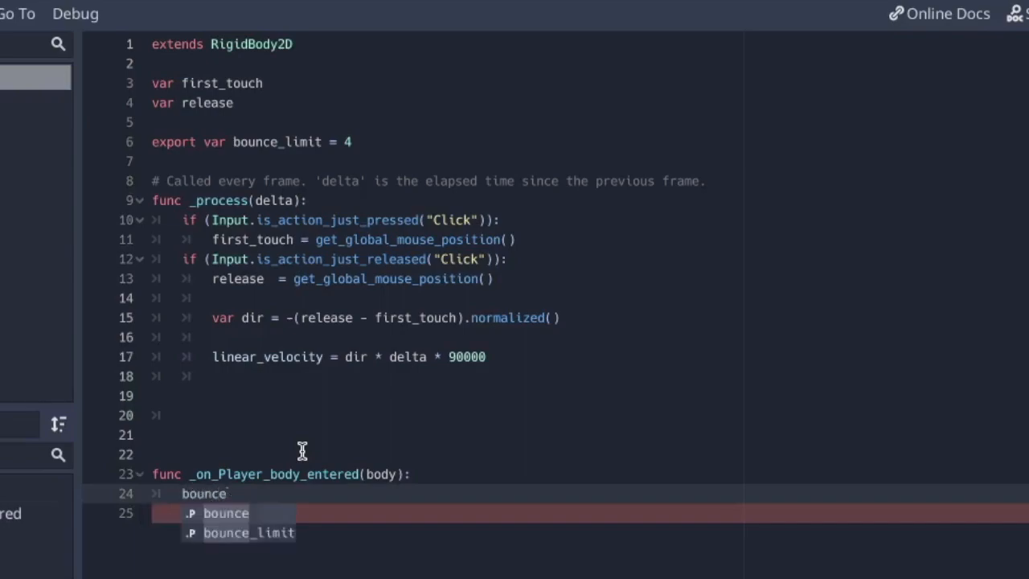
{"action": "type", "text": "_lmi"}
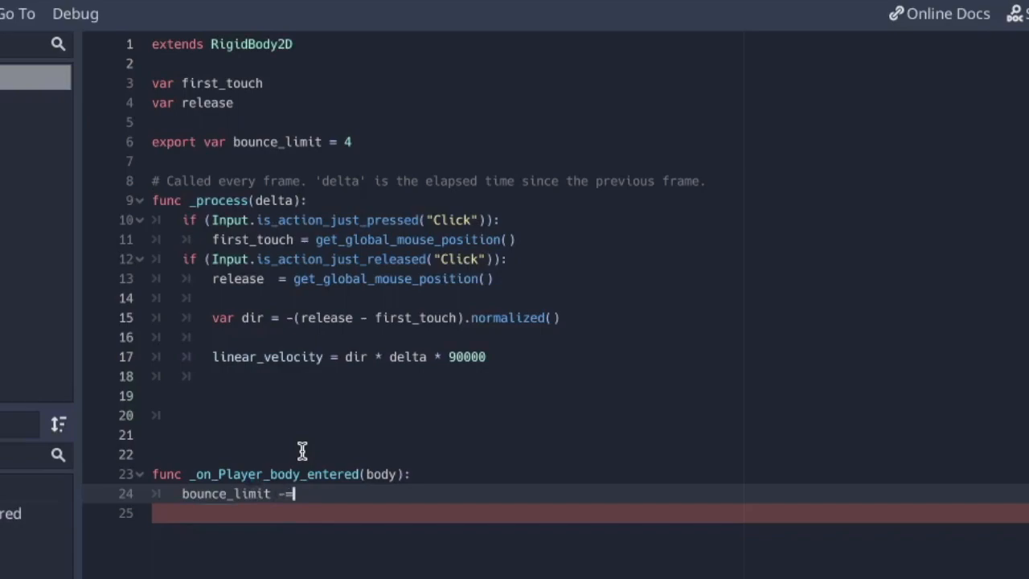
{"action": "type", "text": "1"}
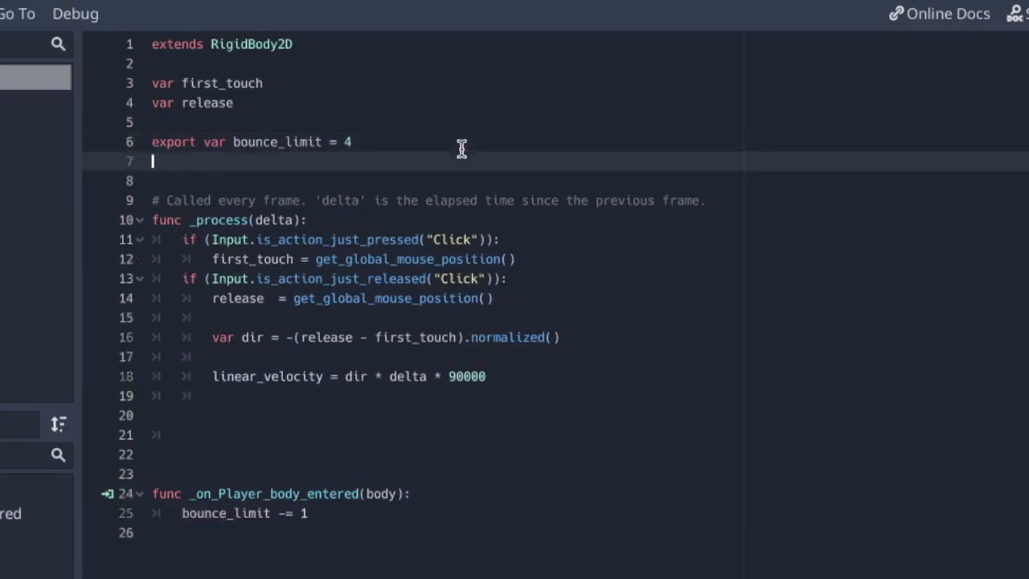
{"action": "key", "text": "enter"}
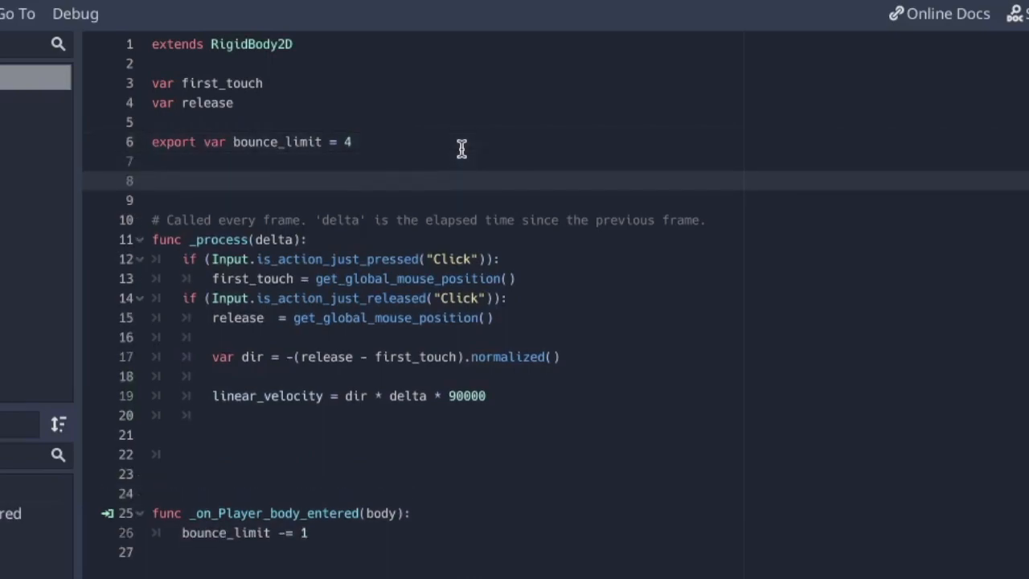
{"action": "type", "text": "var"}
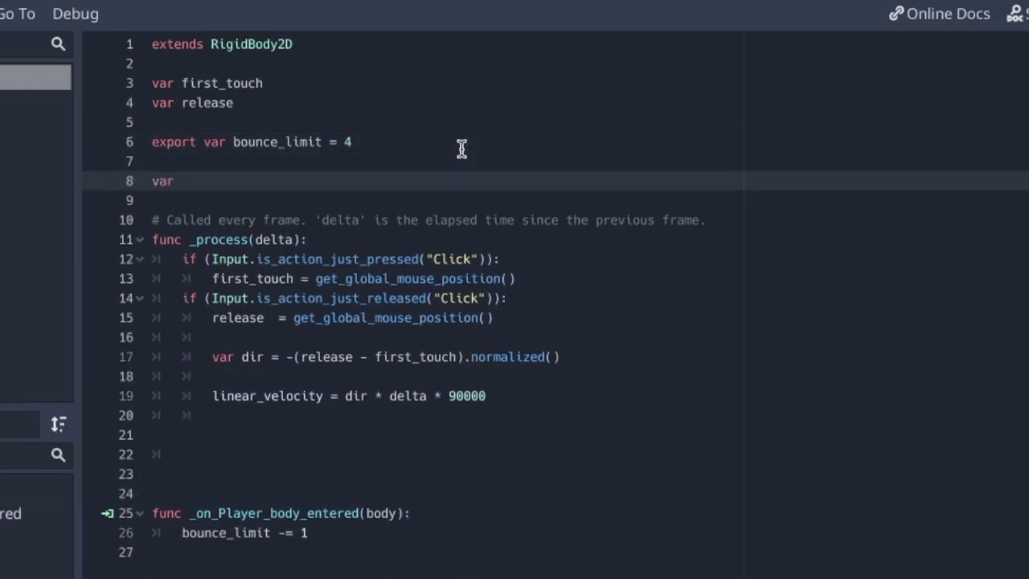
{"action": "type", "text": "number_of"}
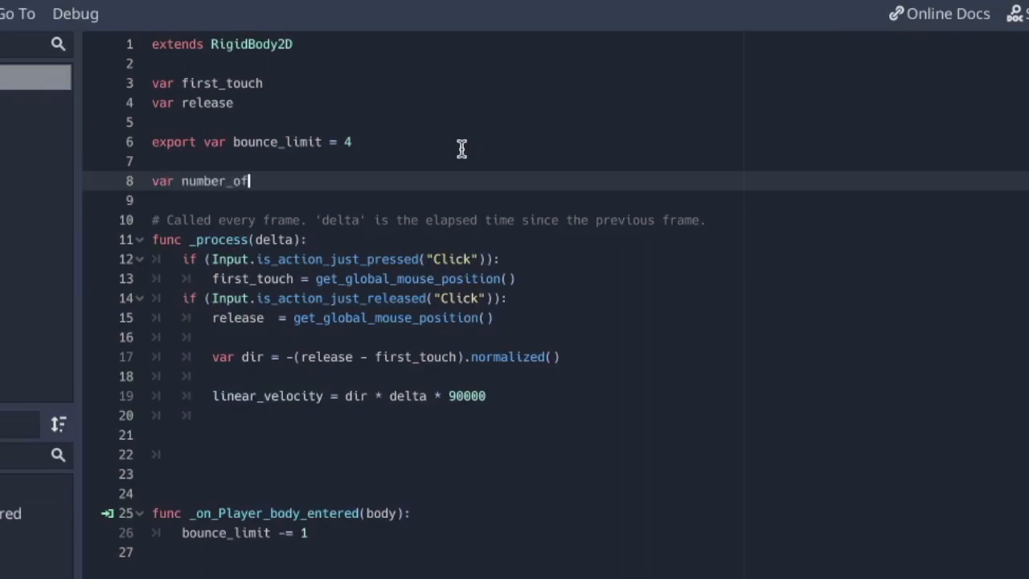
{"action": "type", "text": "bounces ="}
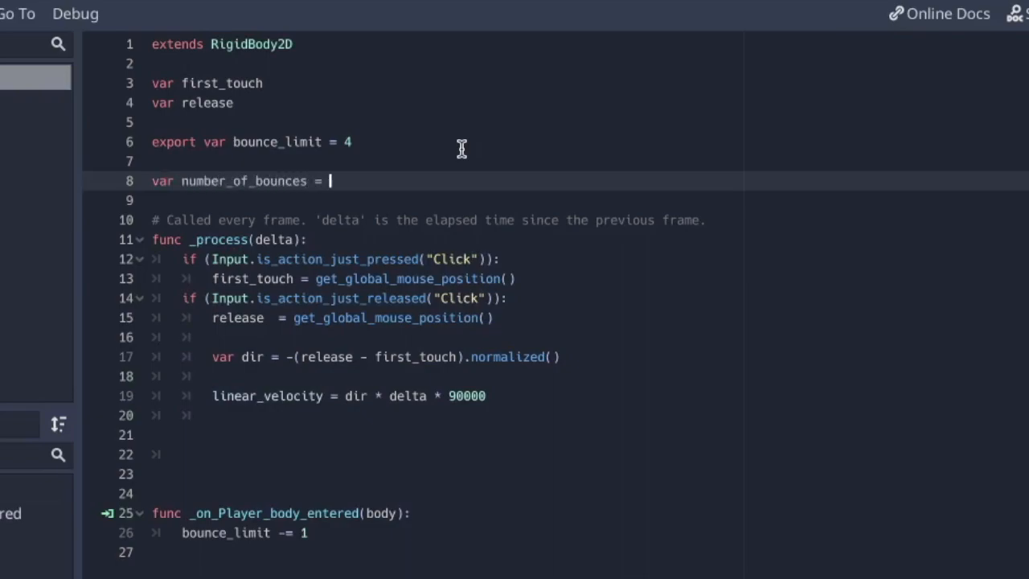
{"action": "type", "text": "0"}
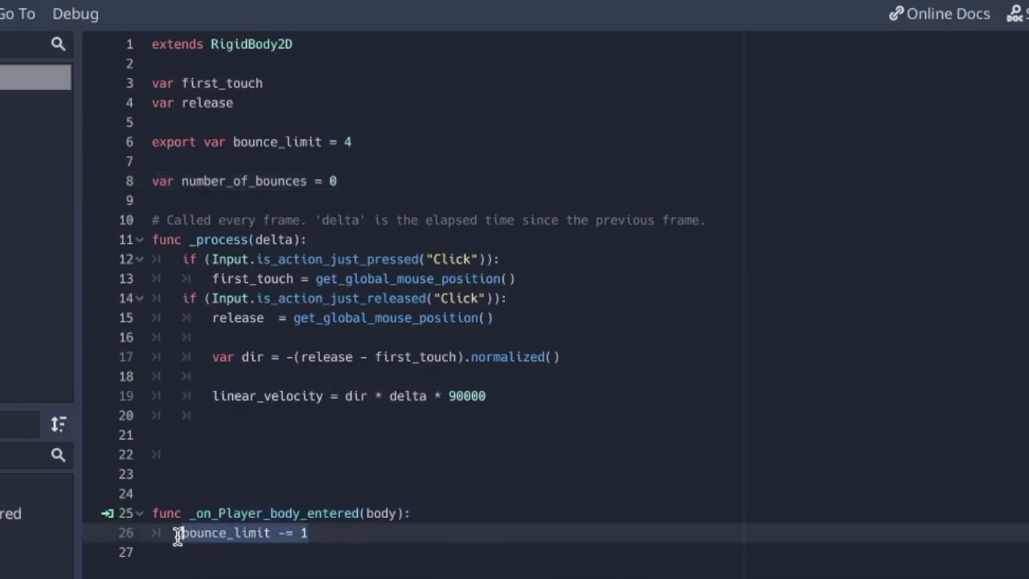
Increment number_of_bounces by 1 inside the _on_Player_body_entered handler
{"action": "type", "text": "number_"}
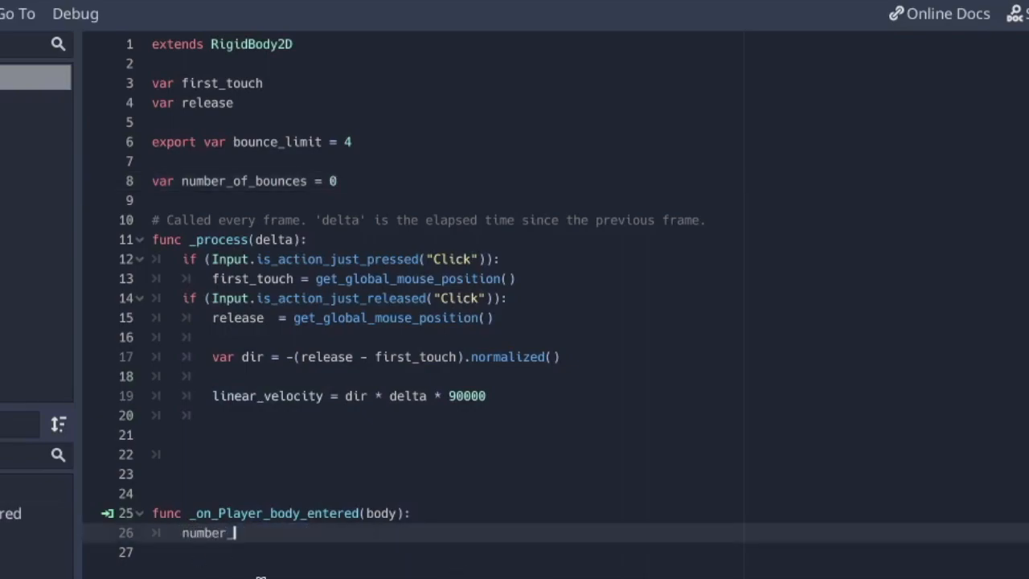
{"action": "type", "text": "of_bounces"}
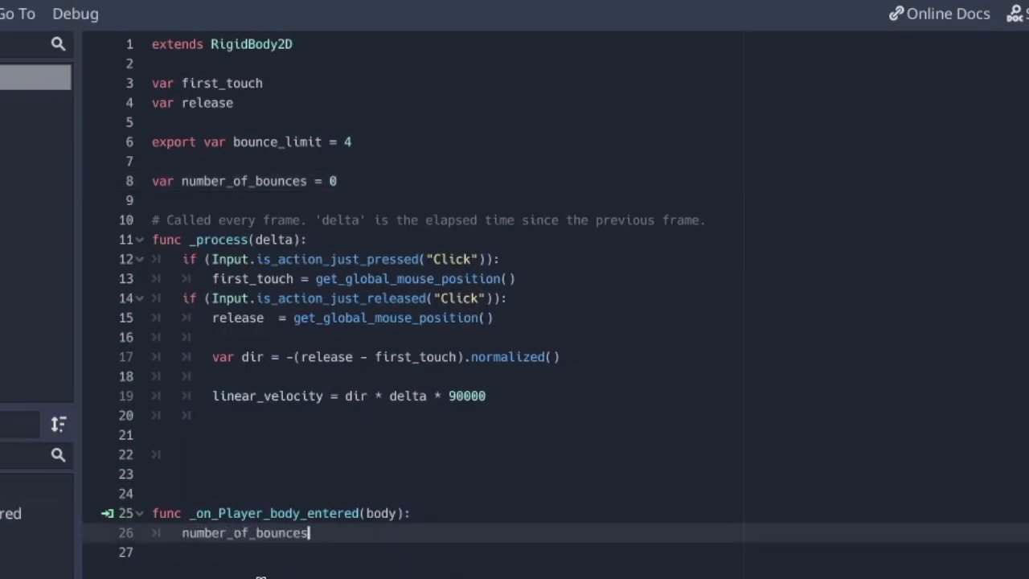
{"action": "type", "text": "+= 1"}
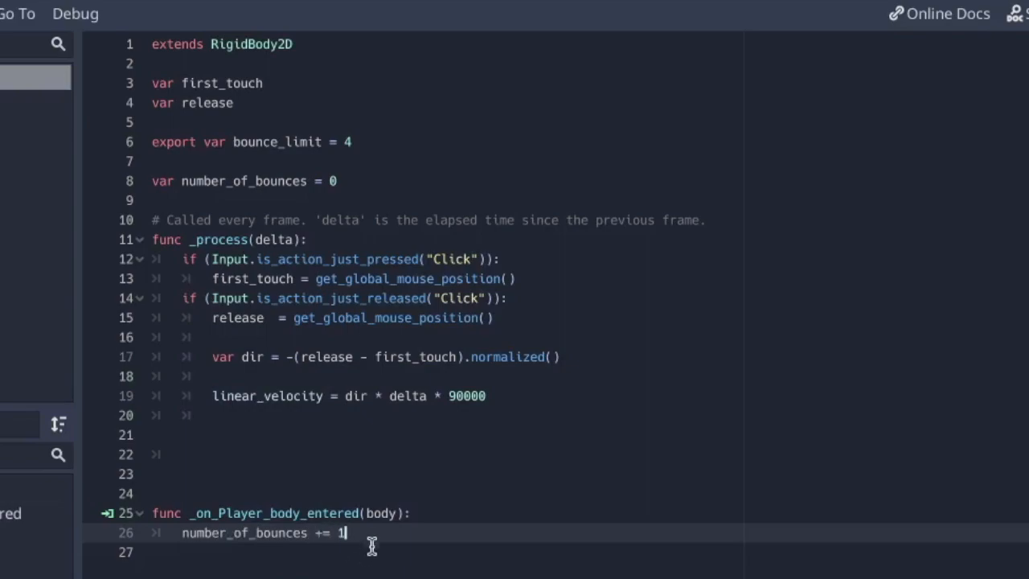
{"action": "mouse_move", "coordinate": [293, 475]}
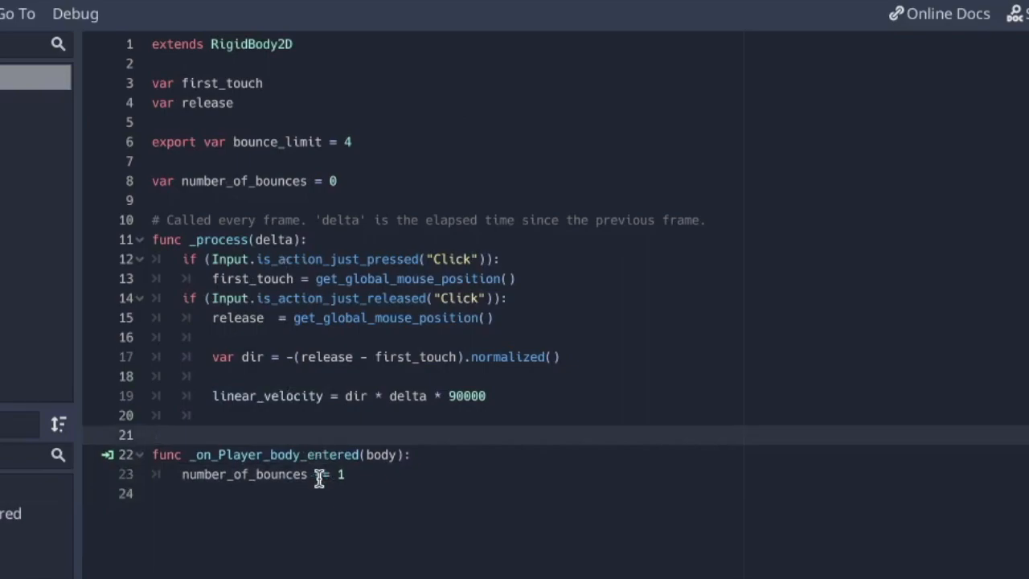
{"action": "type", "text": "+"}
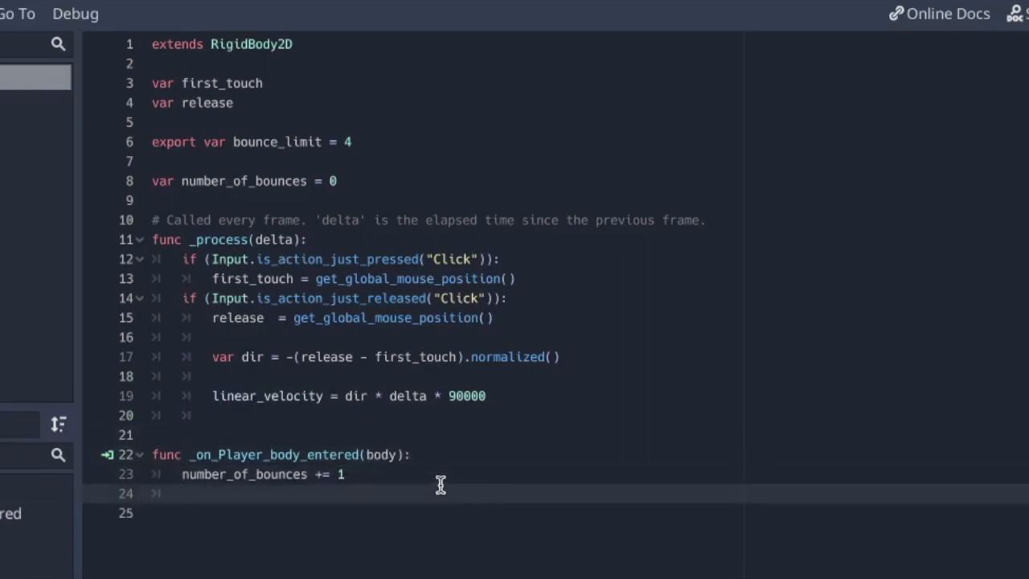
{"action": "mouse_move", "coordinate": [508, 421]}
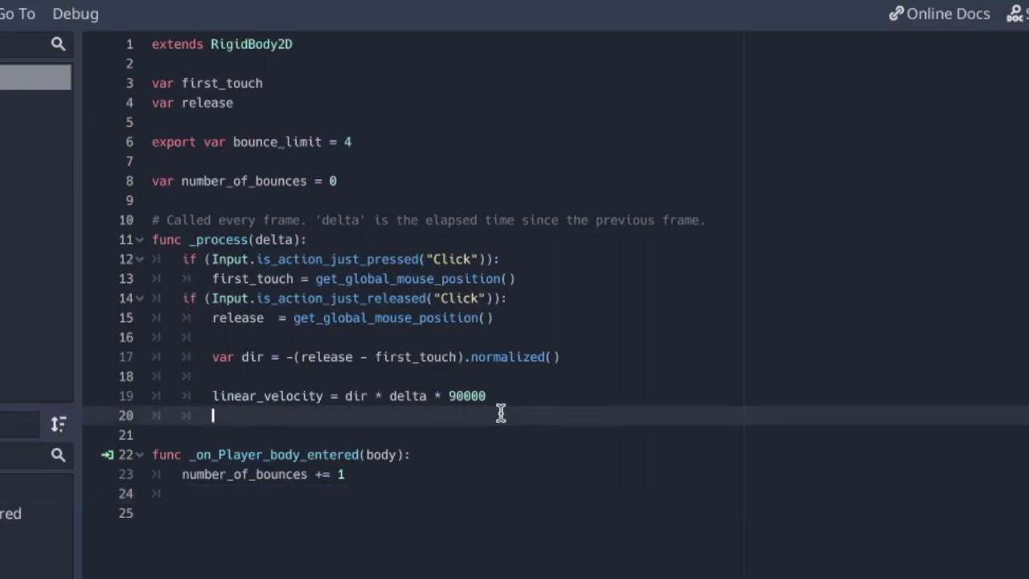
Write the condition 'if (number_of_bounces > bounce_limit):' in the collision handler
{"action": "type", "text": "if"}
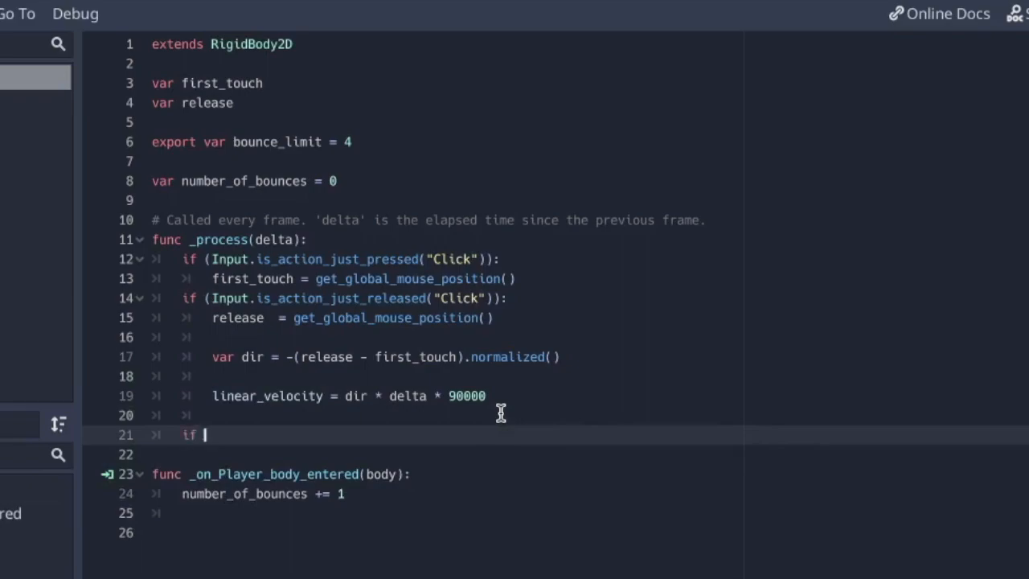
{"action": "type", "text": "(number_of"}
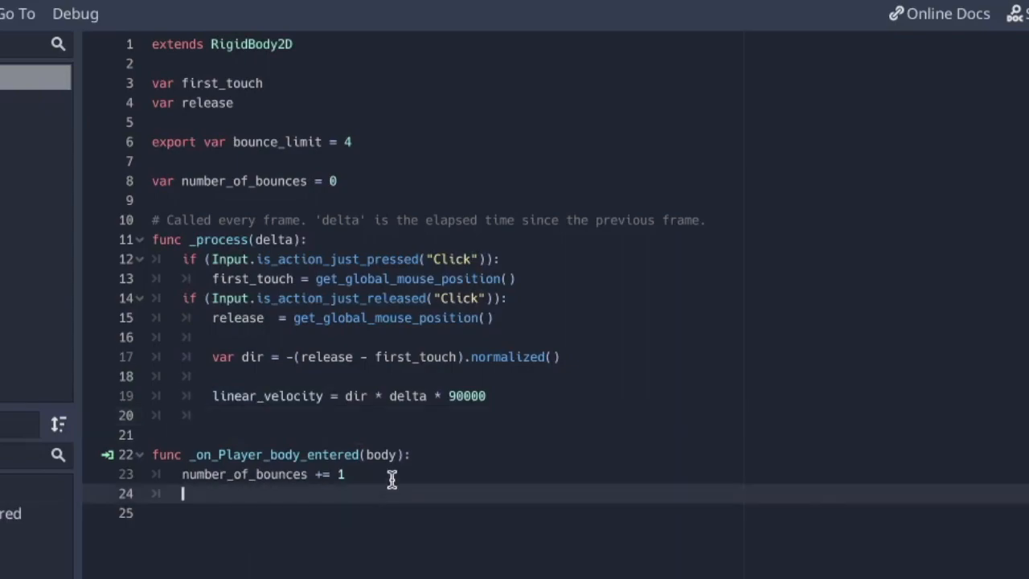
{"action": "key", "text": "enter"}
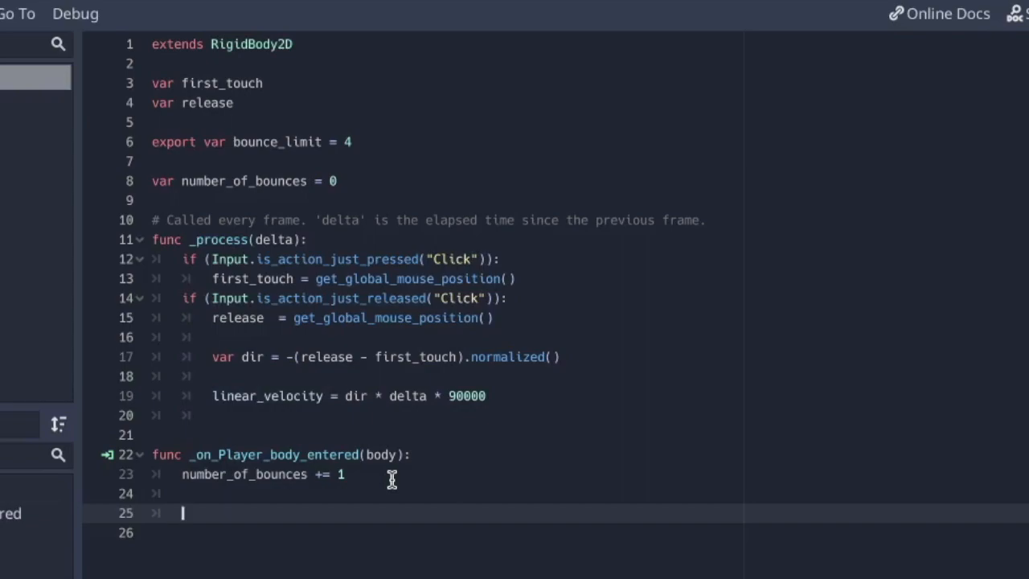
{"action": "type", "text": "if (n"}
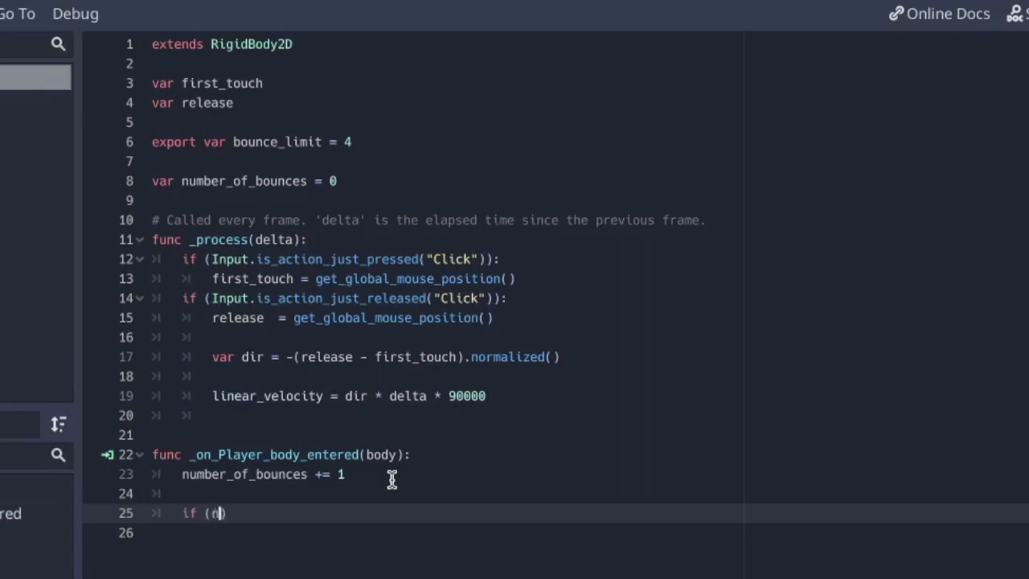
{"action": "type", "text": "umber_of_bounces"}
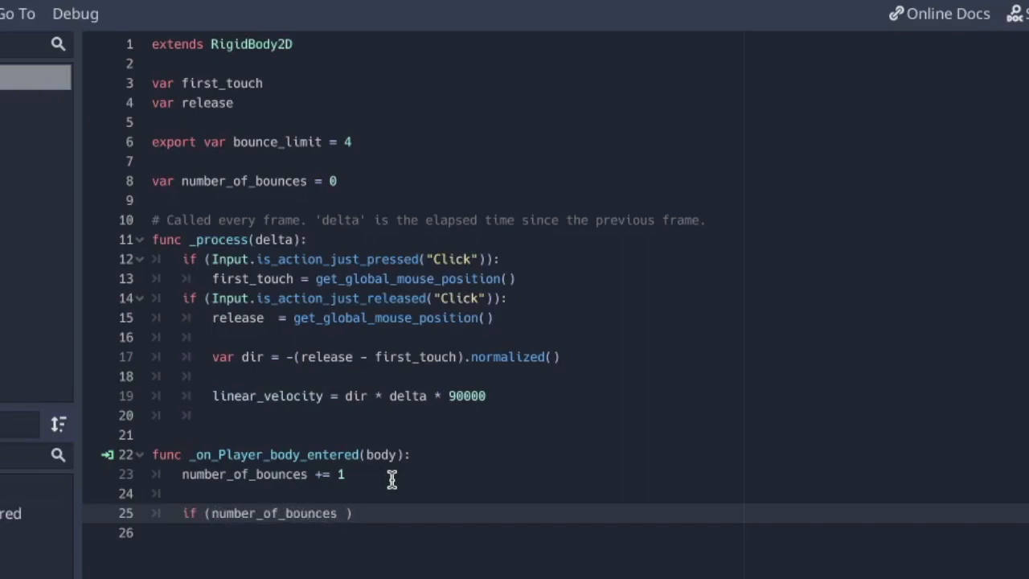
{"action": "type", "text": "?"}
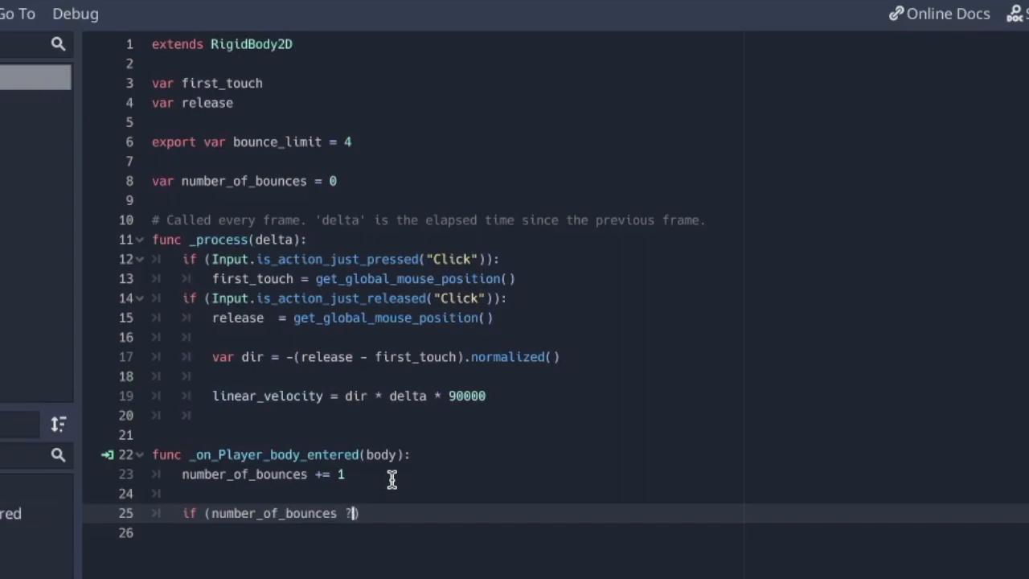
{"action": "key", "text": "Backspace"}
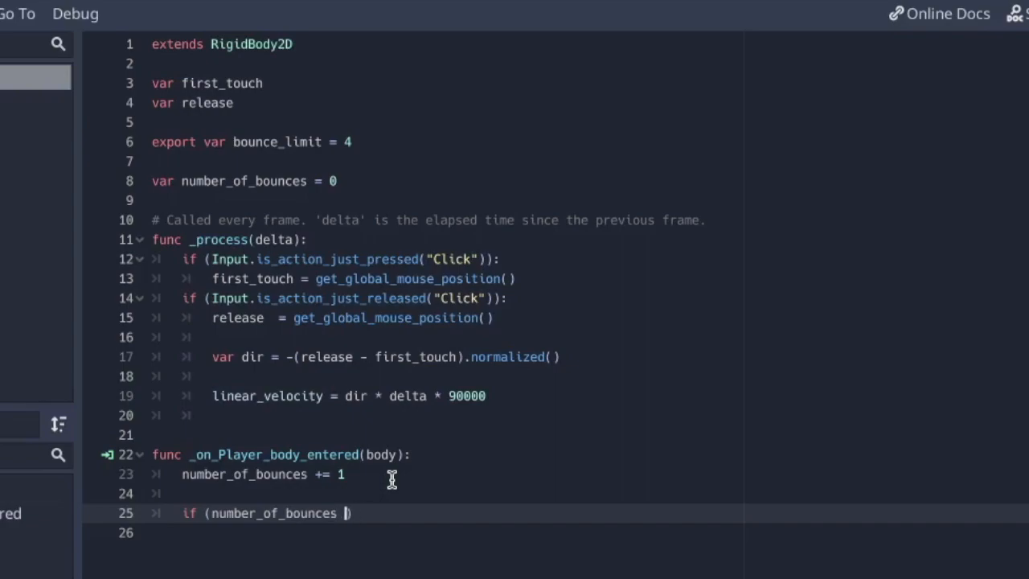
{"action": "type", "text": ">"}
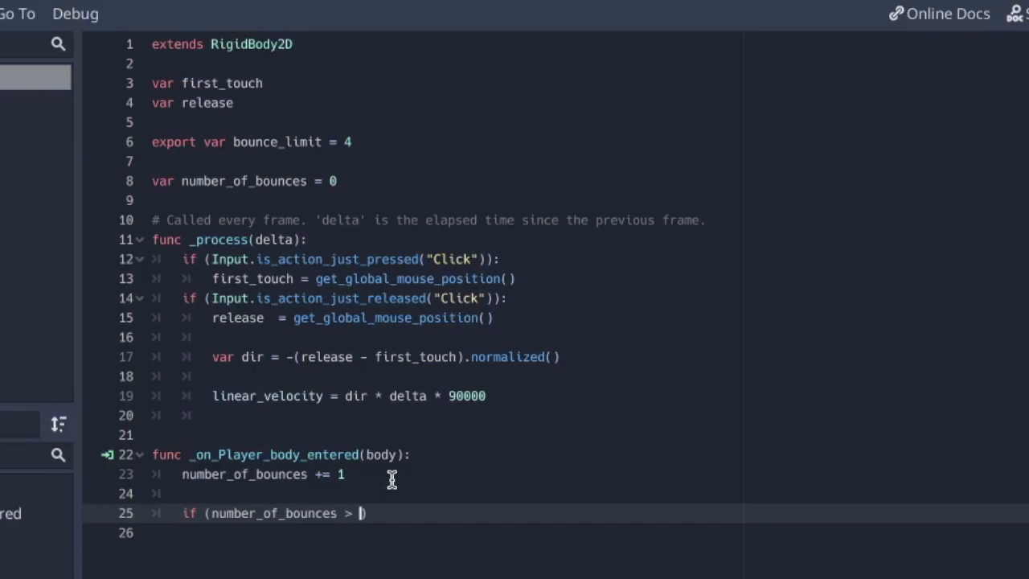
{"action": "type", "text": "bounce_limit"}
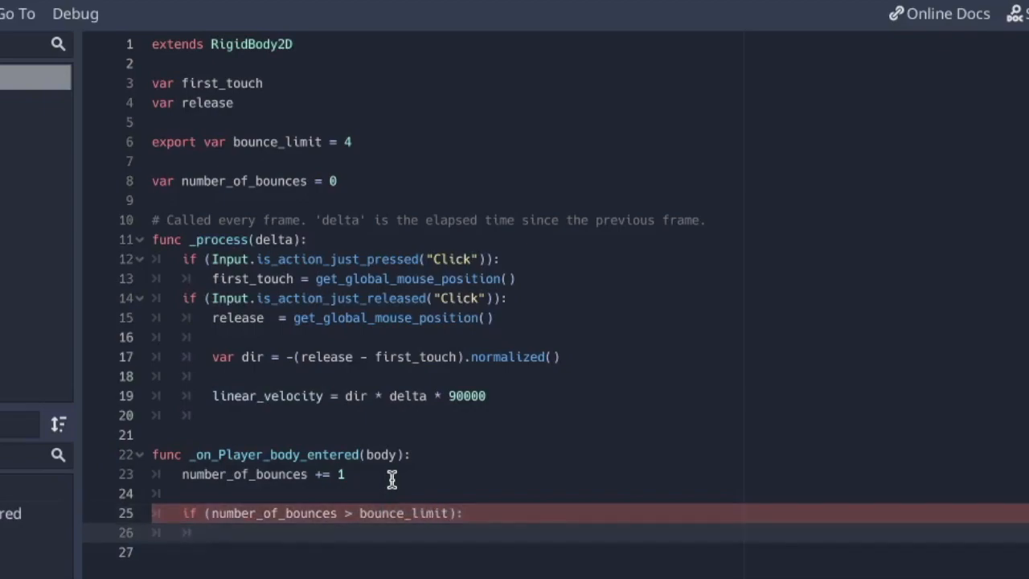
Remove the player with get_parent().remove_child(self) and queue_free() when the limit is exceeded
{"action": "type", "text": "get_parent()"}
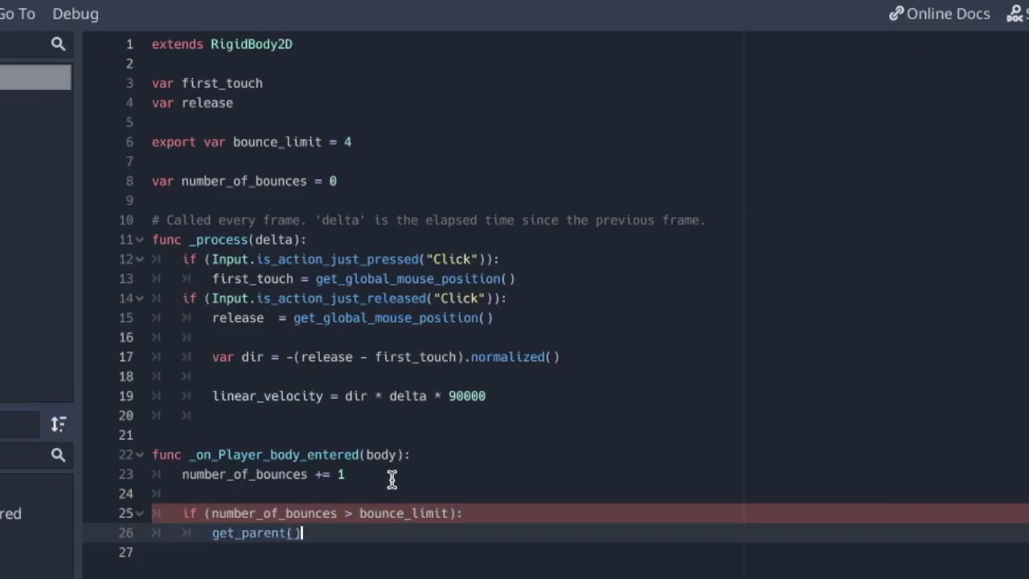
{"action": "type", "text": ".remove_"}
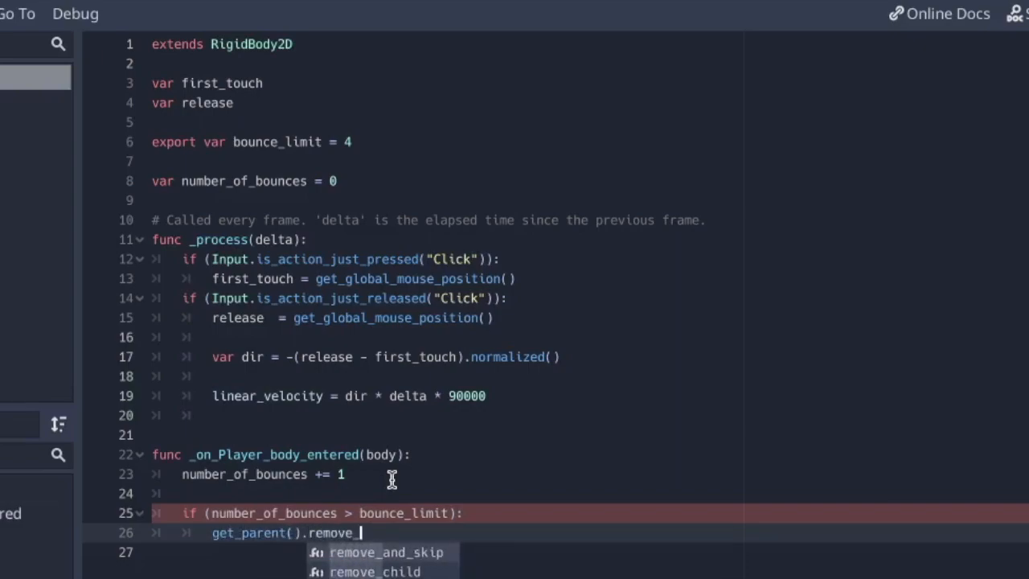
{"action": "type", "text": "child(self)"}
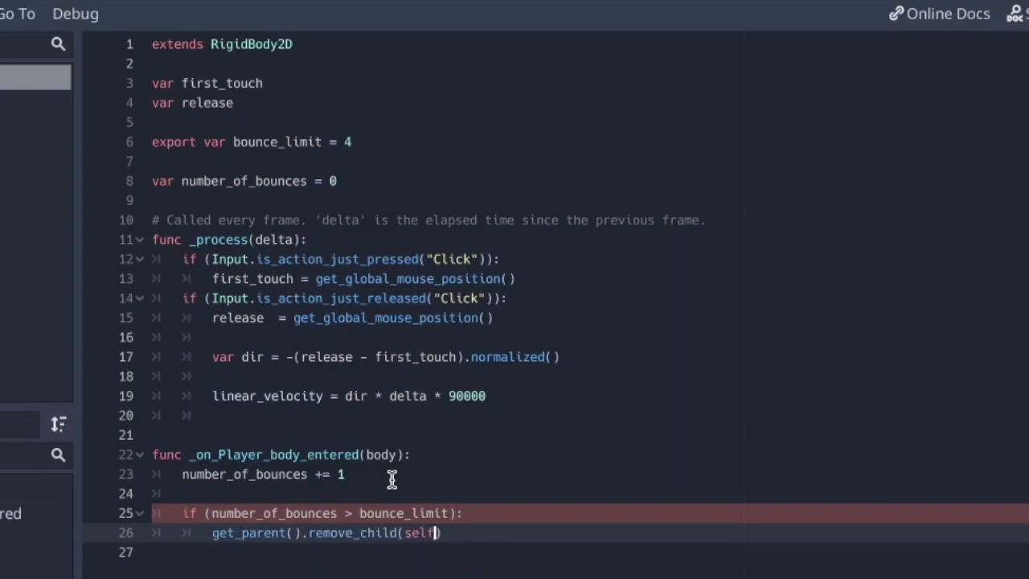
{"action": "type", "text": "que"}
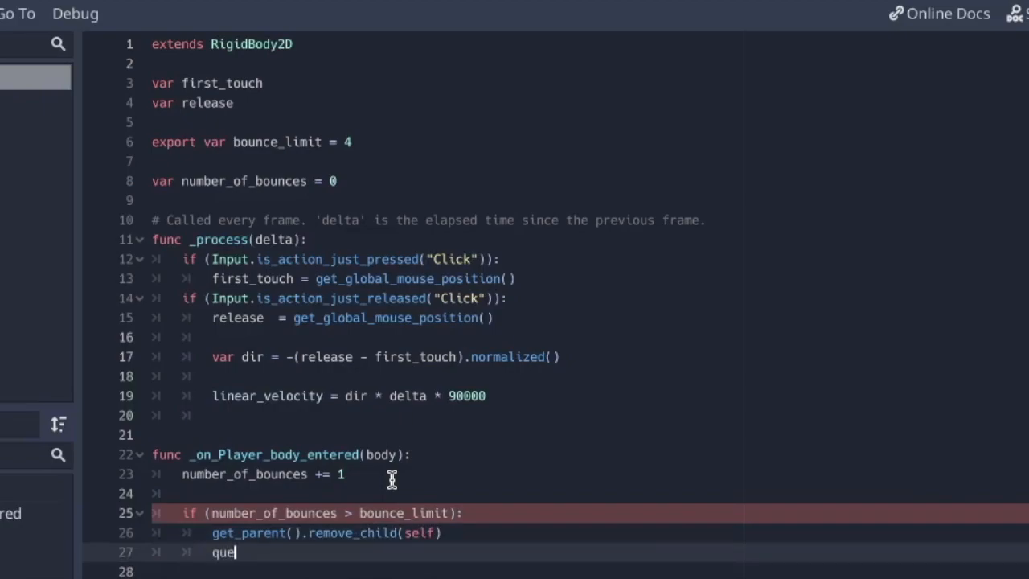
{"action": "type", "text": "ue_free()"}
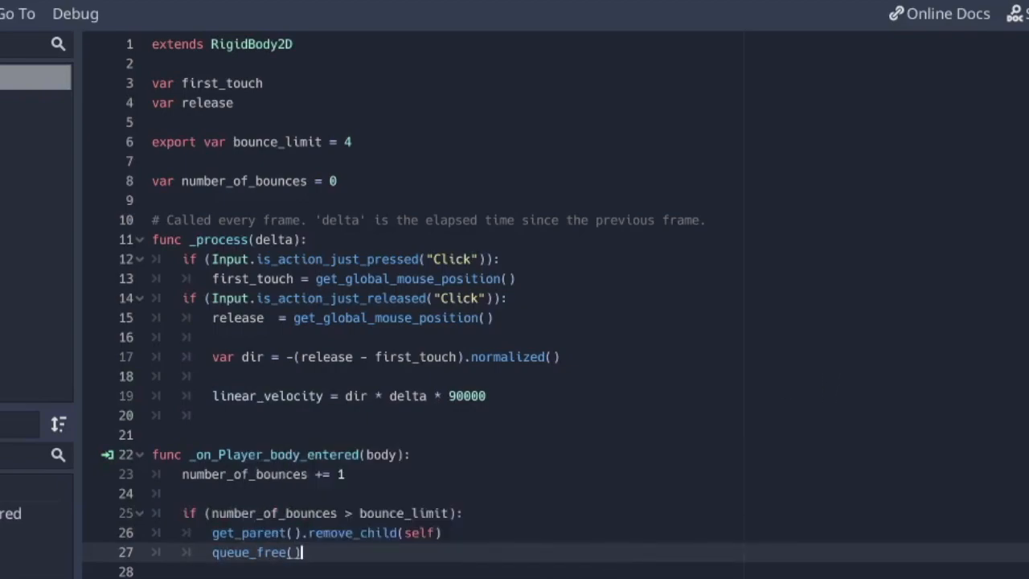
Test-run the game, then change the exported bounce_limit from 4 to 7
{"action": "left_click", "coordinate": [919, 15]}
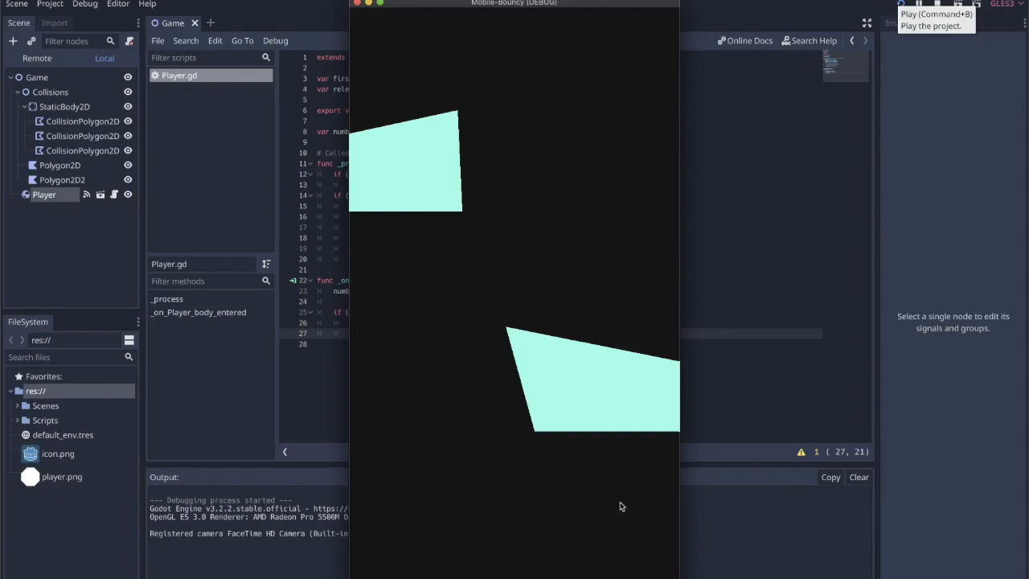
{"action": "mouse_move", "coordinate": [463, 171]}
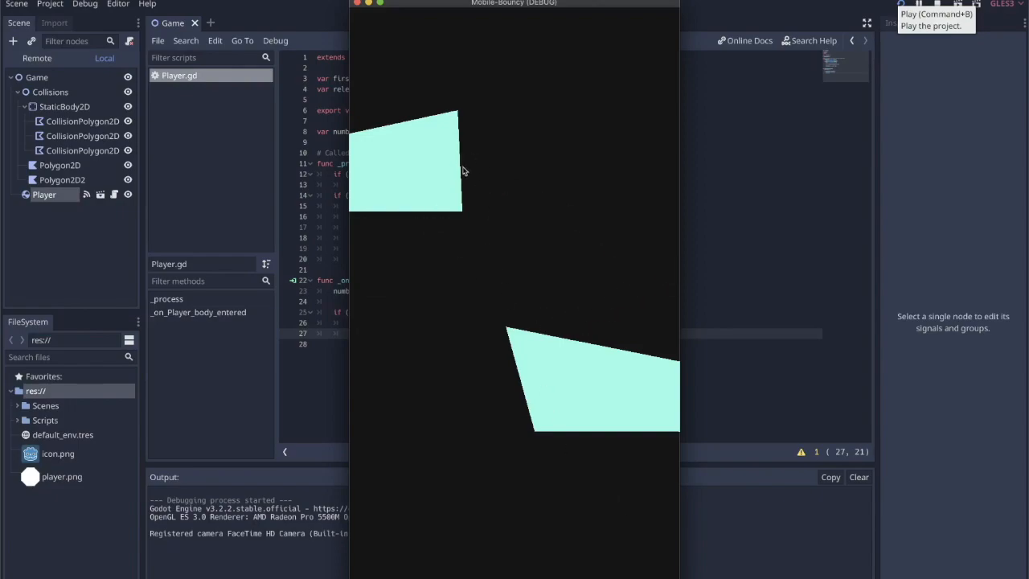
{"action": "mouse_move", "coordinate": [466, 190]}
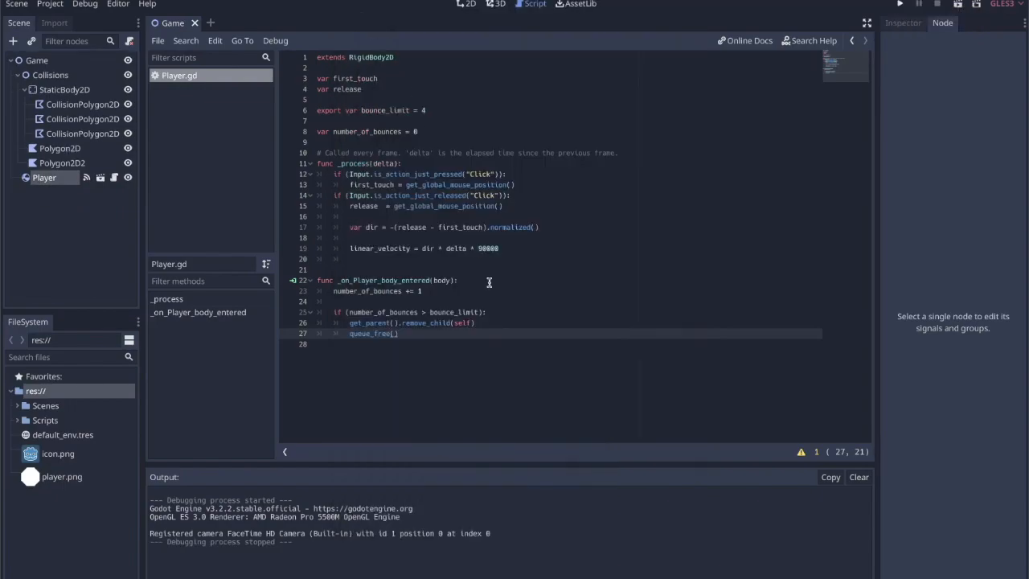
{"action": "left_click_drag", "start_coordinate": [315, 280], "coordinate": [395, 332]}
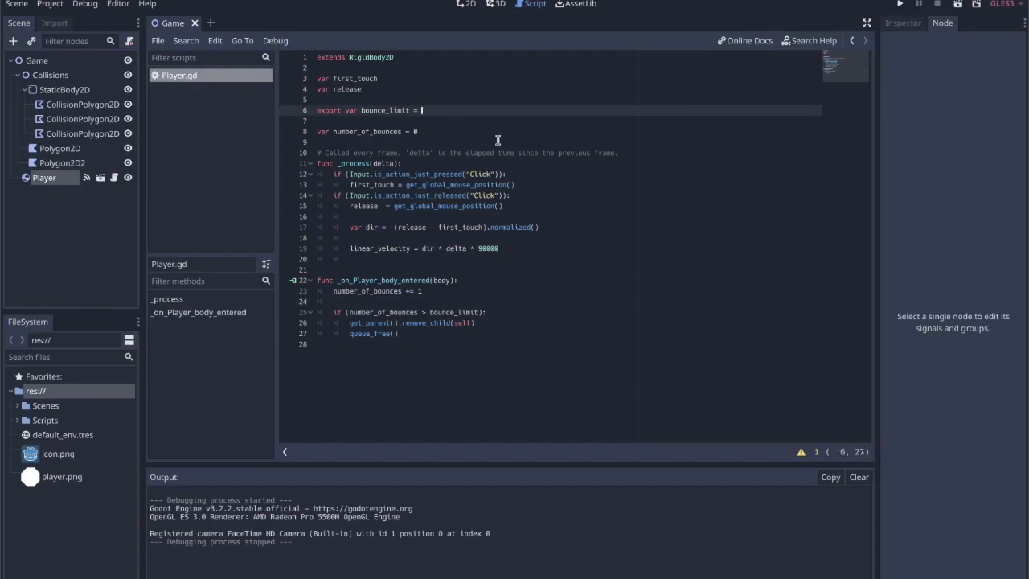
{"action": "type", "text": "7"}
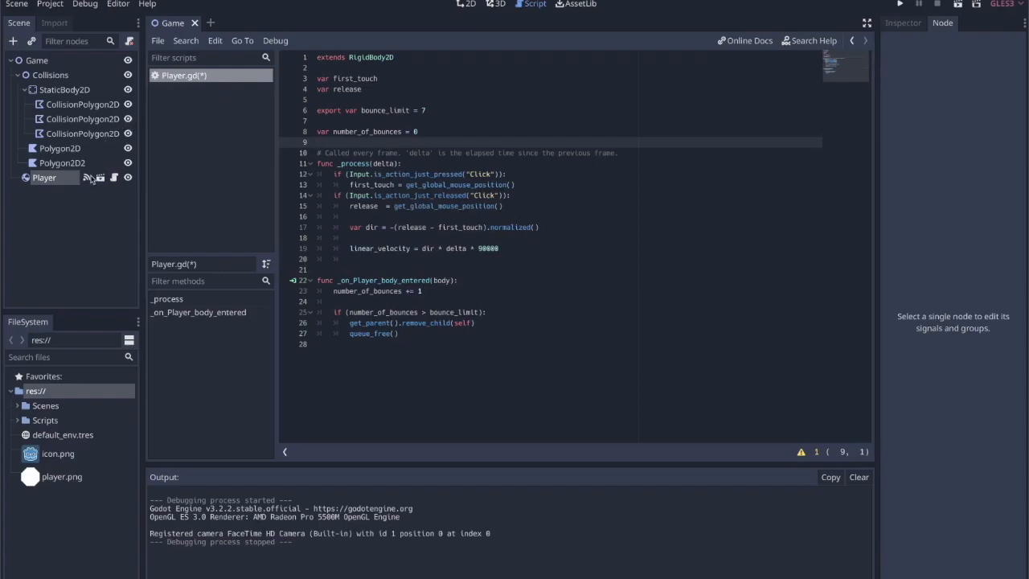
Return to the 2D scene and add an Area2D node under the Game root
{"action": "left_click", "coordinate": [61, 476]}
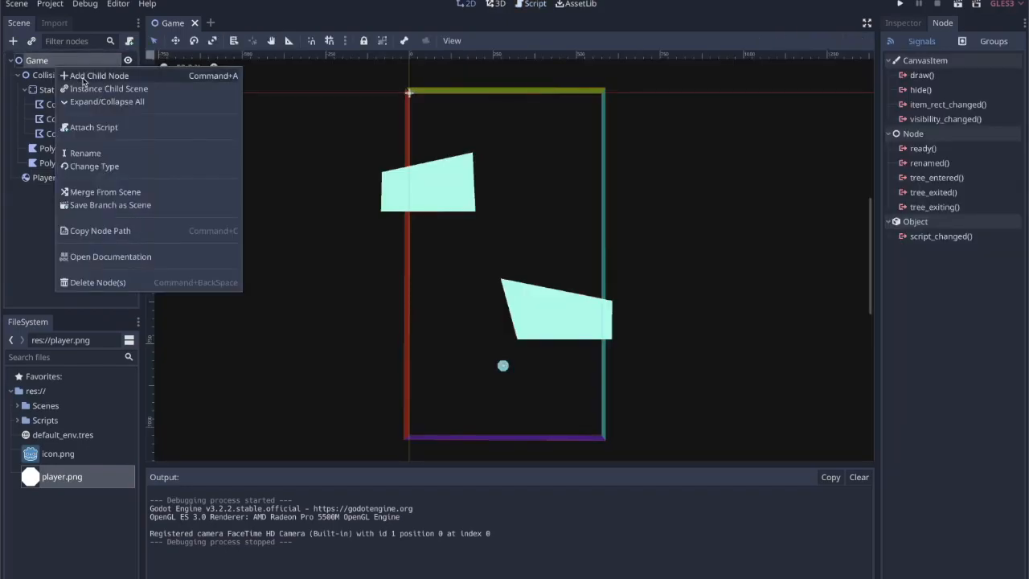
{"action": "left_click", "coordinate": [100, 75]}
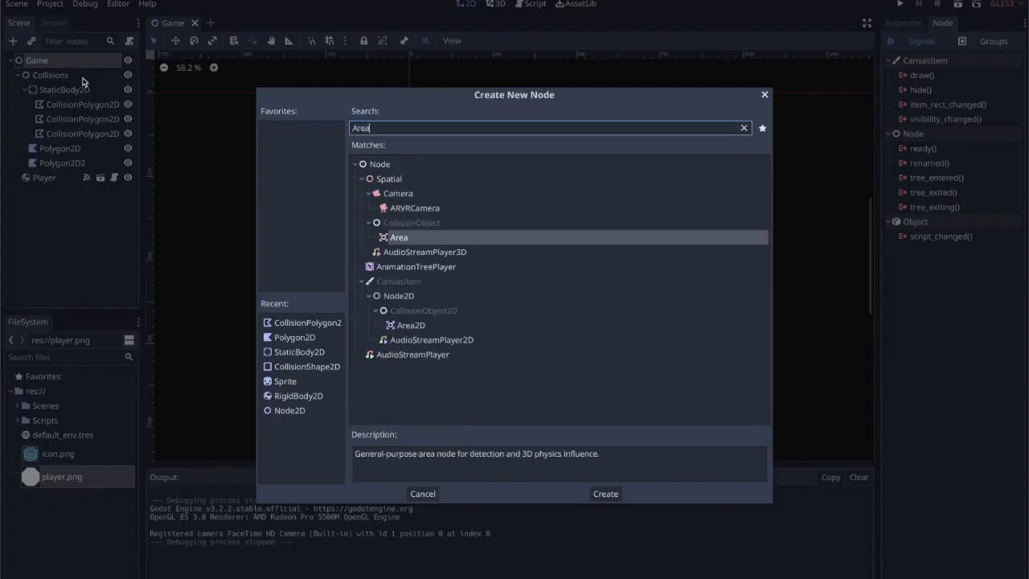
{"action": "type", "text": "Sp"}
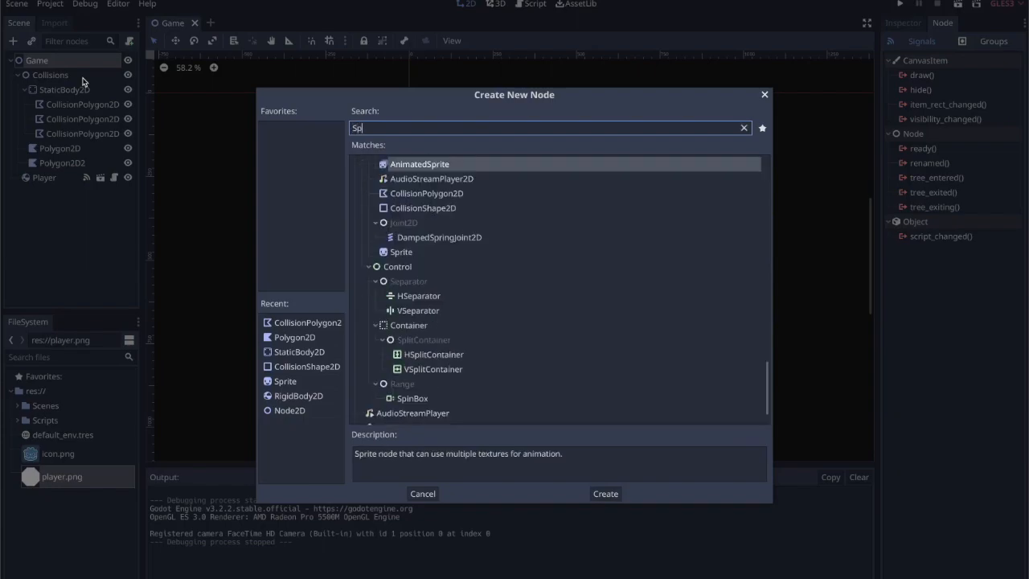
{"action": "left_click", "coordinate": [743, 129]}
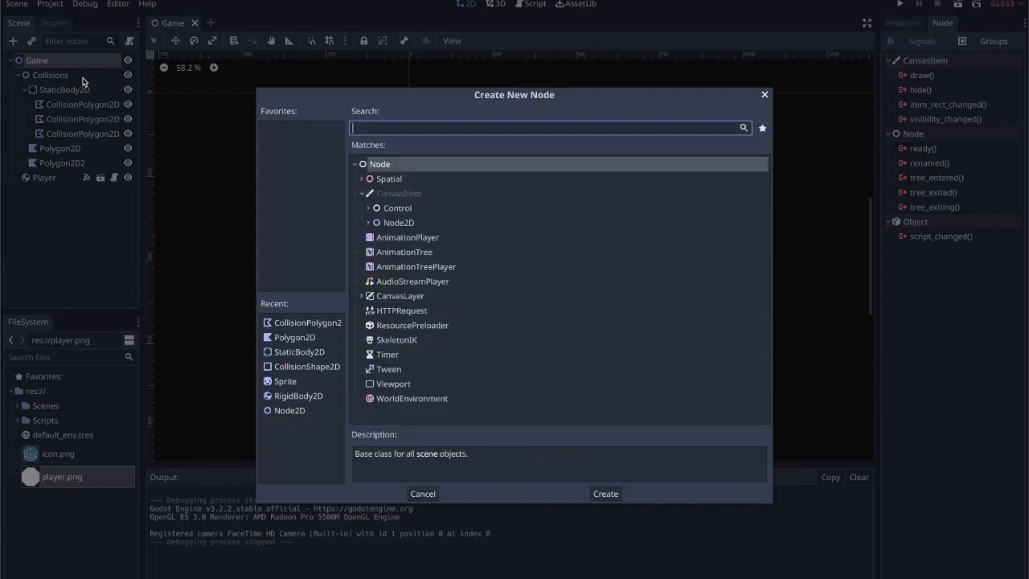
{"action": "type", "text": "Area2d"}
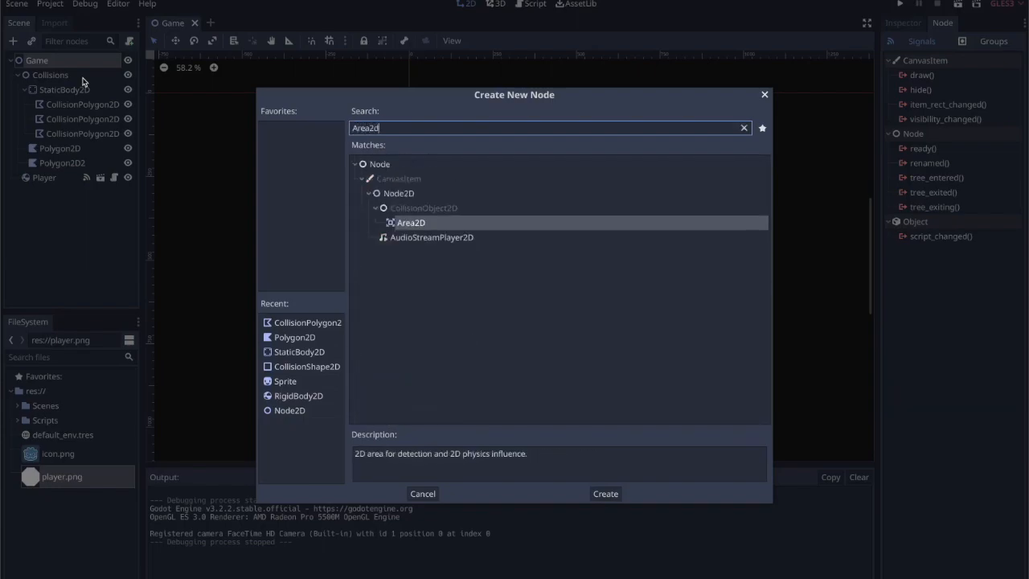
{"action": "left_click", "coordinate": [605, 494]}
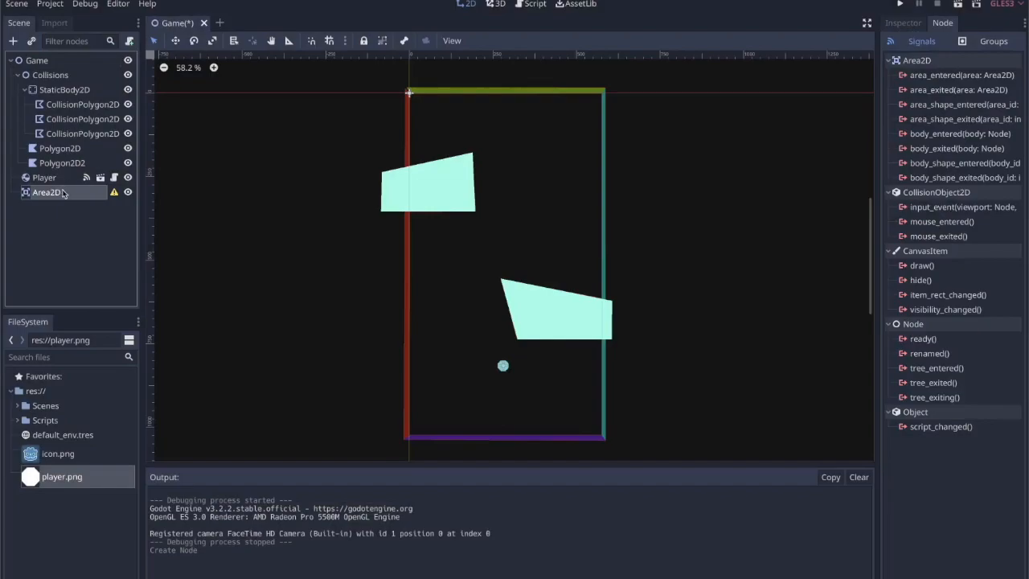
Add a CollisionShape2D and a Sprite as children of the Area2D
{"action": "right_click", "coordinate": [47, 193]}
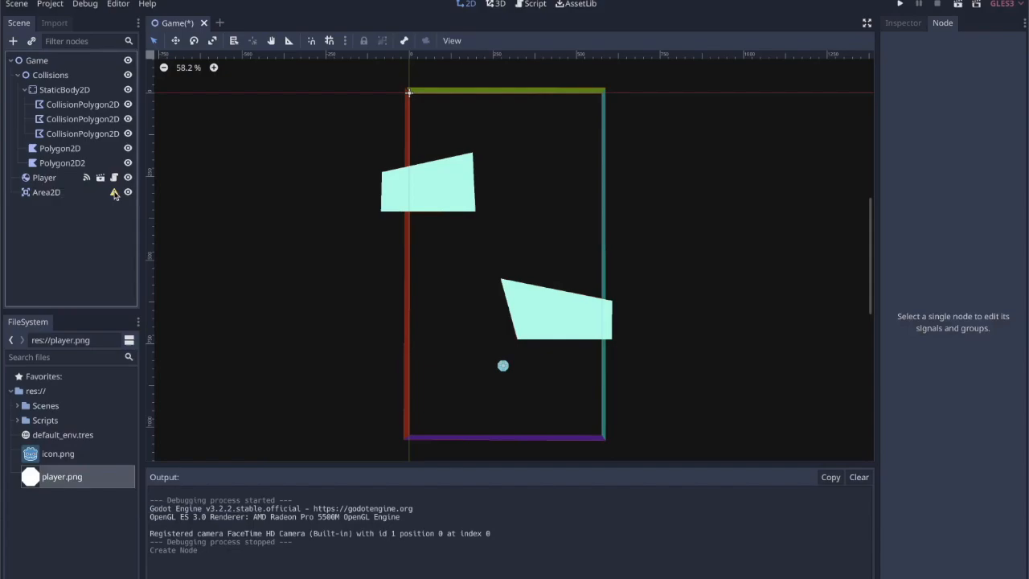
{"action": "mouse_move", "coordinate": [115, 193]}
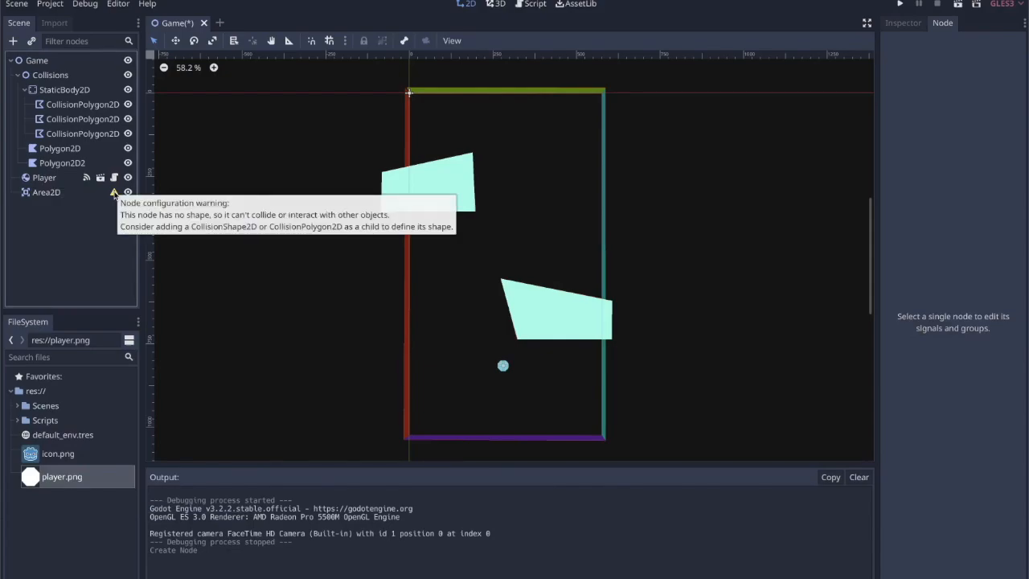
{"action": "right_click", "coordinate": [45, 191]}
{"action": "type", "text": "collision"}
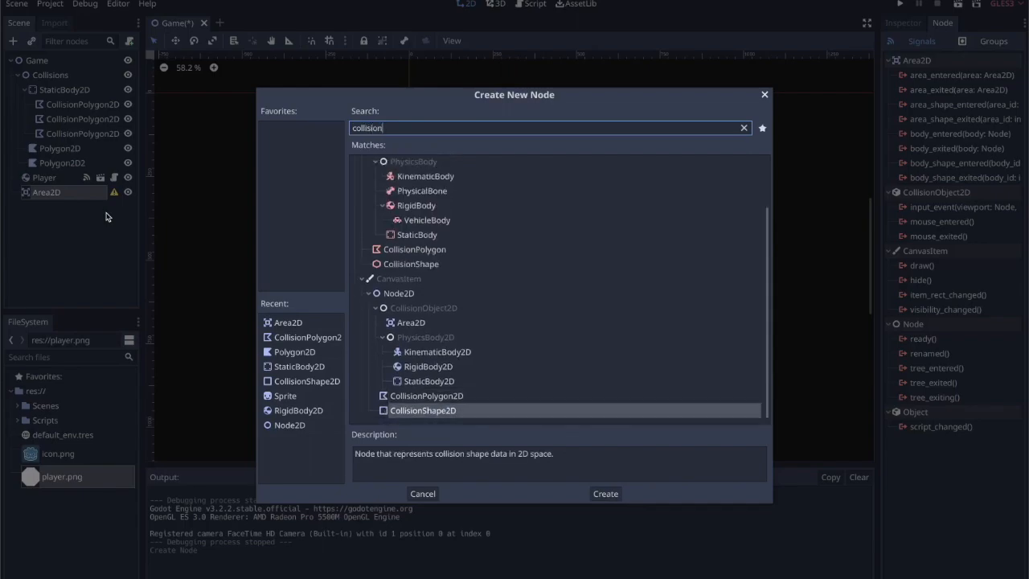
{"action": "left_click", "coordinate": [604, 494]}
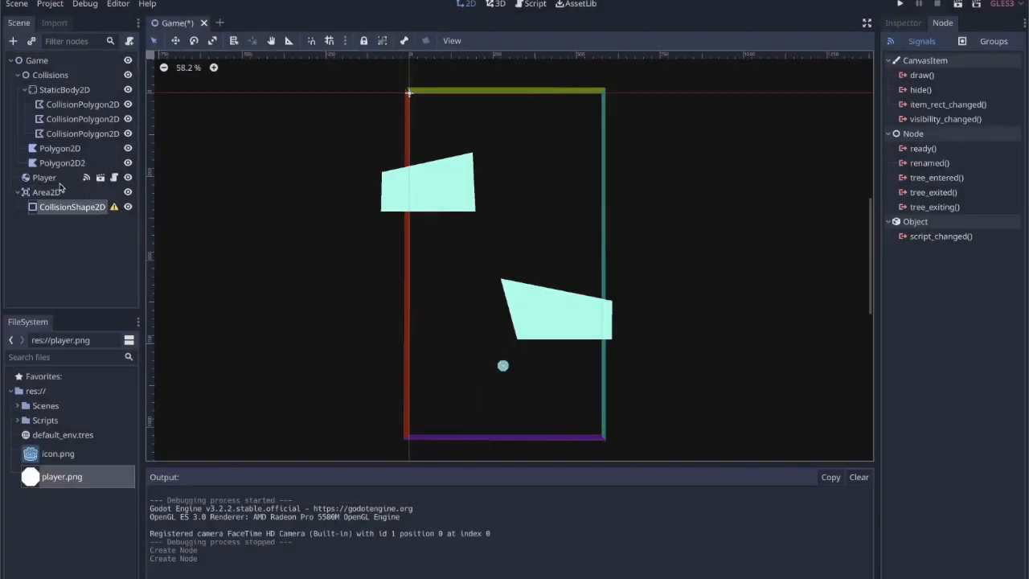
{"action": "left_click", "coordinate": [45, 177]}
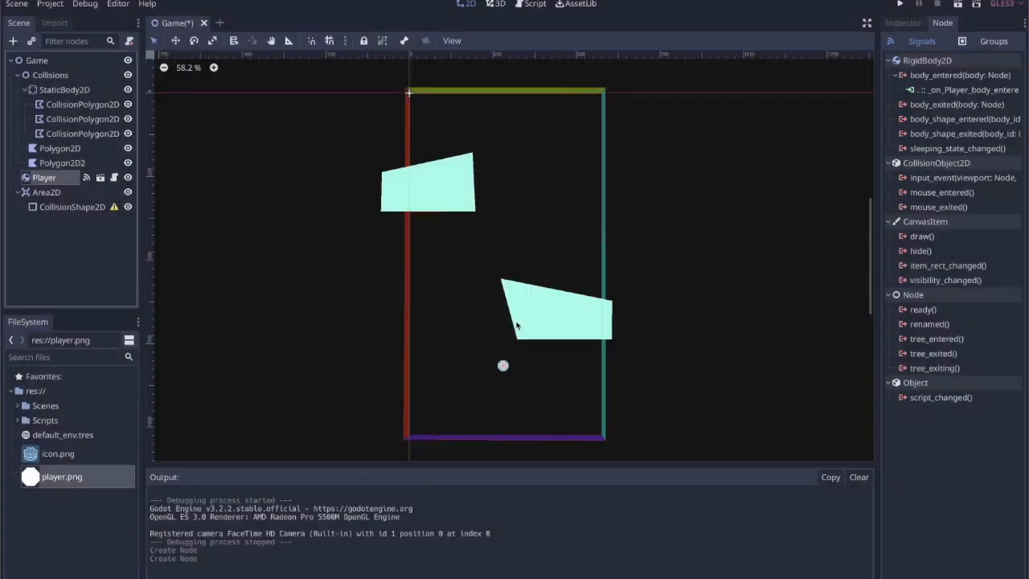
{"action": "right_click", "coordinate": [45, 193]}
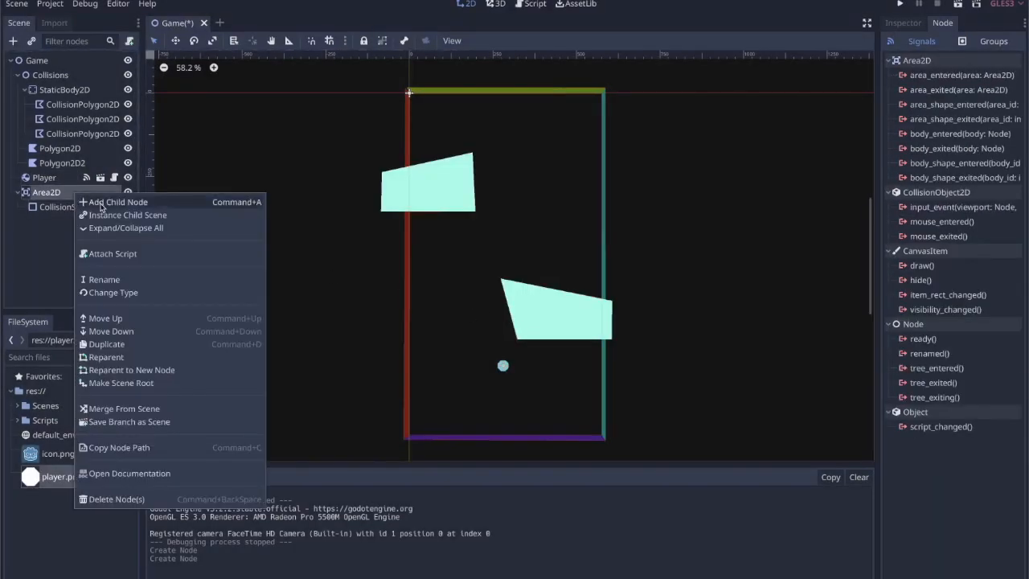
{"action": "left_click", "coordinate": [119, 203]}
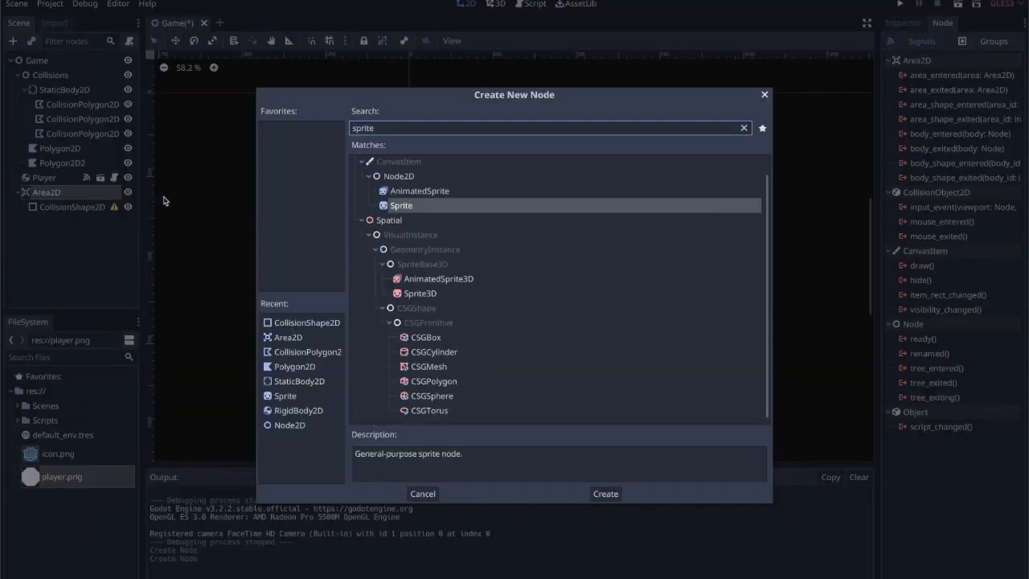
{"action": "left_click", "coordinate": [604, 494]}
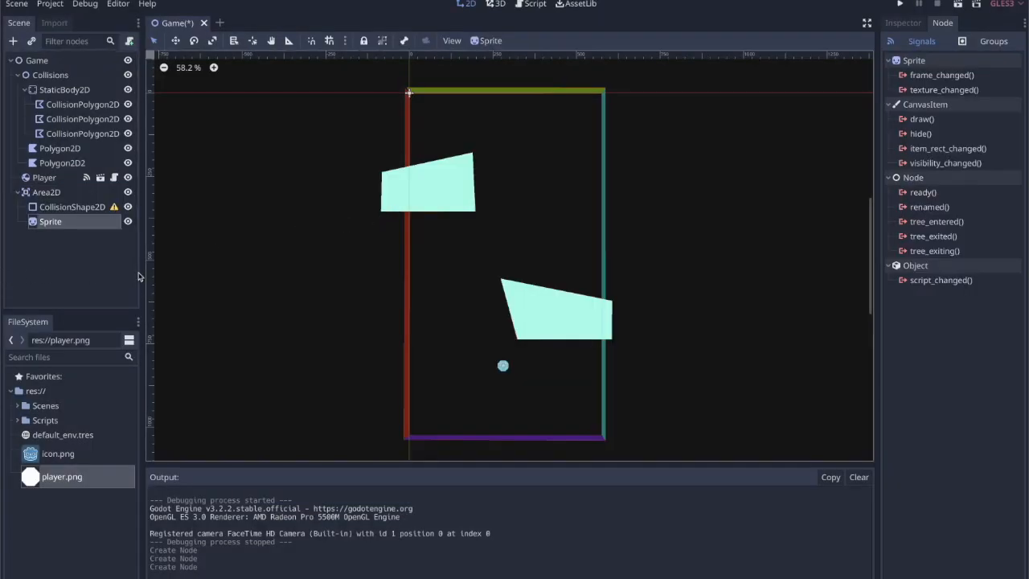
{"action": "mouse_move", "coordinate": [585, 307]}
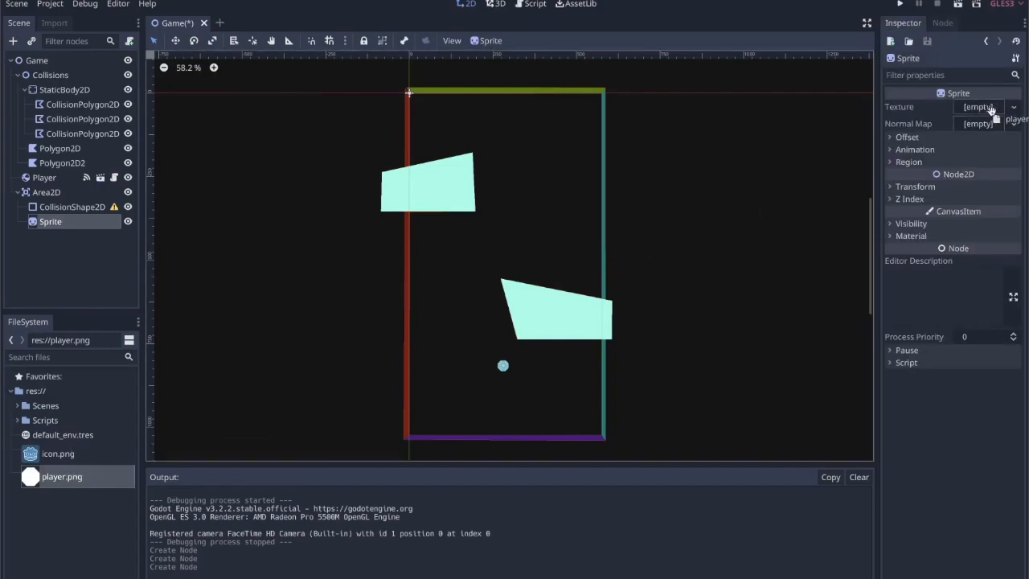
Assign player.png as the sprite texture, tint the Area2D green via Modulate, and run the game
{"action": "left_click", "coordinate": [980, 106]}
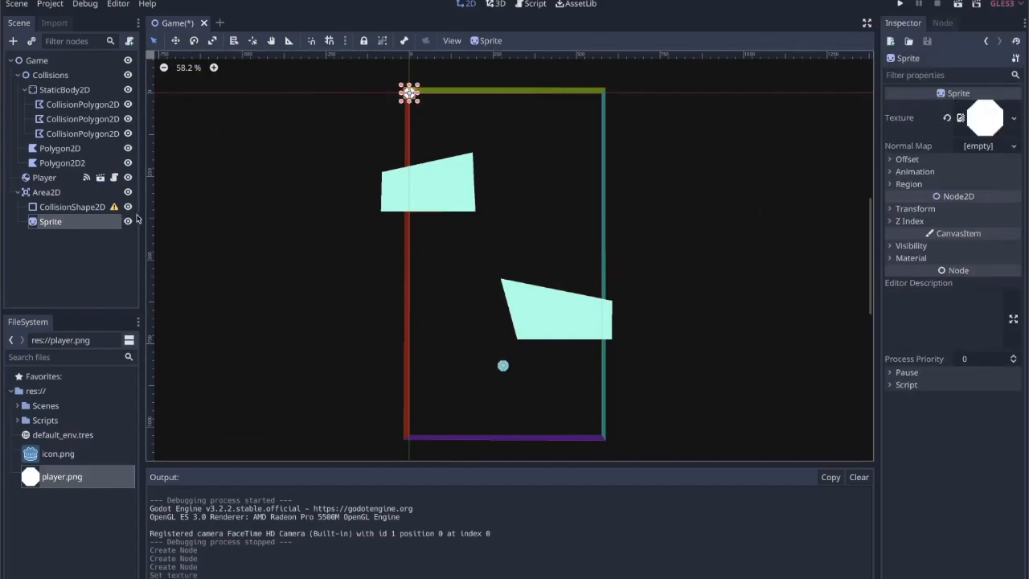
{"action": "left_click", "coordinate": [45, 191]}
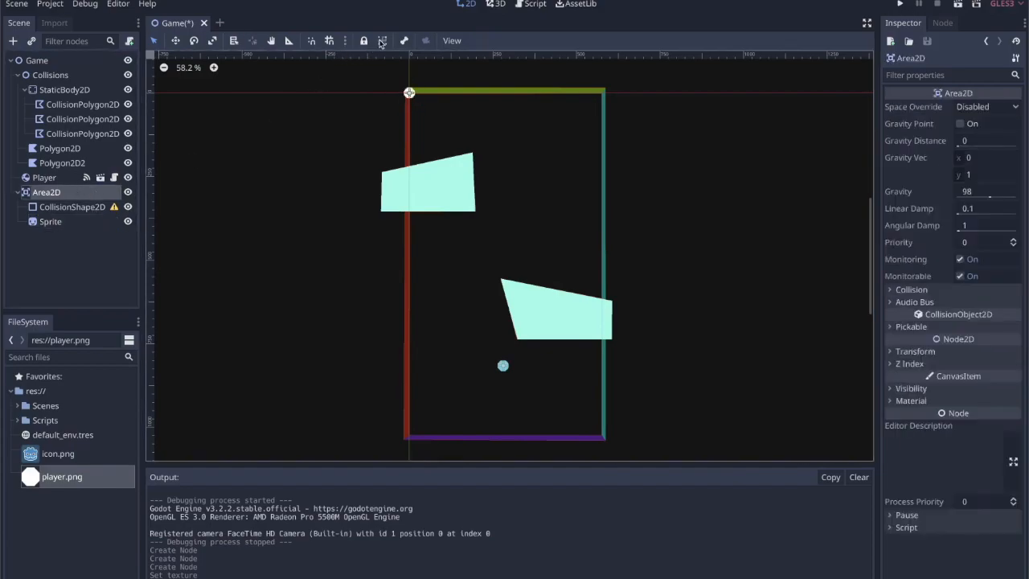
{"action": "mouse_move", "coordinate": [383, 40]}
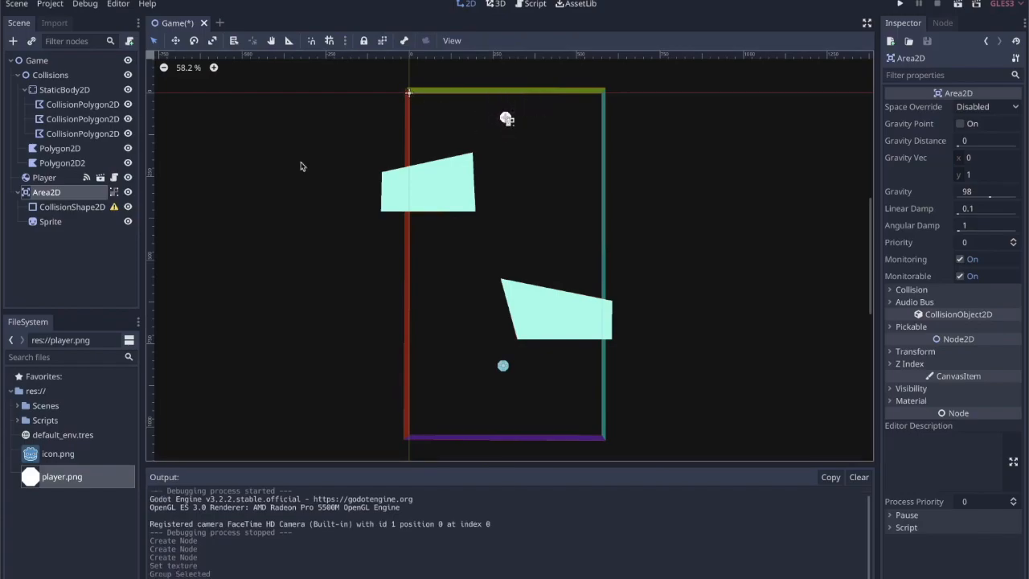
{"action": "mouse_move", "coordinate": [47, 193]}
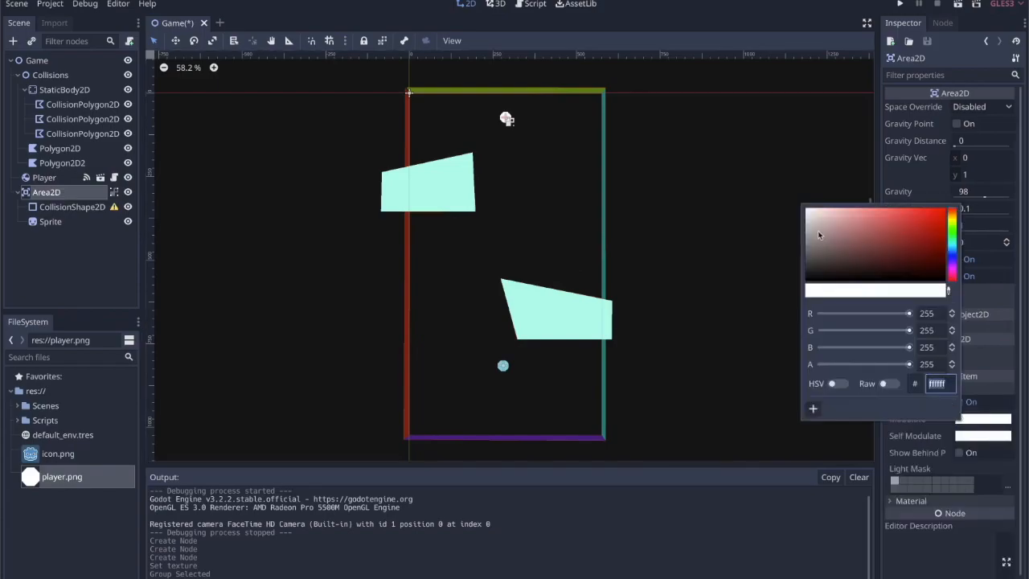
{"action": "left_click", "coordinate": [954, 249]}
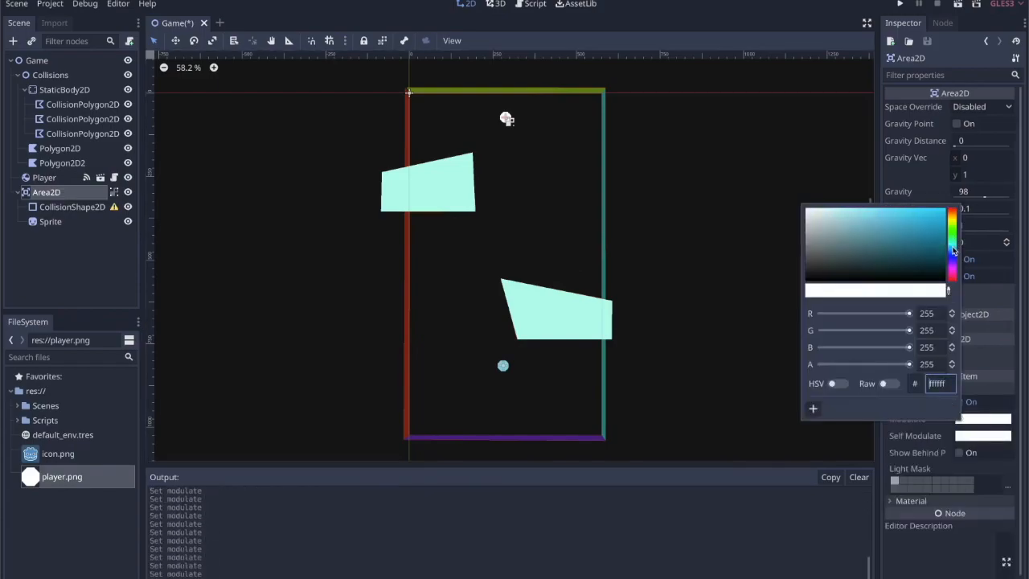
{"action": "left_click", "coordinate": [952, 241]}
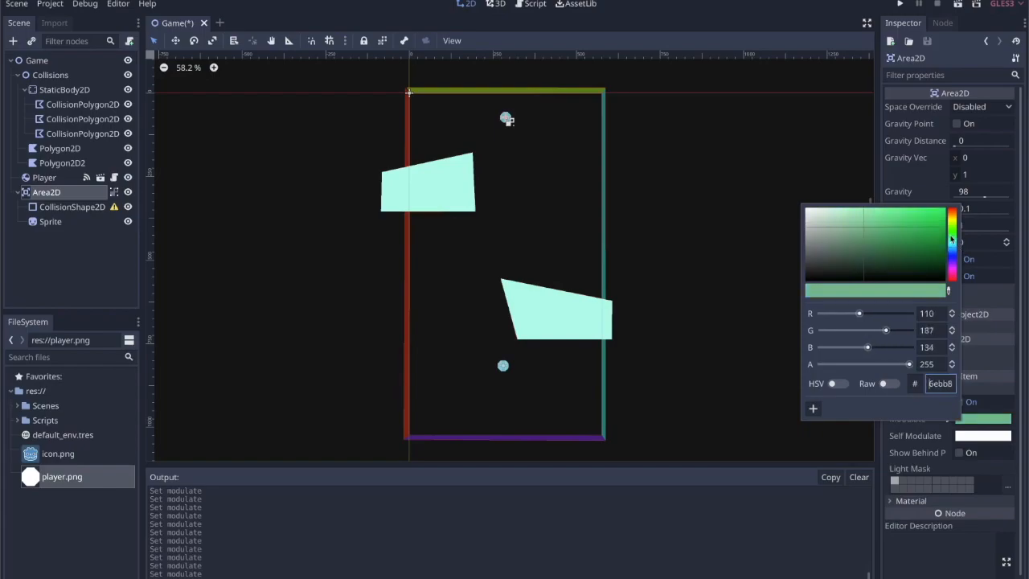
{"action": "left_click", "coordinate": [861, 236]}
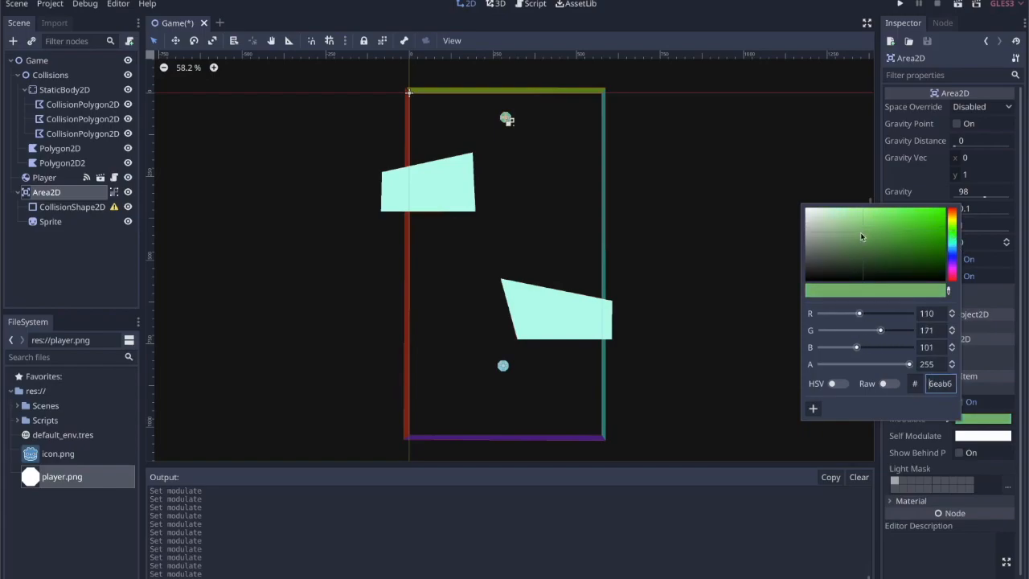
{"action": "left_click", "coordinate": [900, 5]}
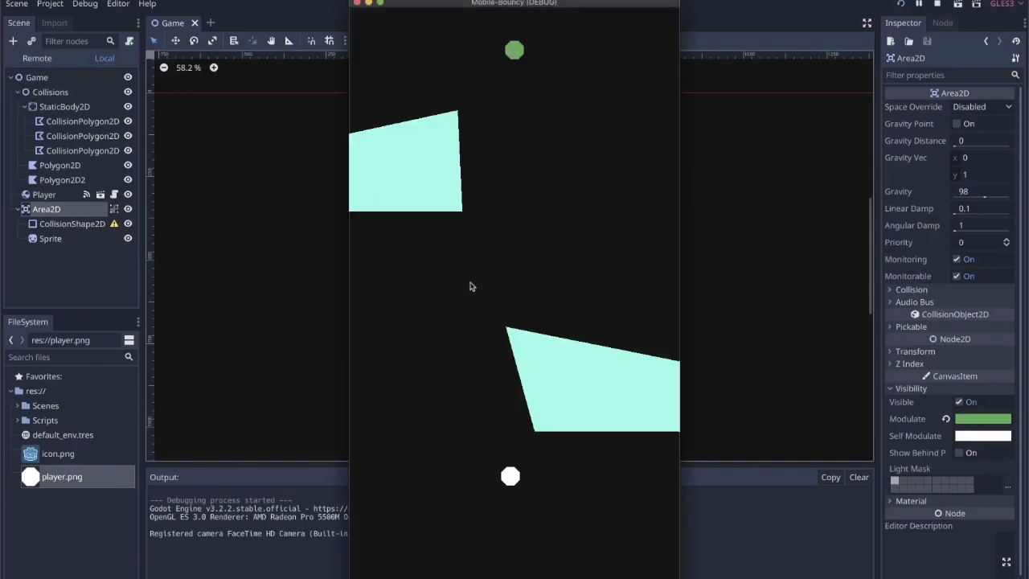
{"action": "mouse_move", "coordinate": [518, 453]}
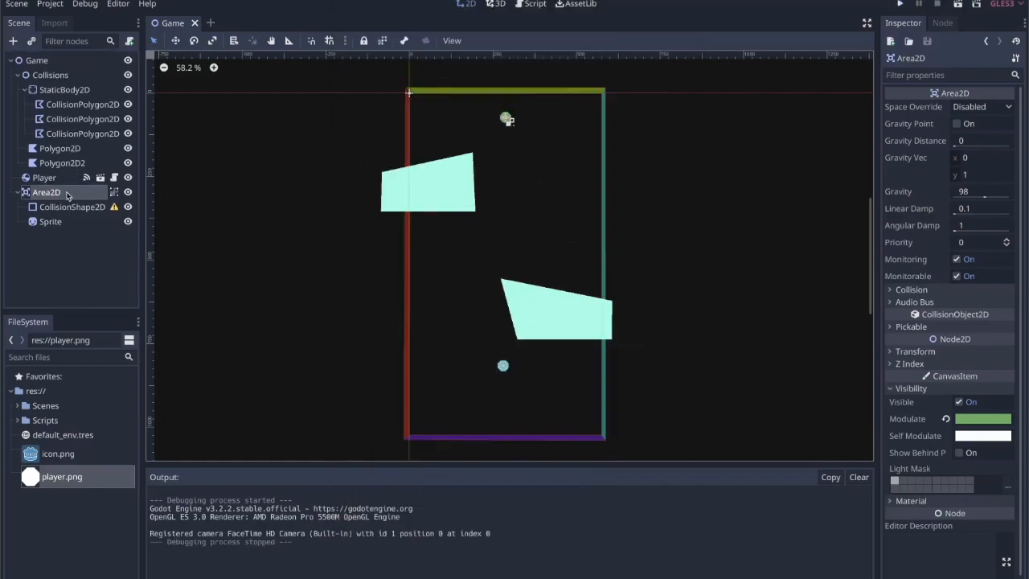
Give the Area2D's CollisionShape2D a new CircleShape2D fitted over the green sprite
{"action": "left_click", "coordinate": [51, 221]}
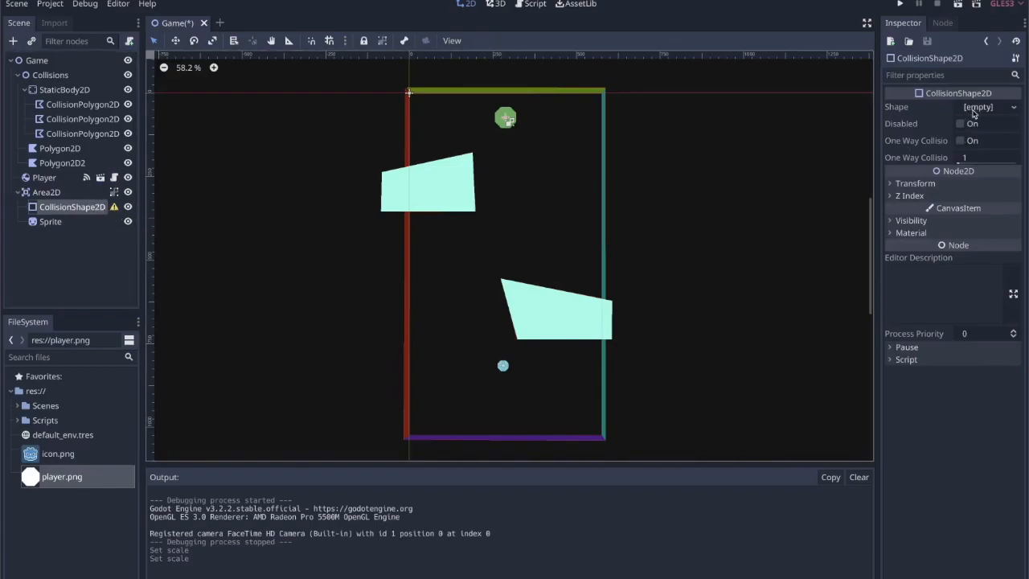
{"action": "left_click", "coordinate": [977, 106]}
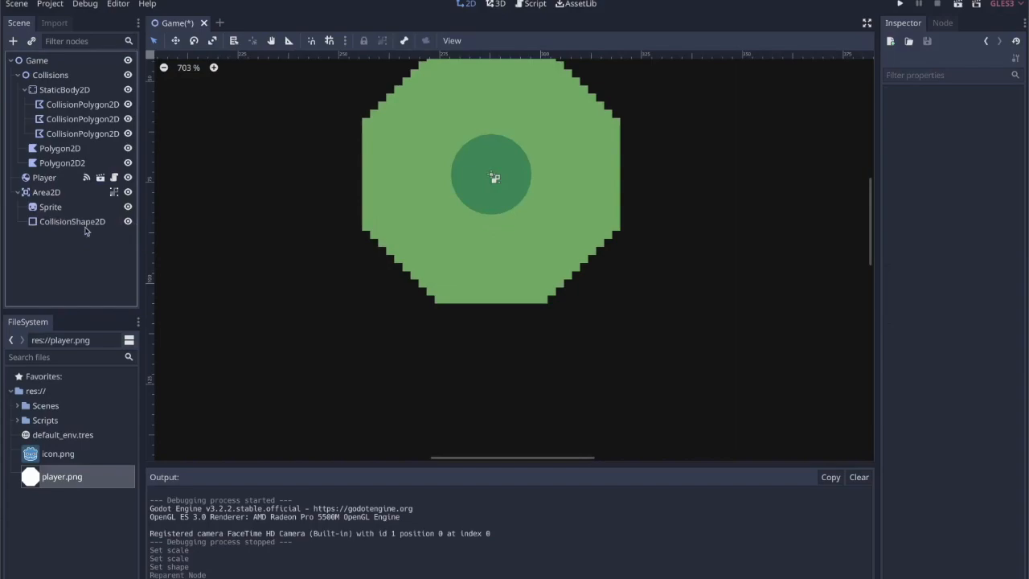
{"action": "left_click", "coordinate": [45, 193]}
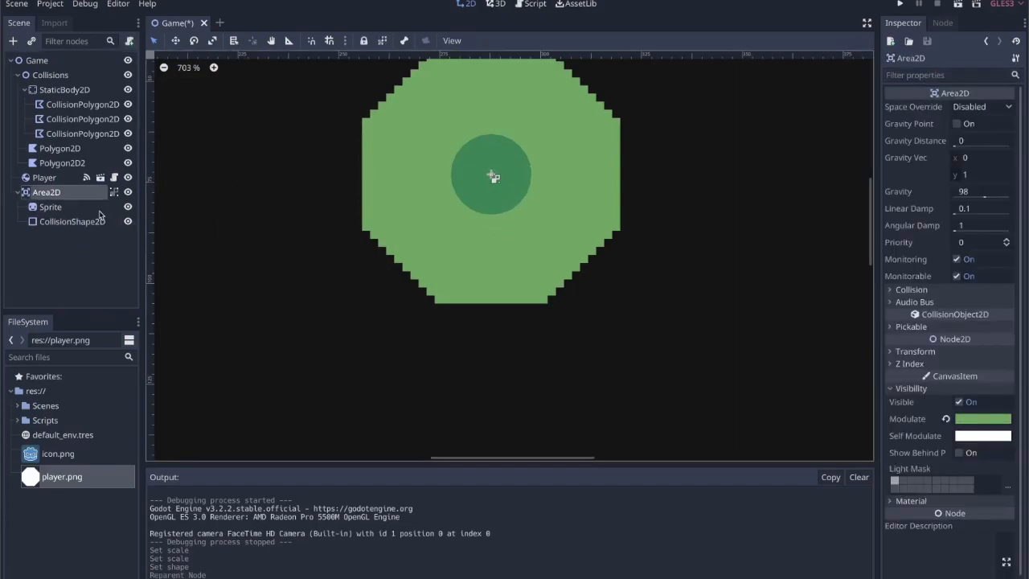
{"action": "left_click", "coordinate": [71, 222]}
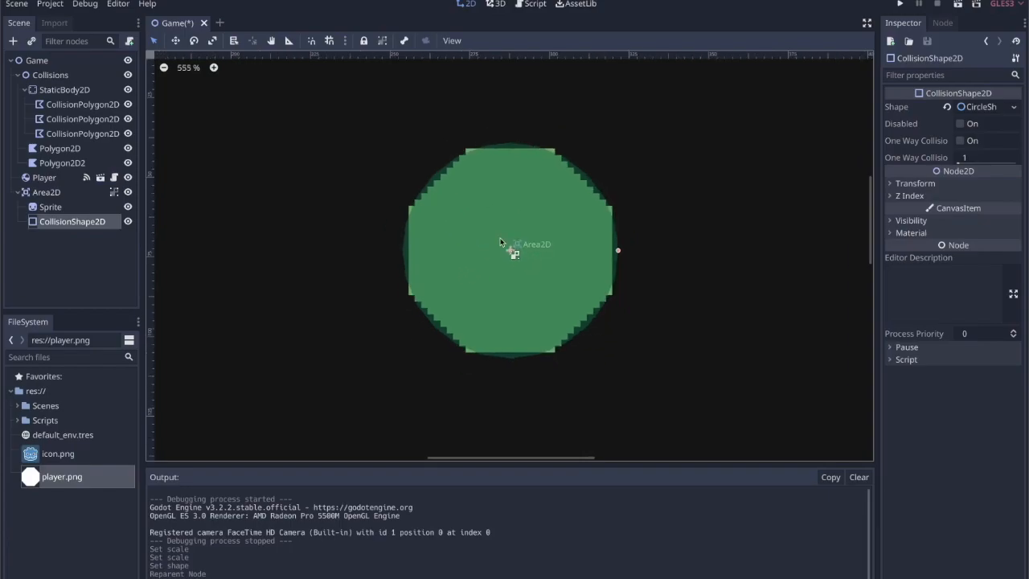
{"action": "left_click", "coordinate": [46, 191]}
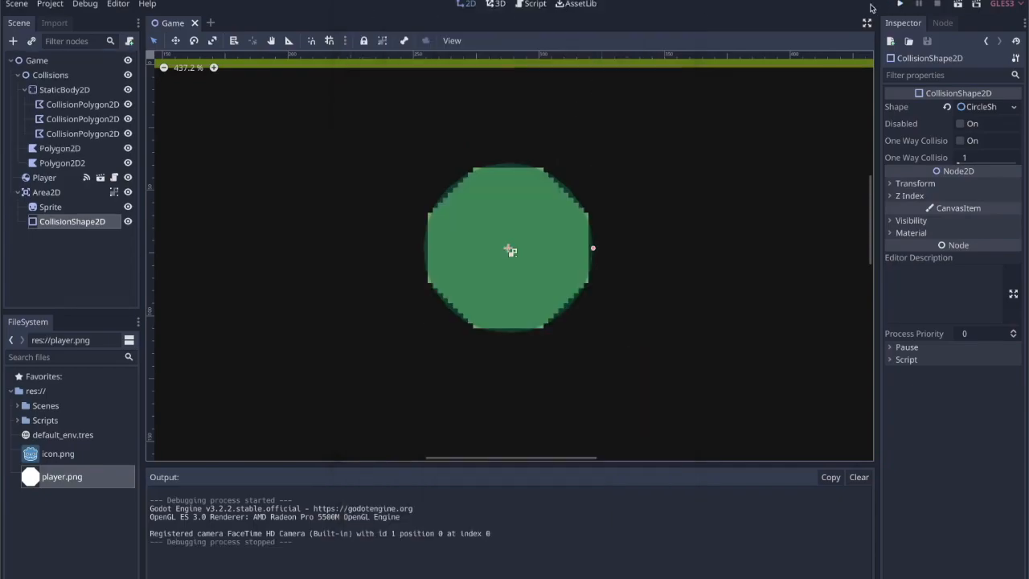
{"action": "left_click", "coordinate": [900, 3]}
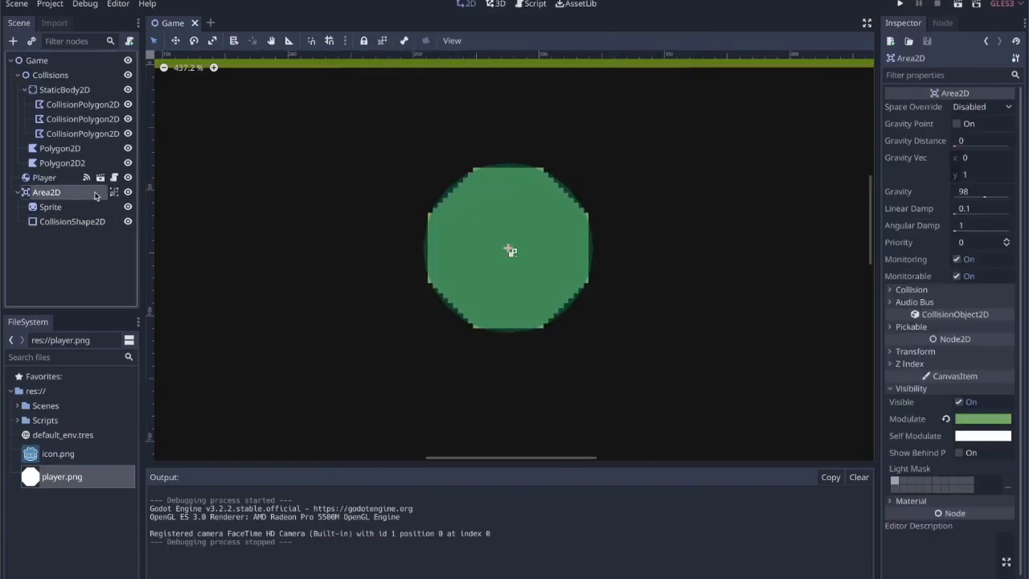
Rename Area2D to Goal and attach a newly created Goal script to it
{"action": "left_click", "coordinate": [942, 23]}
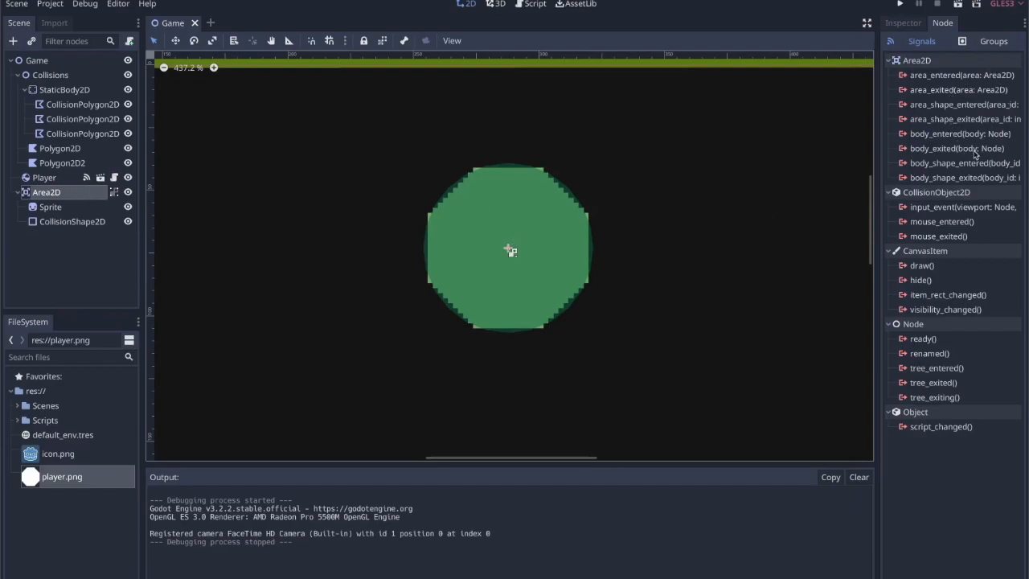
{"action": "left_click", "coordinate": [960, 134]}
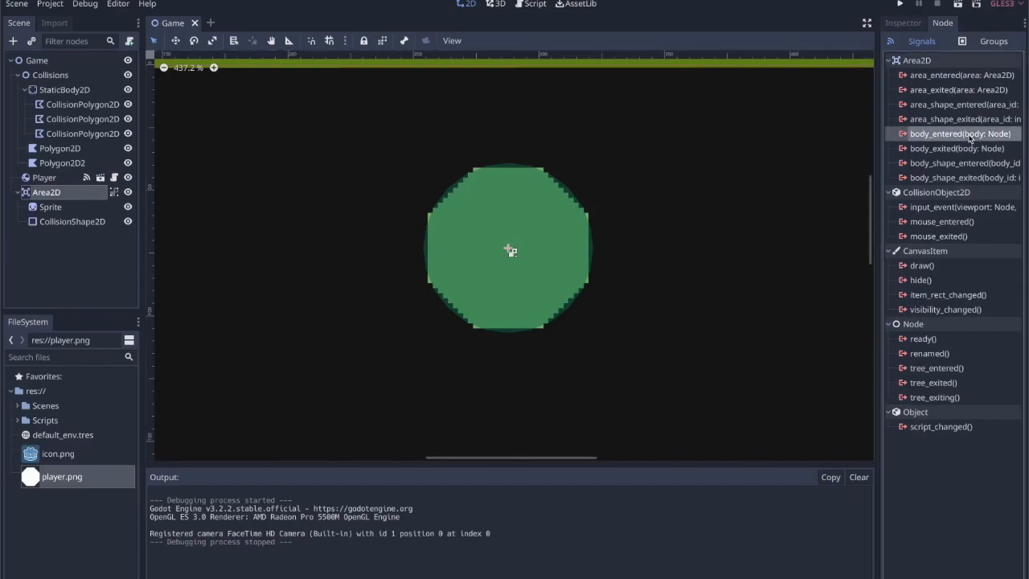
{"action": "double_click", "coordinate": [47, 193]}
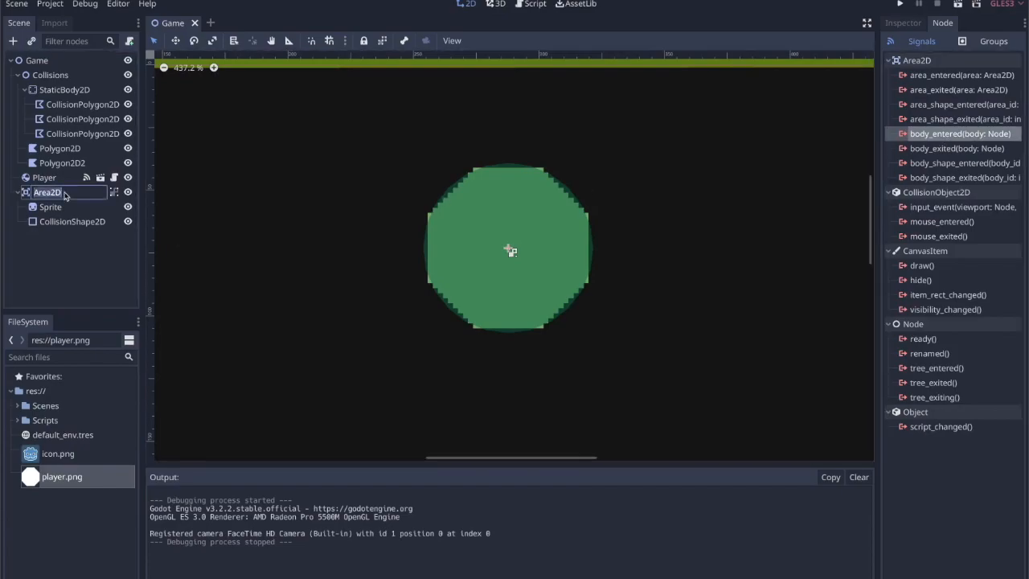
{"action": "type", "text": "Goal"}
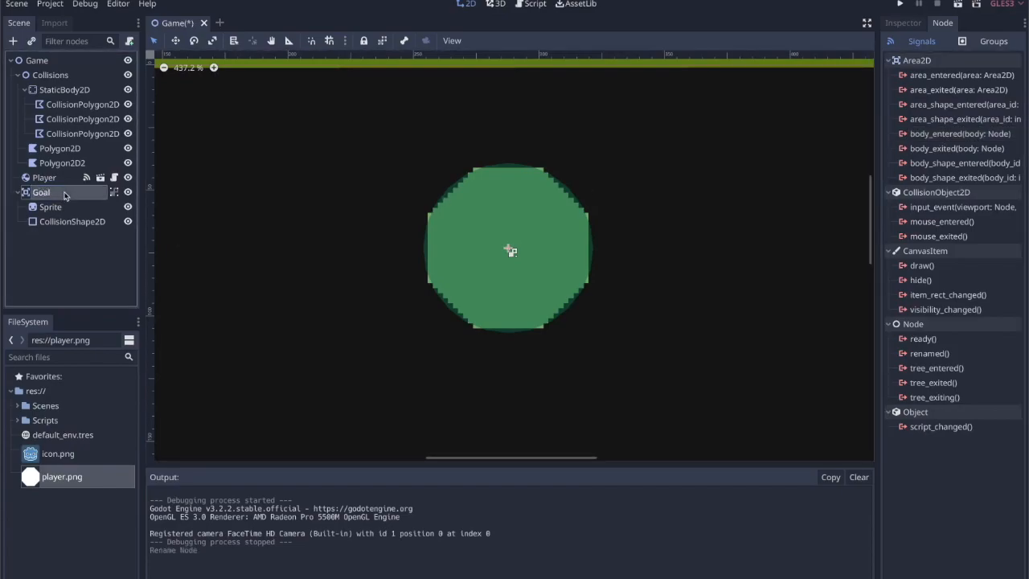
{"action": "left_click", "coordinate": [116, 191]}
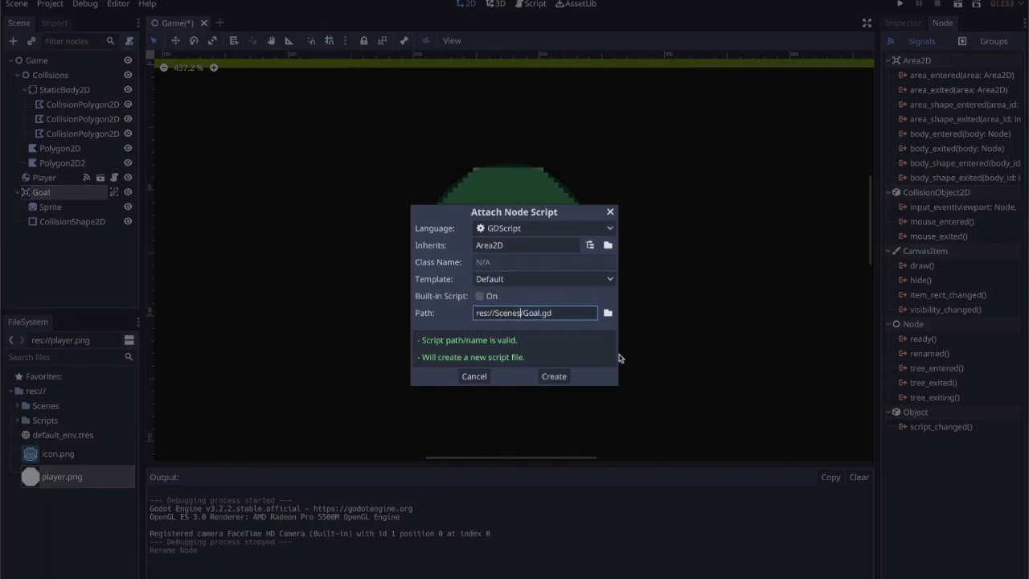
{"action": "left_click", "coordinate": [553, 376]}
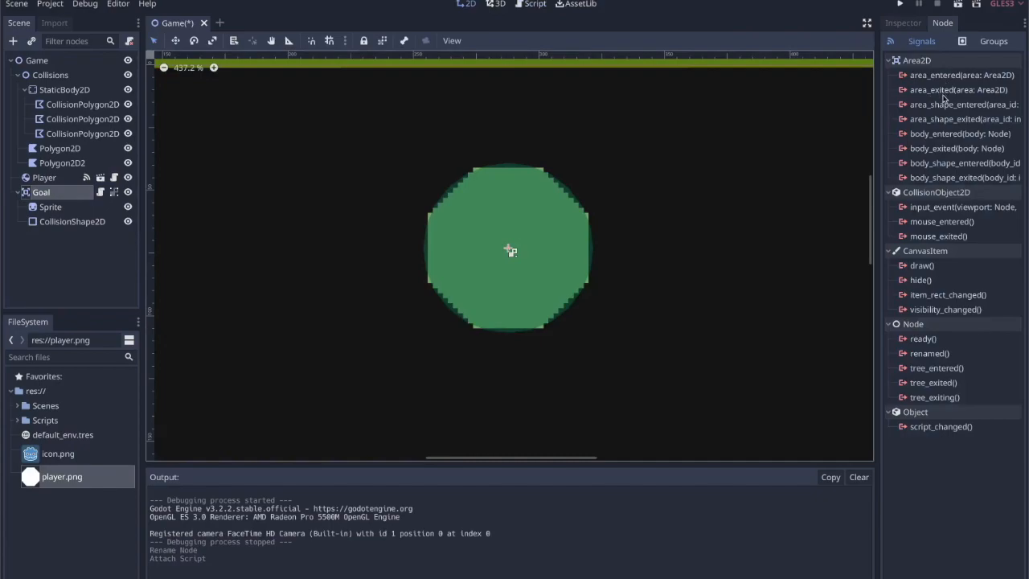
Connect Goal's body_entered signal to the Goal script as _on_Goal_body_entered
{"action": "left_click", "coordinate": [958, 134]}
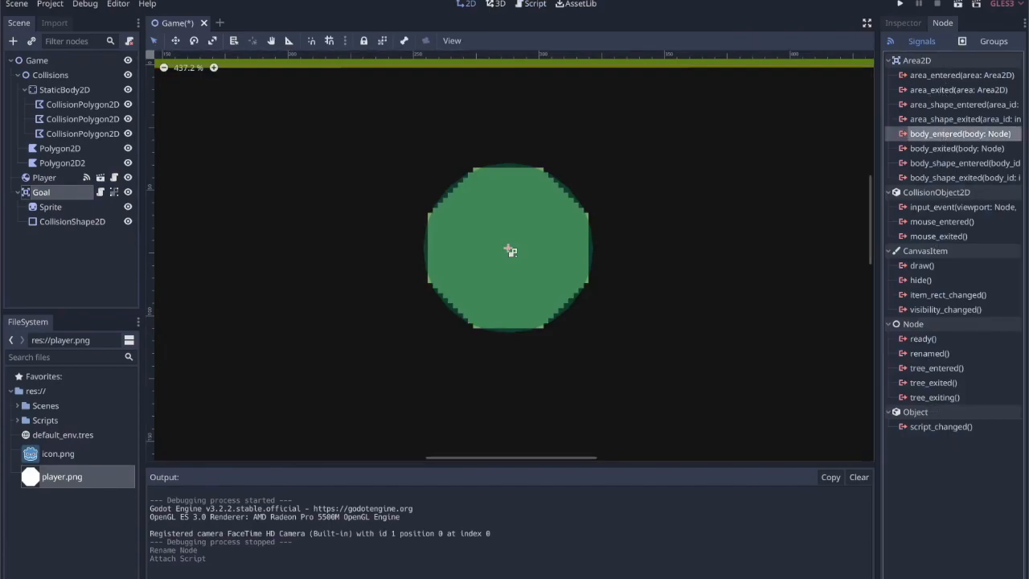
{"action": "double_click", "coordinate": [960, 134]}
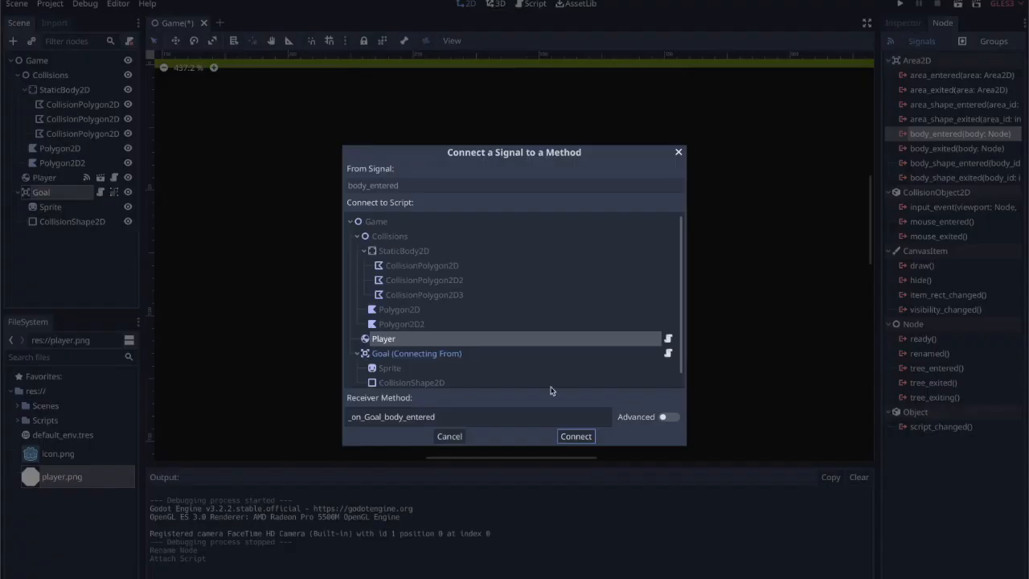
{"action": "left_click", "coordinate": [416, 354]}
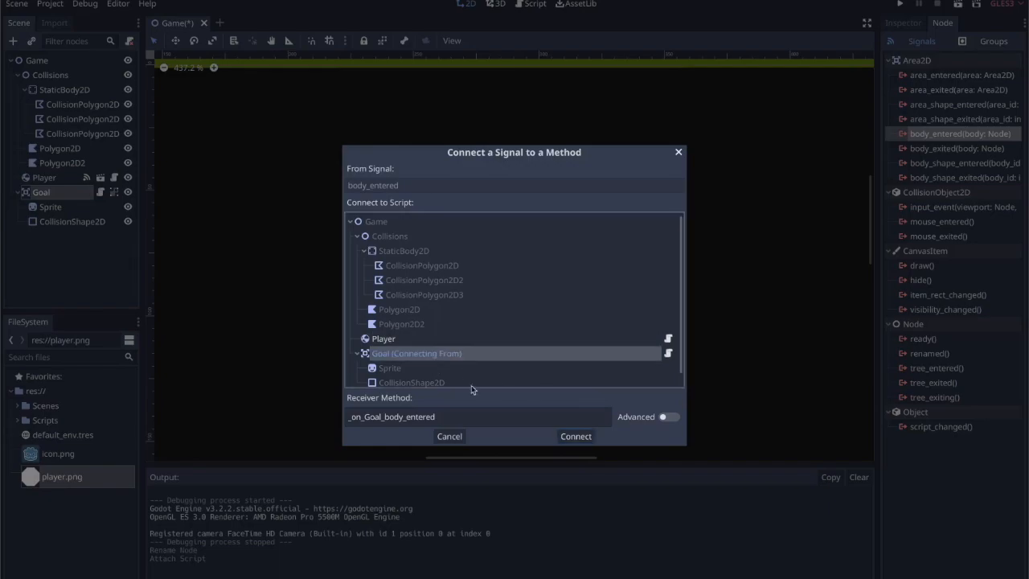
{"action": "left_click", "coordinate": [576, 436]}
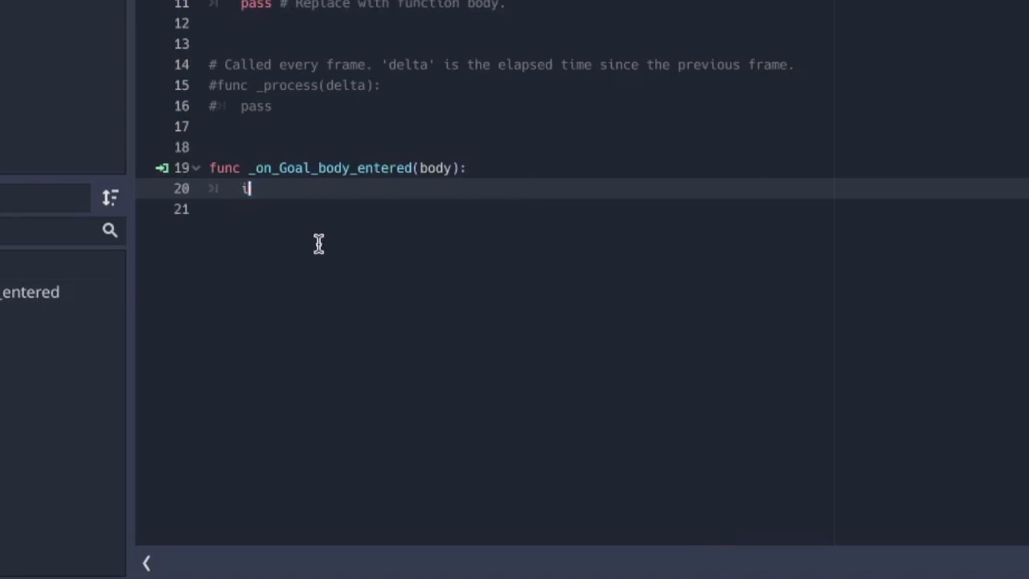
Have the Goal handler print body.name, test-run the game, then move to the Player script
{"action": "type", "text": "print(body.name"}
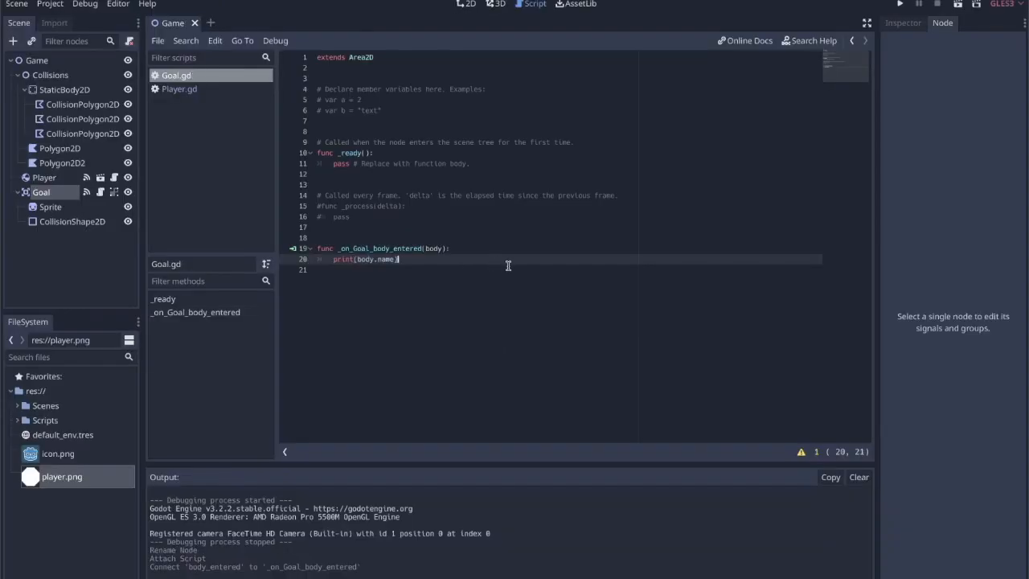
{"action": "left_click", "coordinate": [900, 3]}
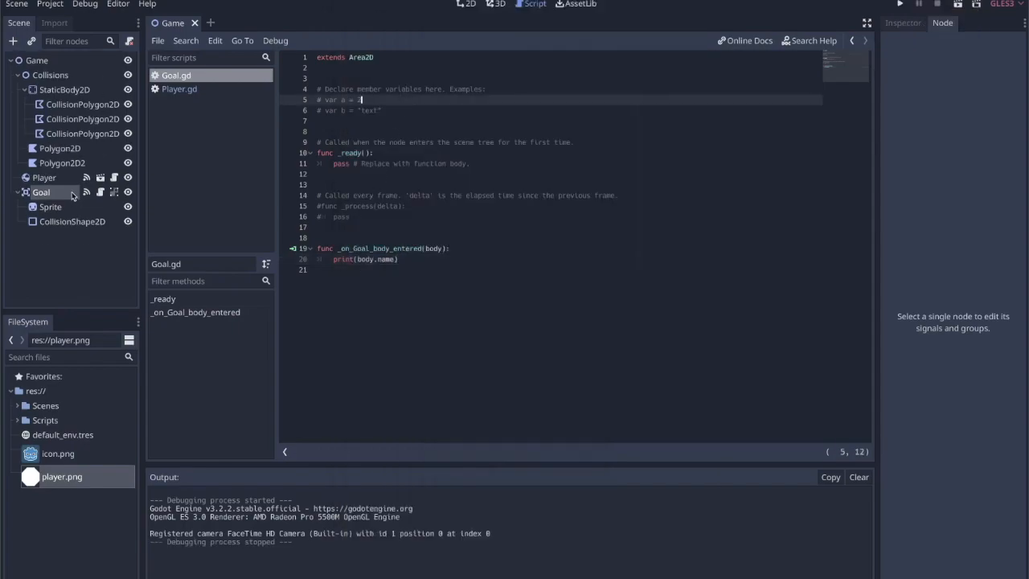
{"action": "left_click", "coordinate": [180, 89]}
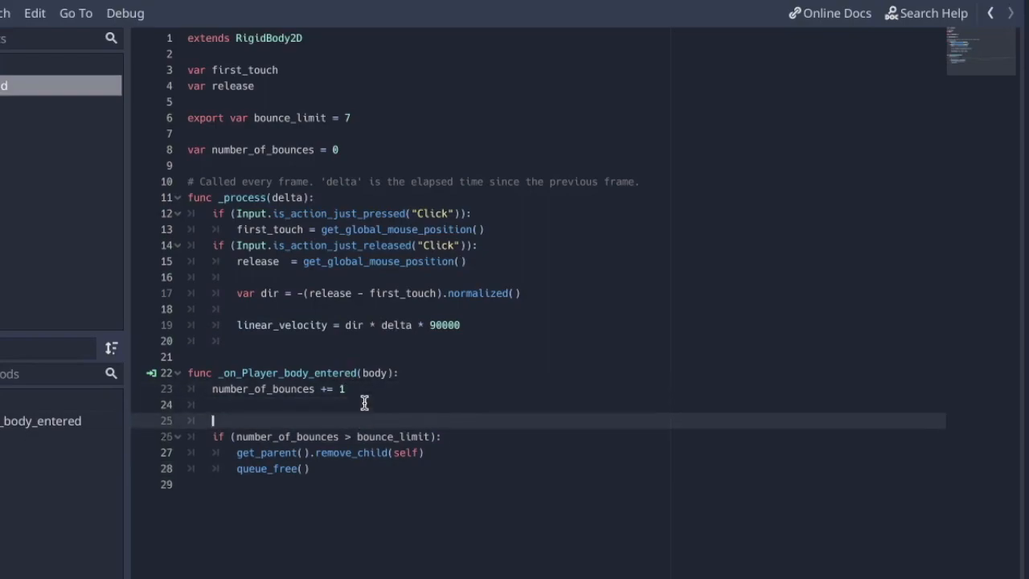
Add `var debug = true` and gate the bounce-limit removal on `debug == false`
{"action": "type", "text": "if ("}
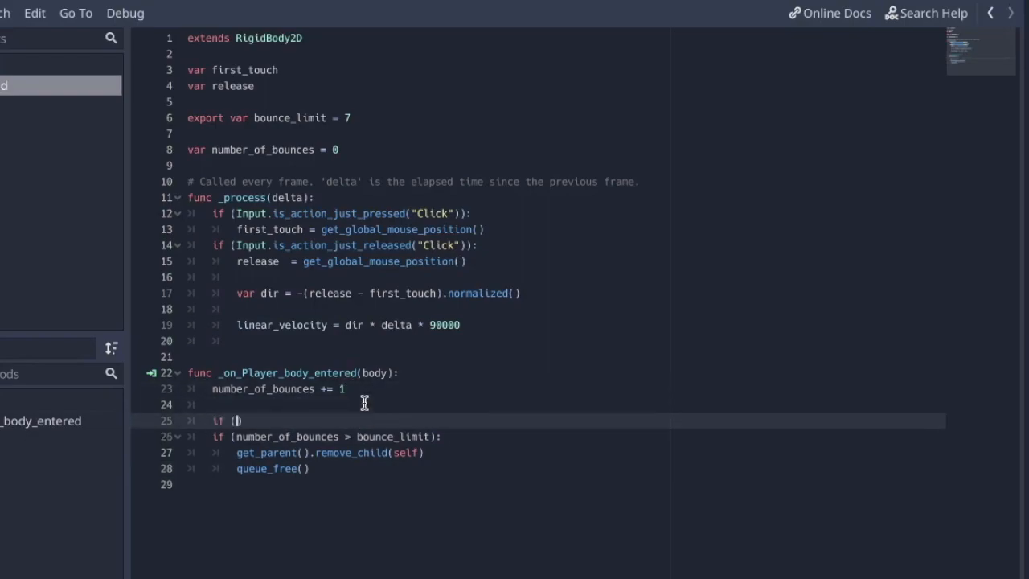
{"action": "type", "text": "able_to"}
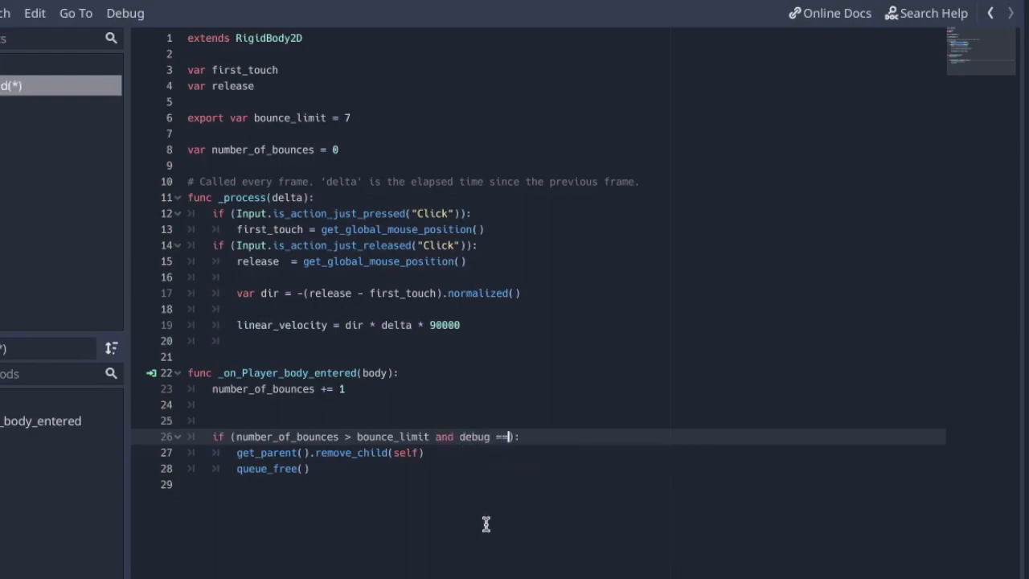
{"action": "type", "text": "false"}
{"action": "type", "text": "v"}
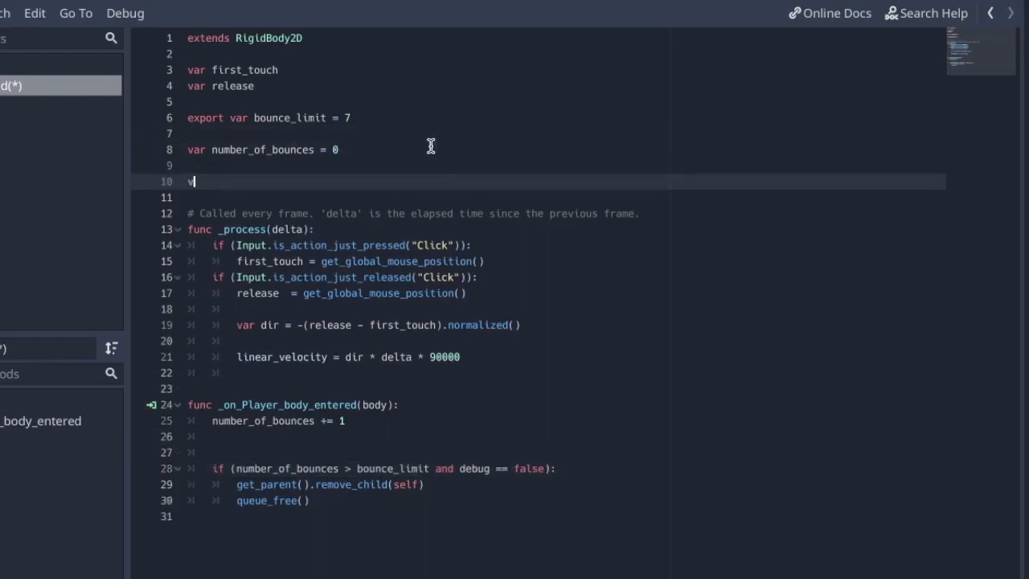
{"action": "type", "text": "ar debug ="}
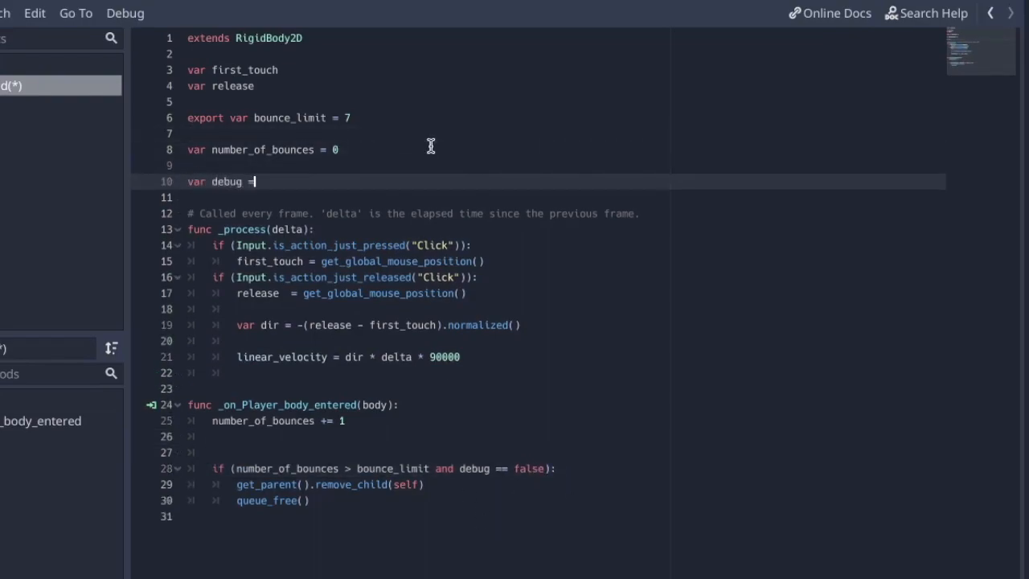
{"action": "type", "text": "true"}
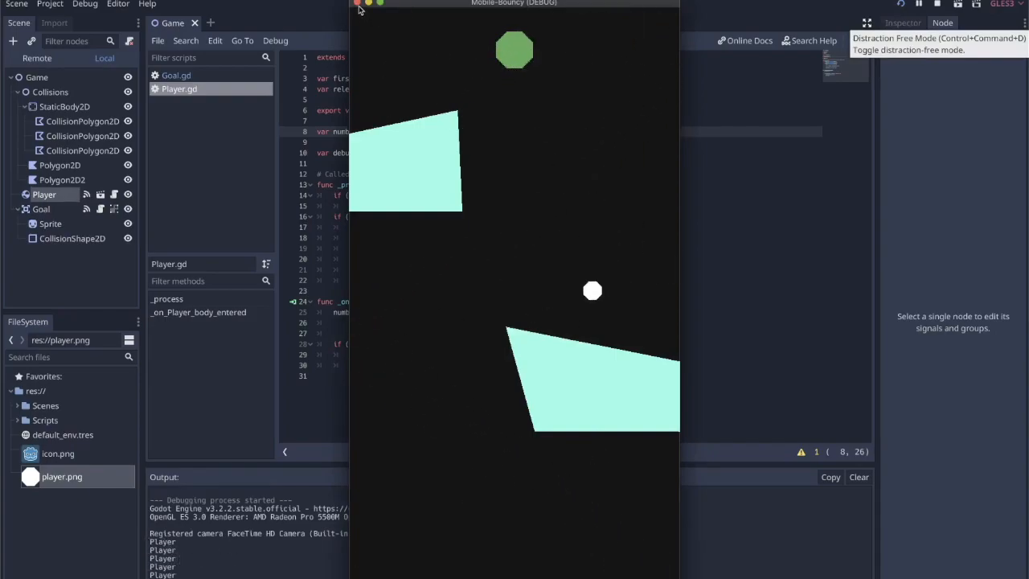
Change the Goal handler to print "VICTORY" instead of the body name
{"action": "left_click", "coordinate": [357, 3]}
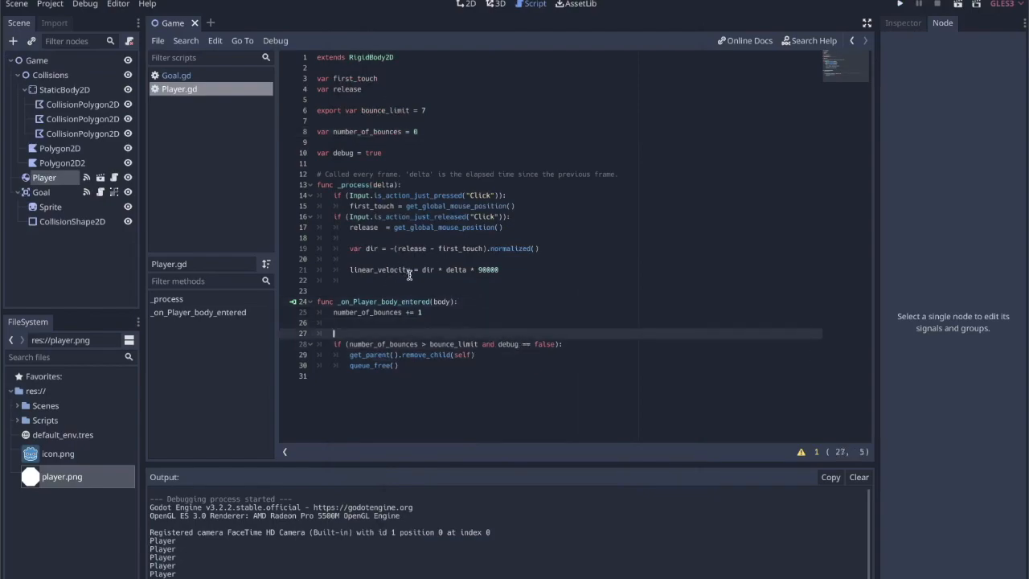
{"action": "left_click", "coordinate": [177, 76]}
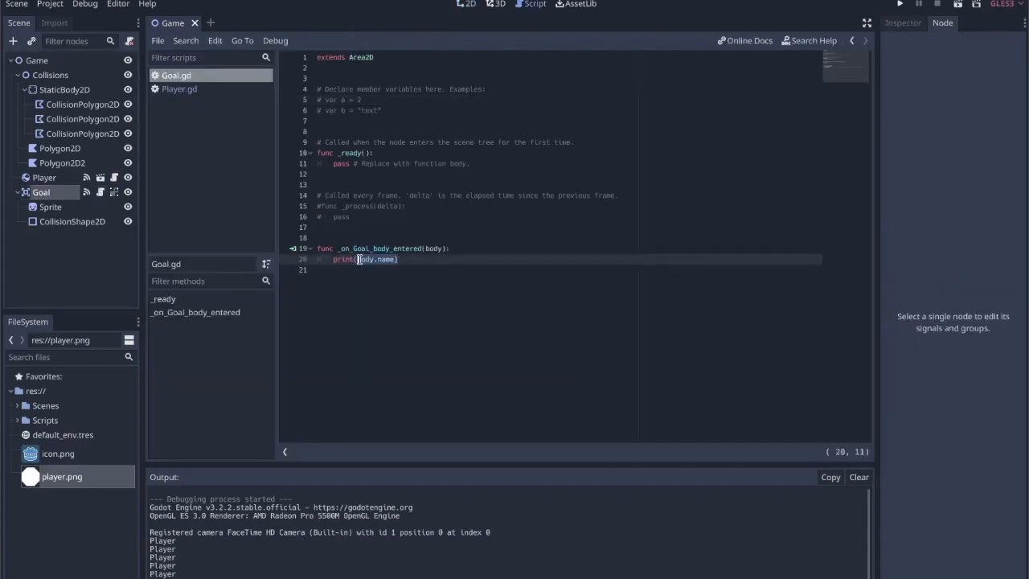
{"action": "key", "text": "Delete"}
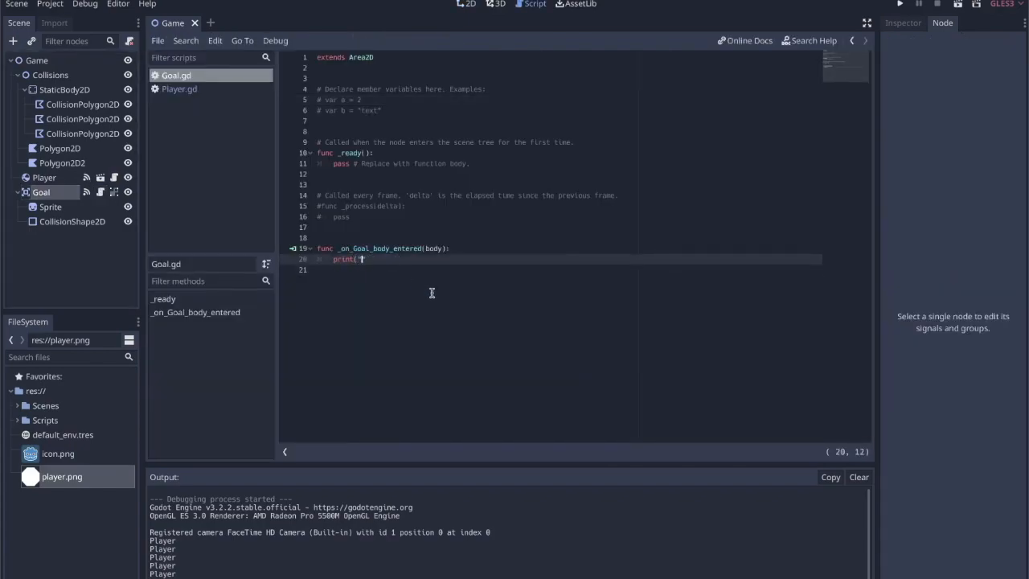
{"action": "type", "text": "\")"}
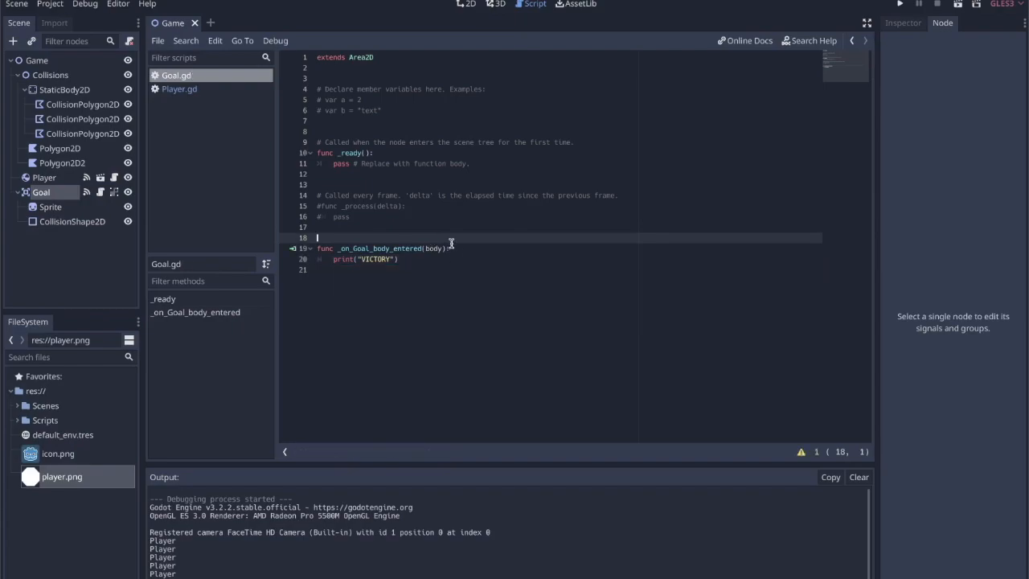
Run the game, launch the ball into the goal so VICTORY logs, then stop it
{"action": "left_click", "coordinate": [901, 3]}
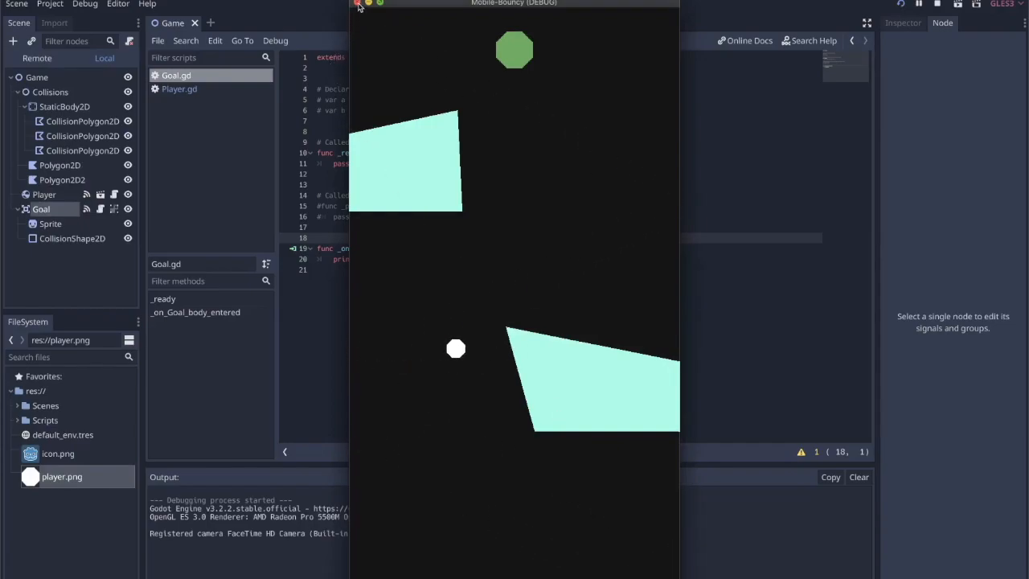
{"action": "left_click", "coordinate": [363, 4]}
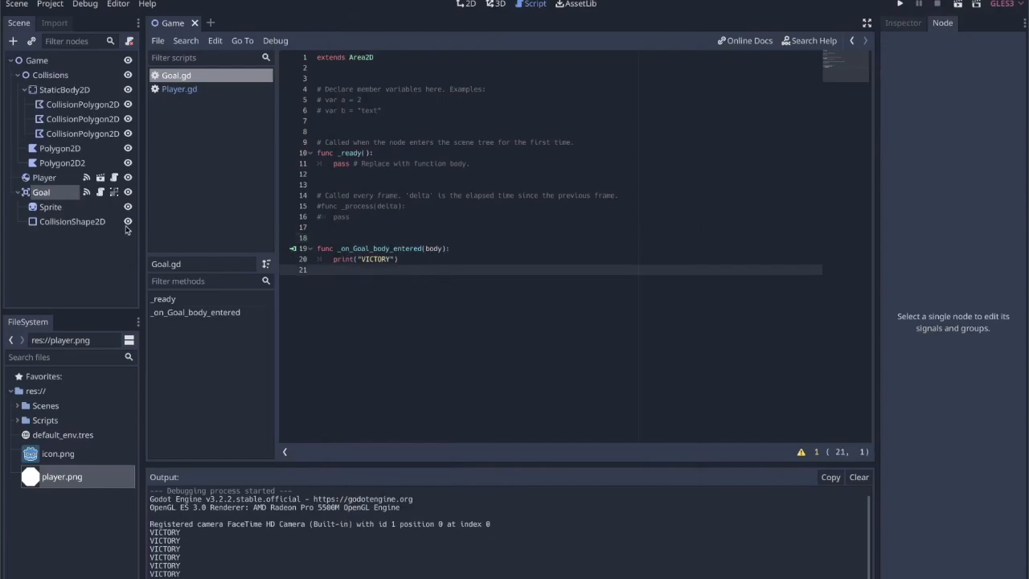
{"action": "left_click", "coordinate": [918, 3]}
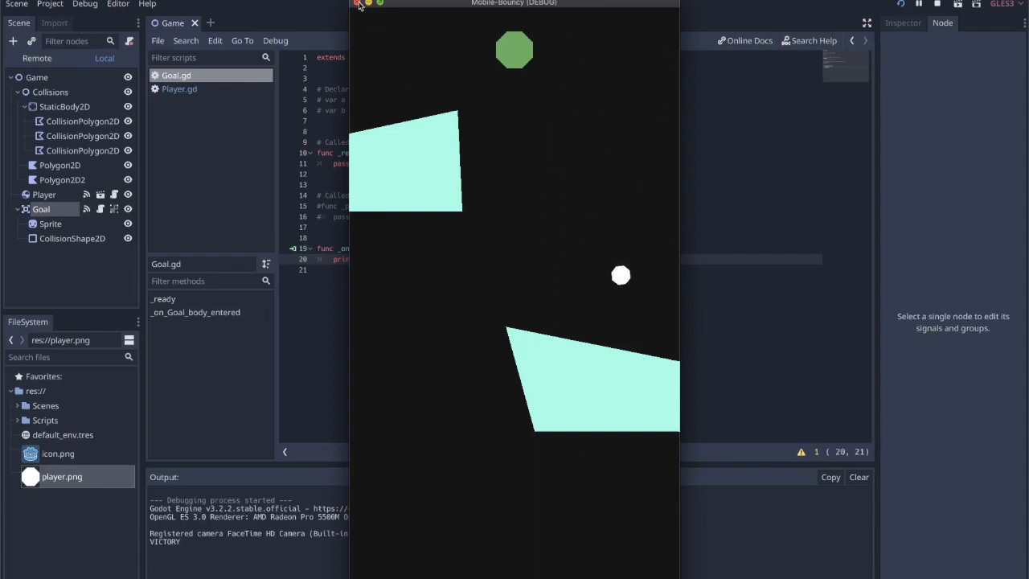
{"action": "left_click", "coordinate": [360, 3]}
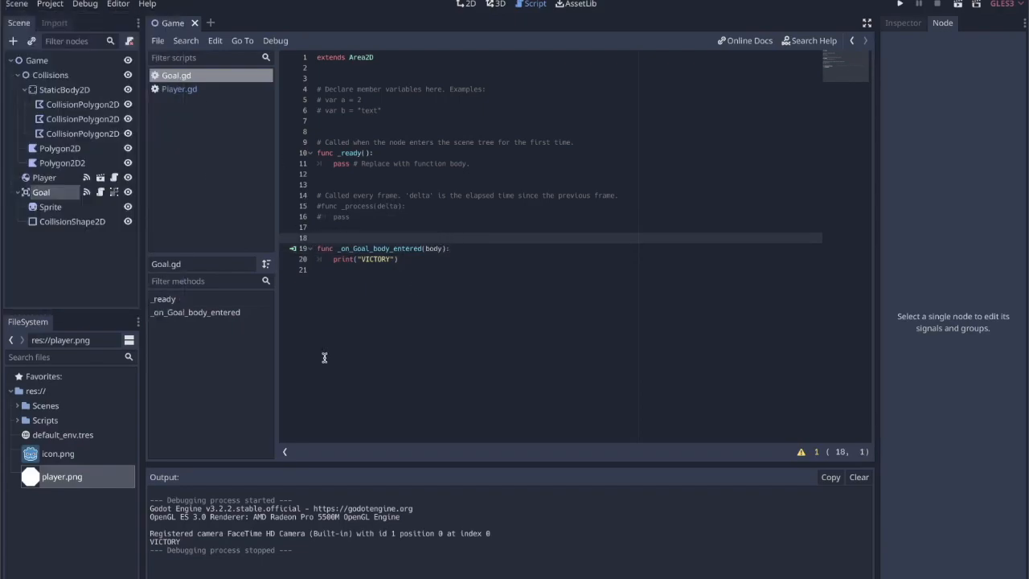
Add a Particles2D node under the Player with a new ParticlesMaterial
{"action": "left_click", "coordinate": [45, 405]}
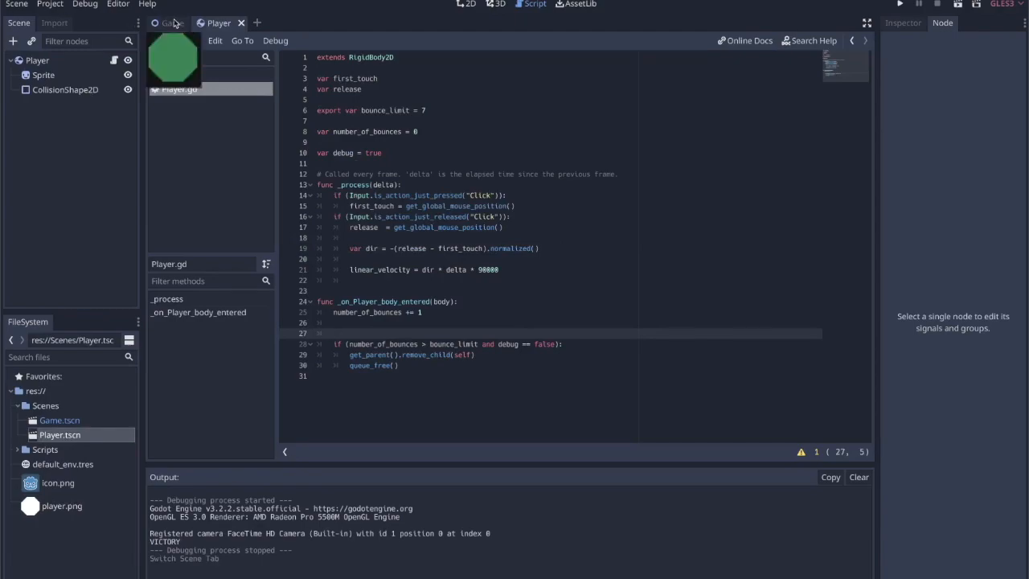
{"action": "left_click", "coordinate": [173, 23]}
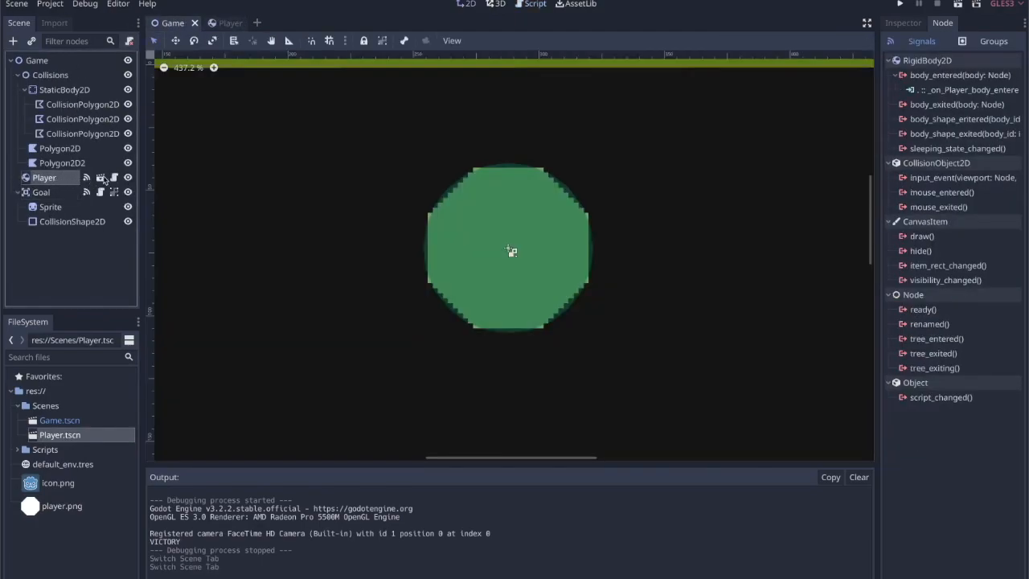
{"action": "left_click", "coordinate": [219, 23]}
{"action": "type", "text": "partic"}
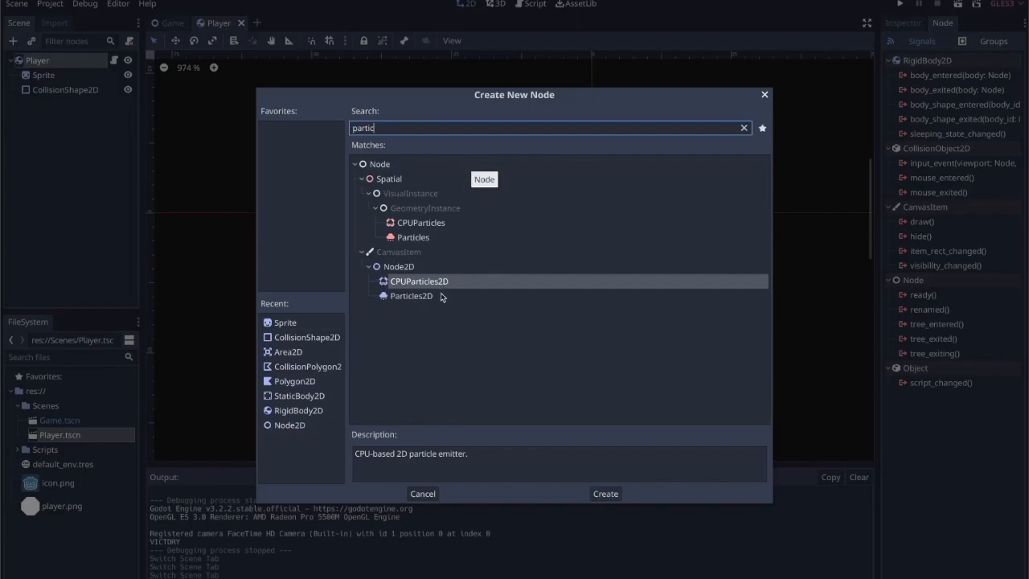
{"action": "mouse_move", "coordinate": [421, 287]}
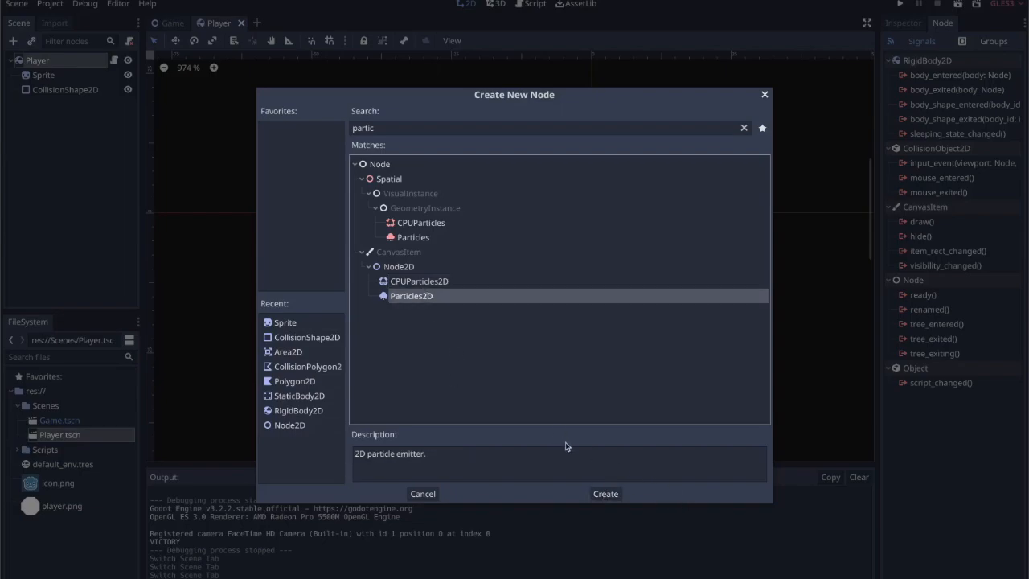
{"action": "left_click", "coordinate": [604, 492]}
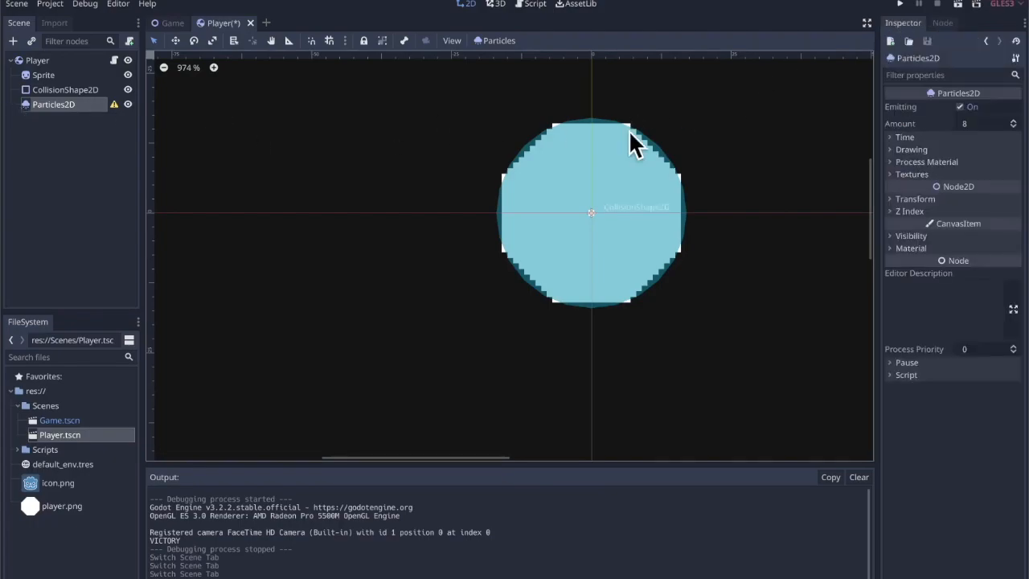
{"action": "mouse_move", "coordinate": [946, 140]}
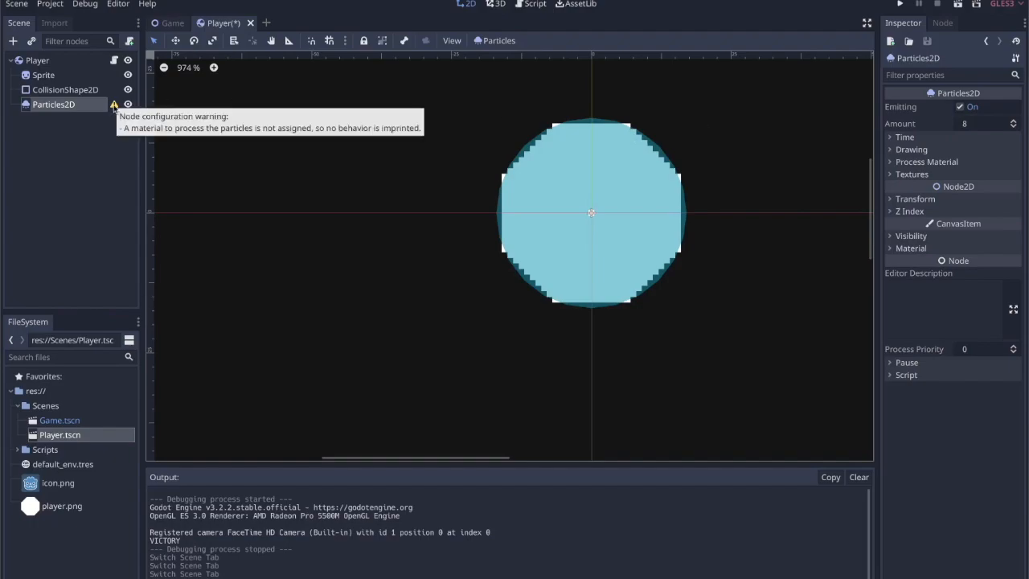
{"action": "mouse_move", "coordinate": [344, 145]}
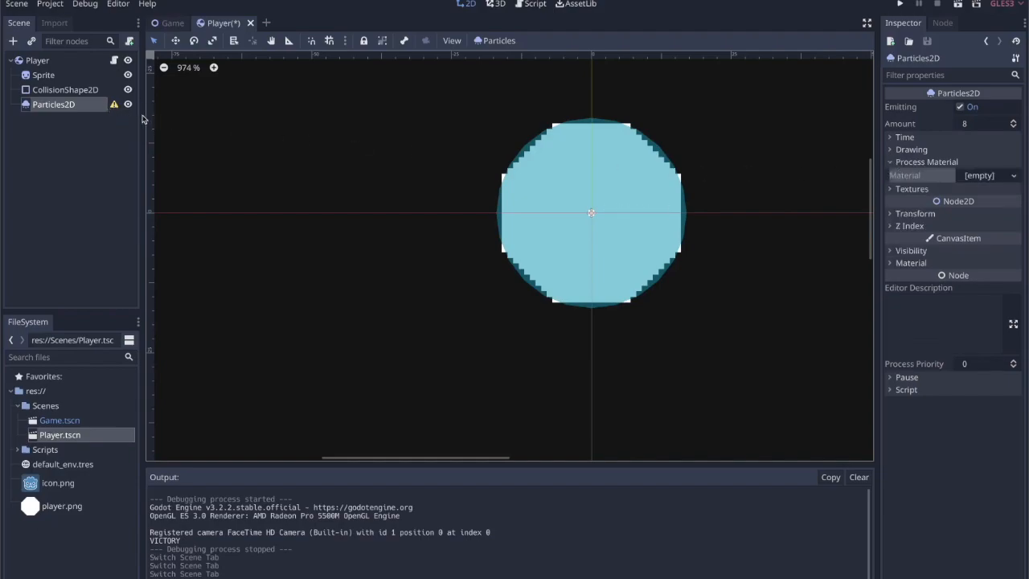
{"action": "mouse_move", "coordinate": [114, 104]}
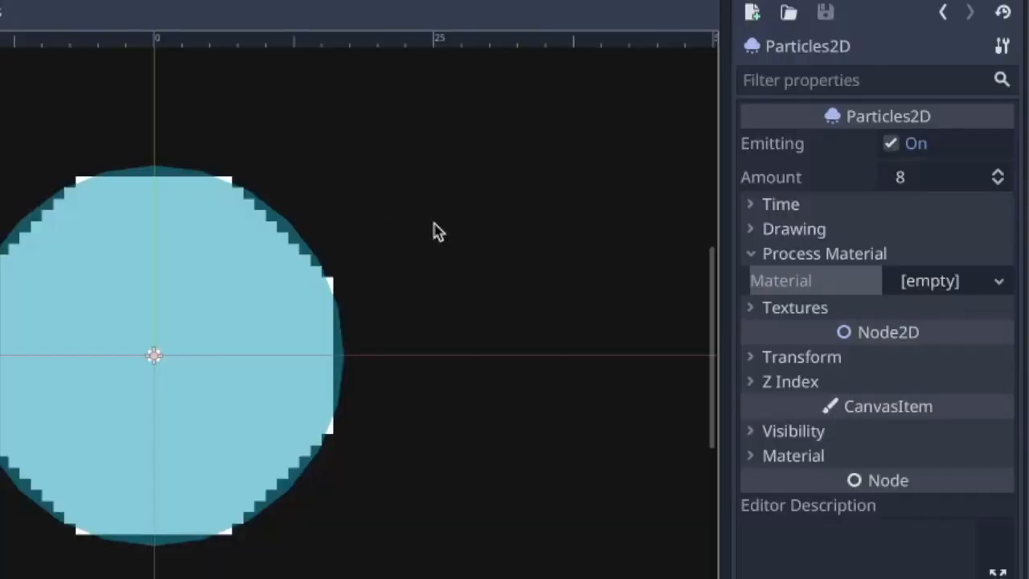
{"action": "left_click", "coordinate": [997, 280]}
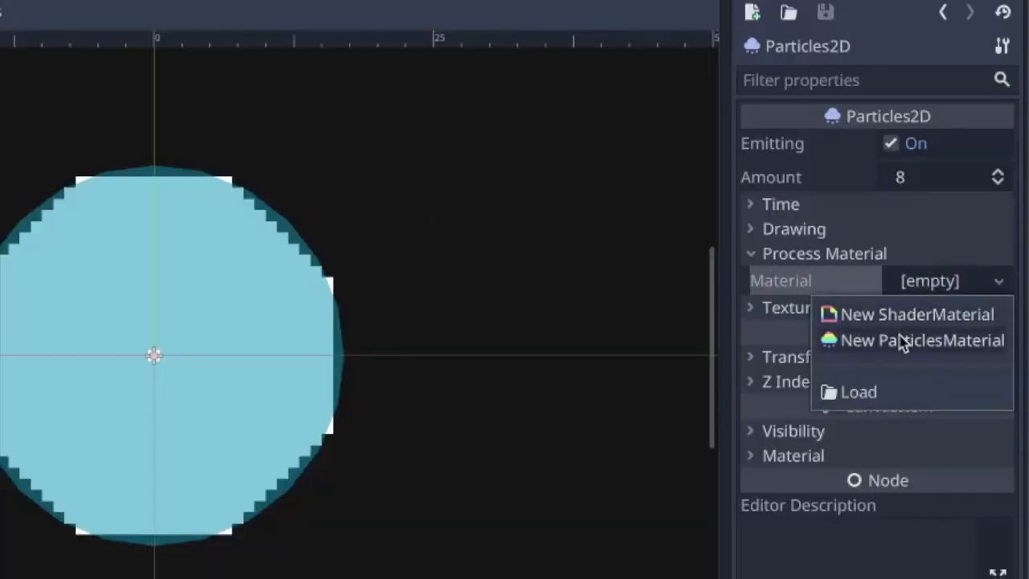
{"action": "left_click", "coordinate": [923, 341]}
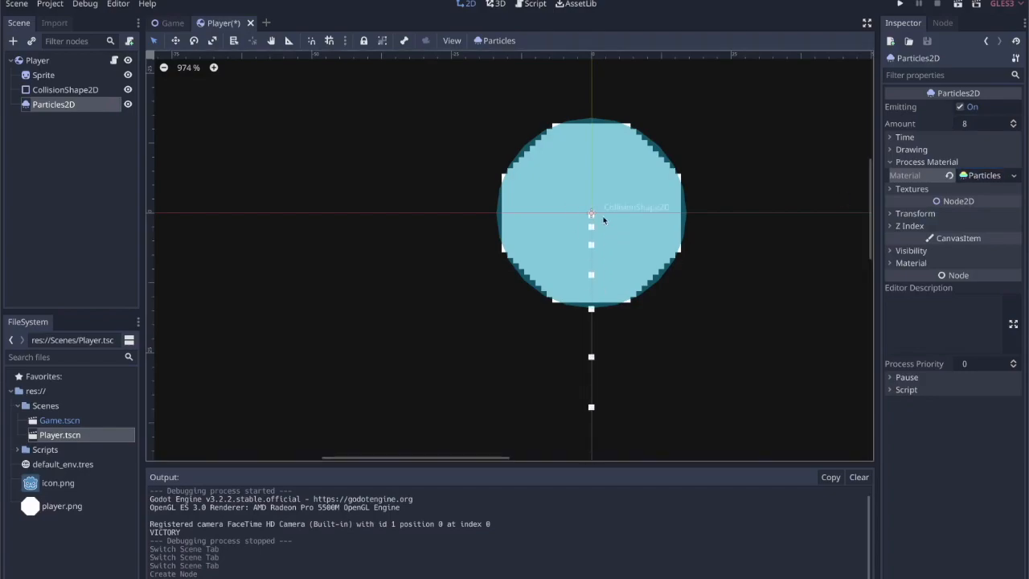
{"action": "left_click_drag", "start_coordinate": [592, 212], "coordinate": [539, 233]}
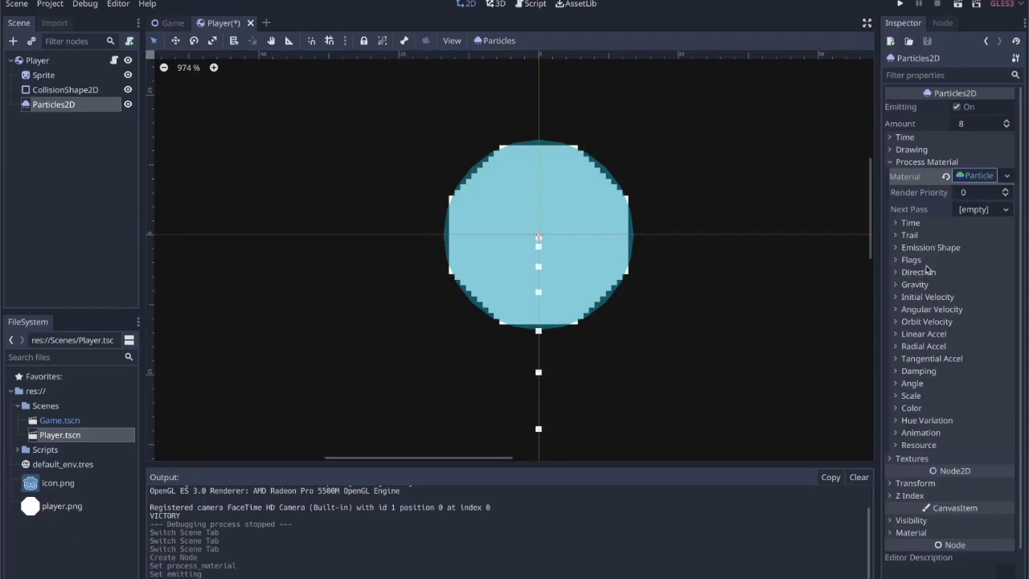
Set the particles' Initial Velocity to 50
{"action": "left_click", "coordinate": [915, 272]}
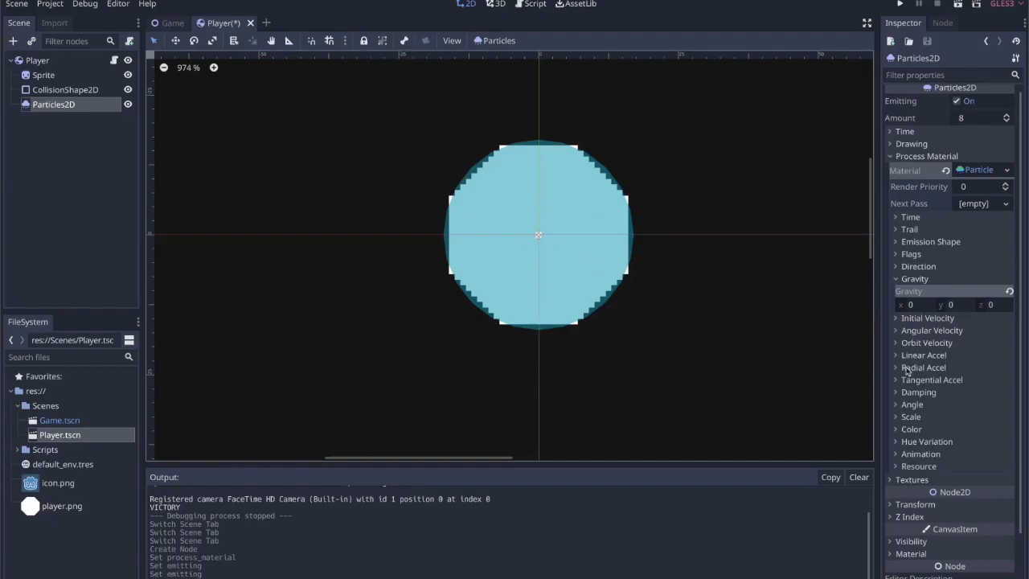
{"action": "left_click", "coordinate": [923, 367]}
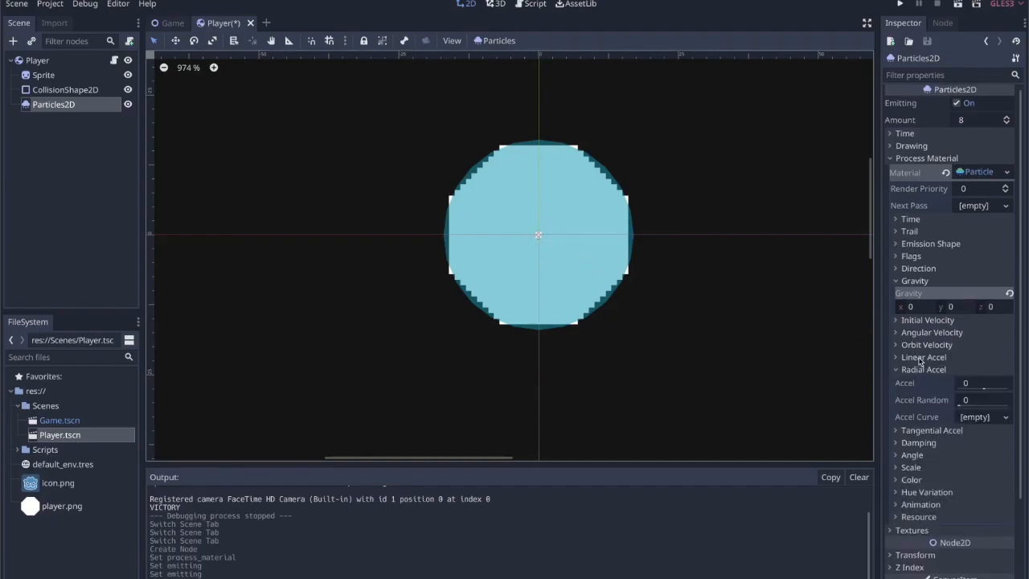
{"action": "scroll", "scroll_direction": "down", "scroll_amount": 3}
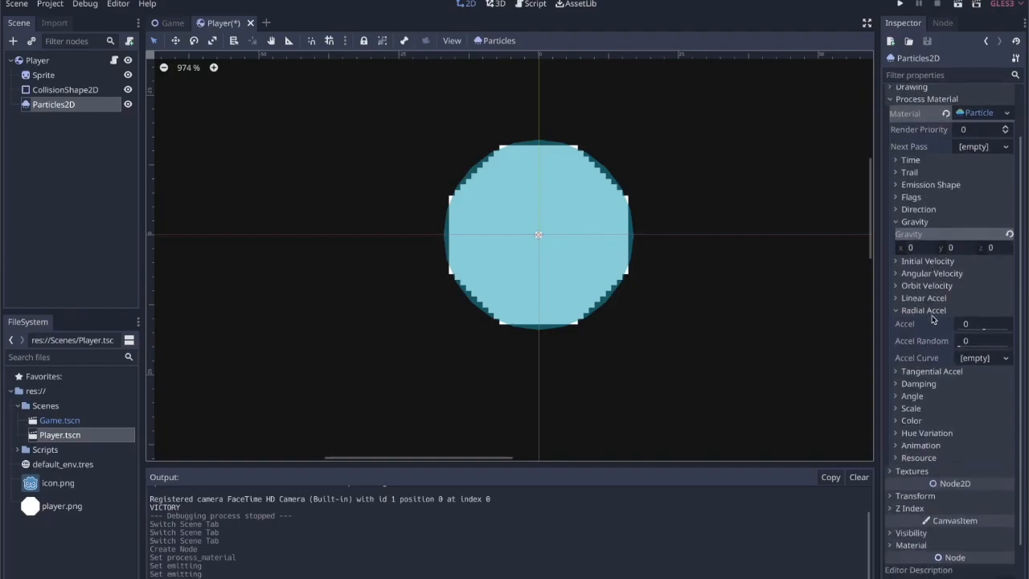
{"action": "left_click", "coordinate": [932, 369]}
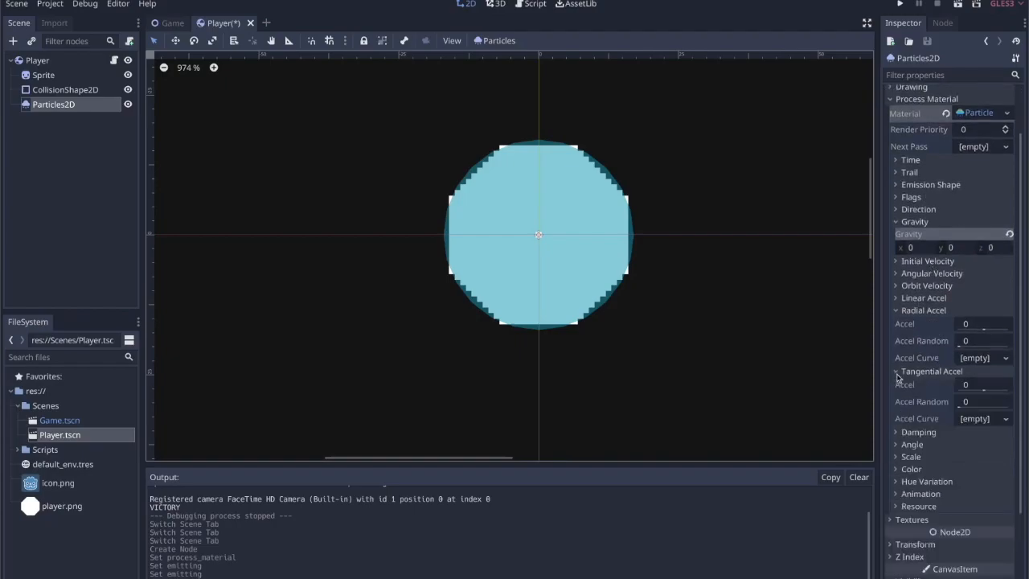
{"action": "left_click", "coordinate": [896, 274]}
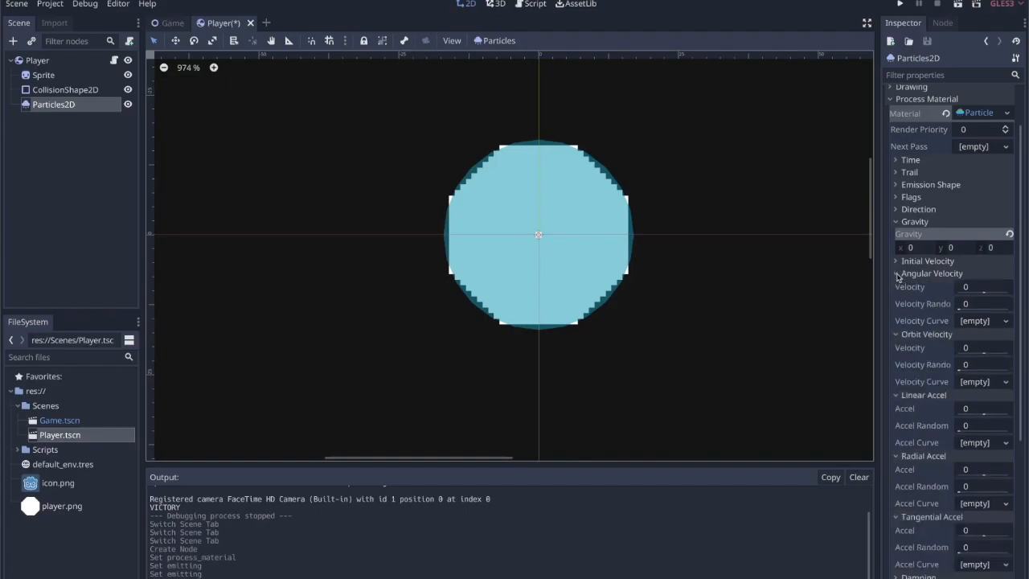
{"action": "left_click", "coordinate": [898, 273]}
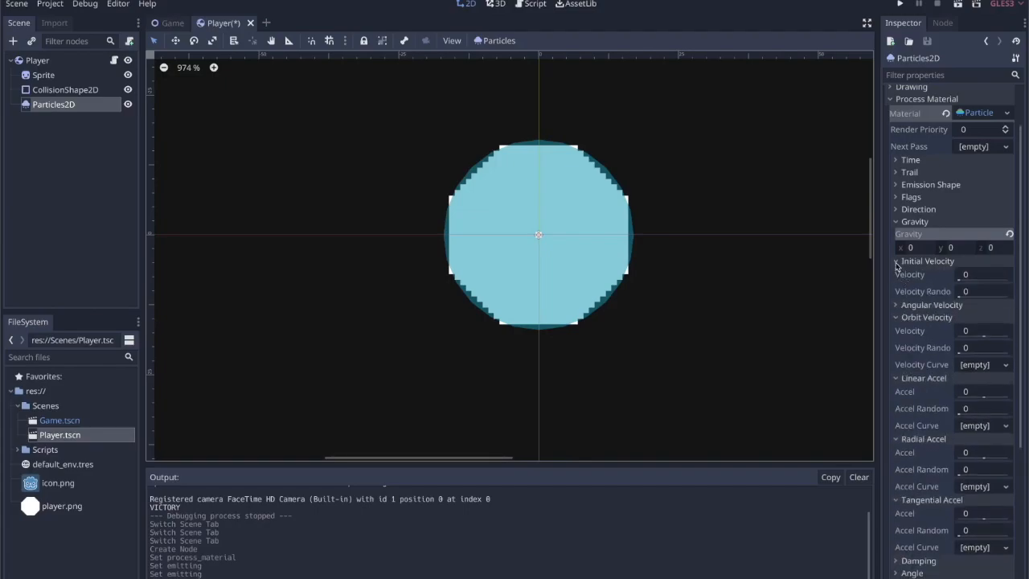
{"action": "left_click", "coordinate": [984, 274]}
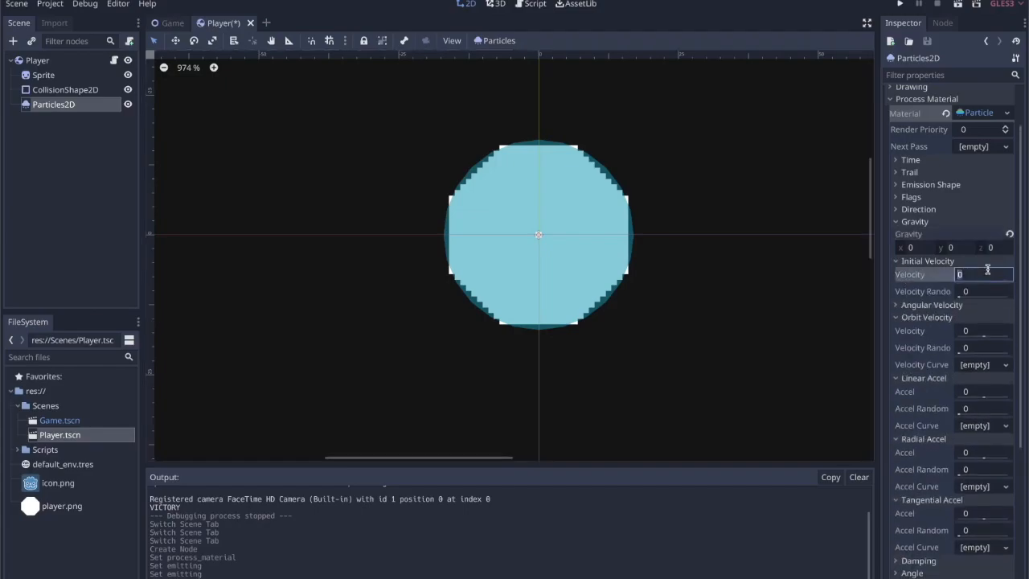
{"action": "type", "text": "50"}
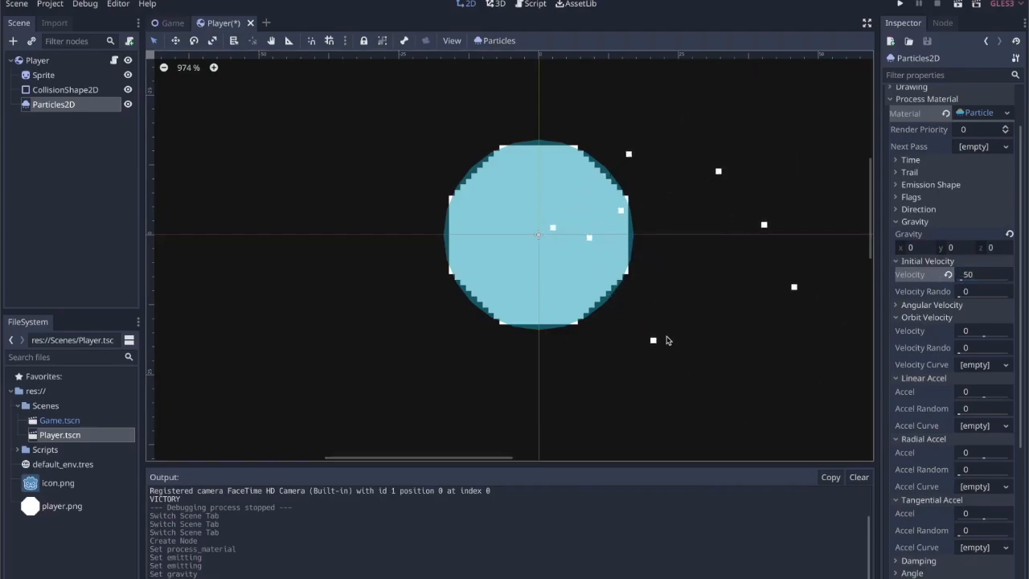
{"action": "mouse_move", "coordinate": [936, 331]}
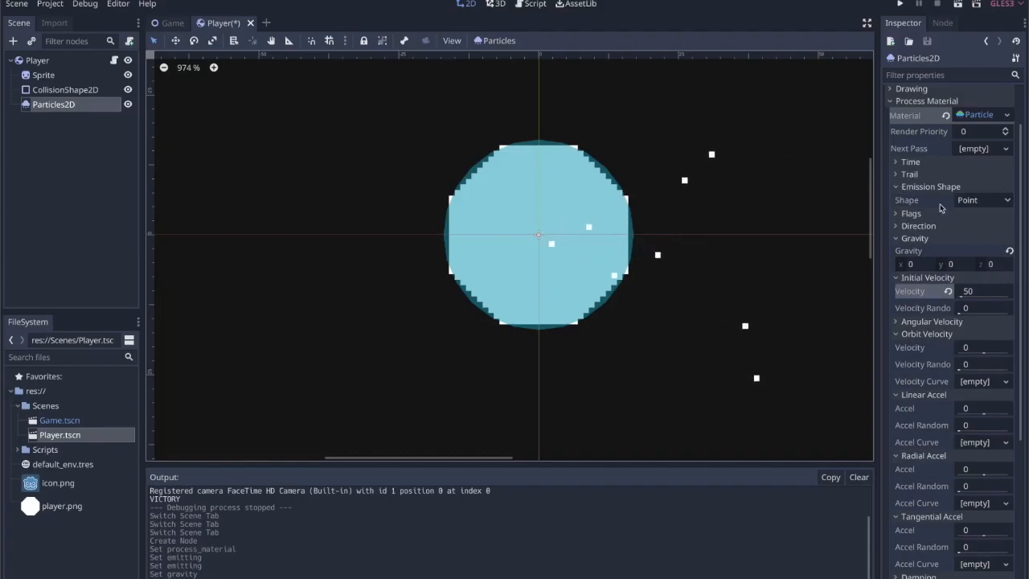
Use a Sphere emission shape with a larger radius and Direction Spread 180
{"action": "left_click", "coordinate": [984, 199]}
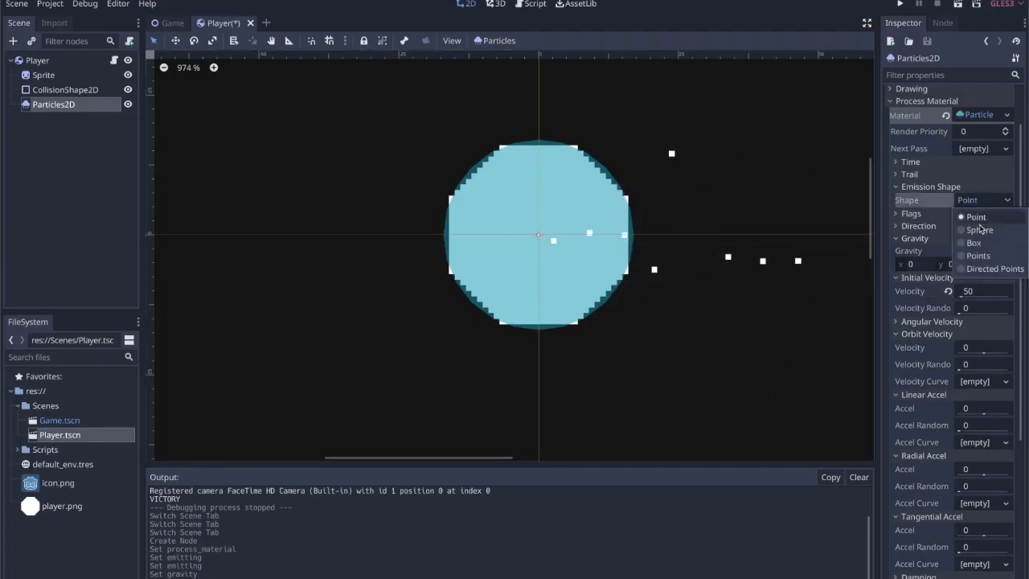
{"action": "left_click", "coordinate": [979, 230]}
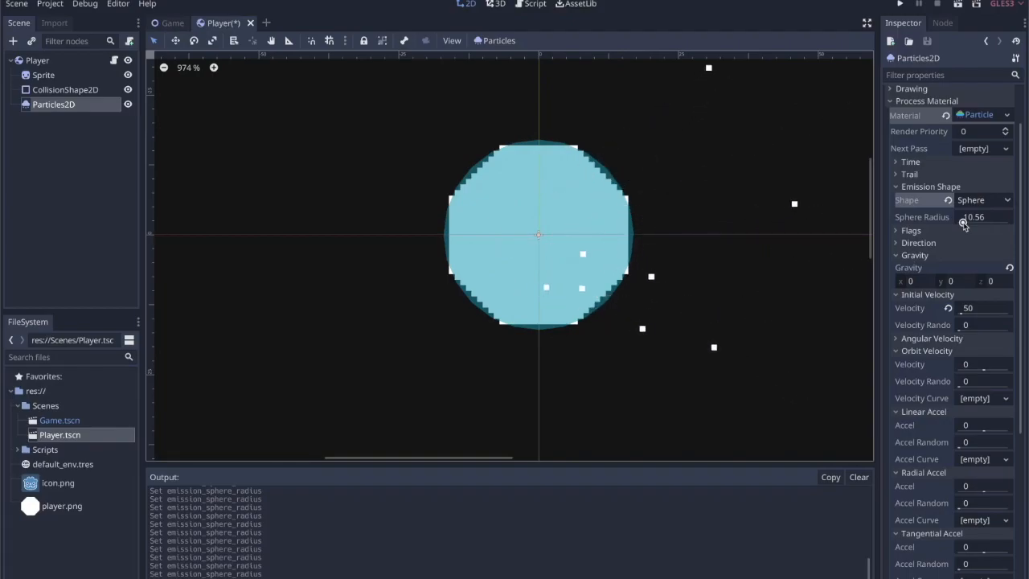
{"action": "left_click_drag", "start_coordinate": [974, 216], "coordinate": [965, 225]}
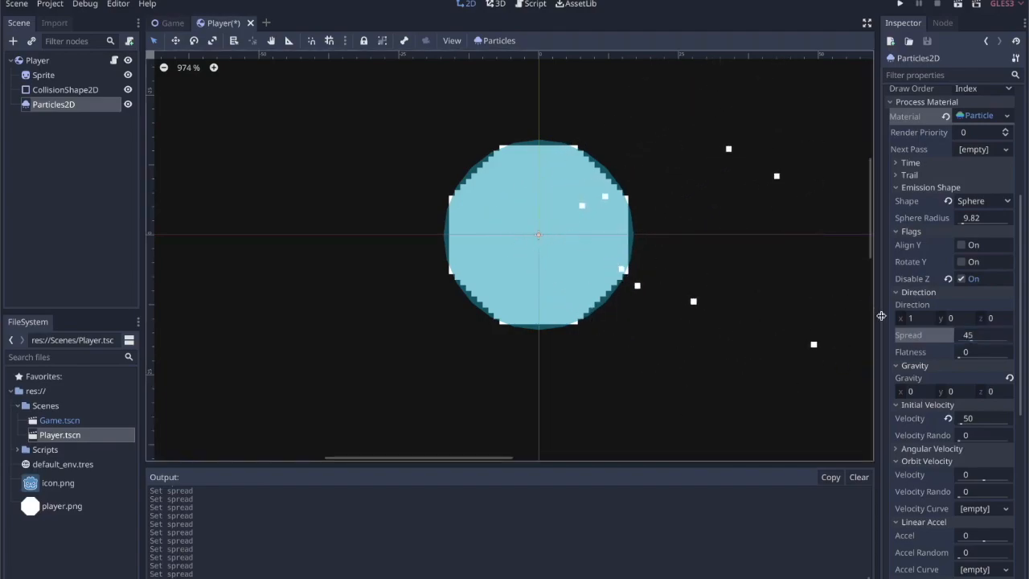
{"action": "left_click", "coordinate": [982, 351]}
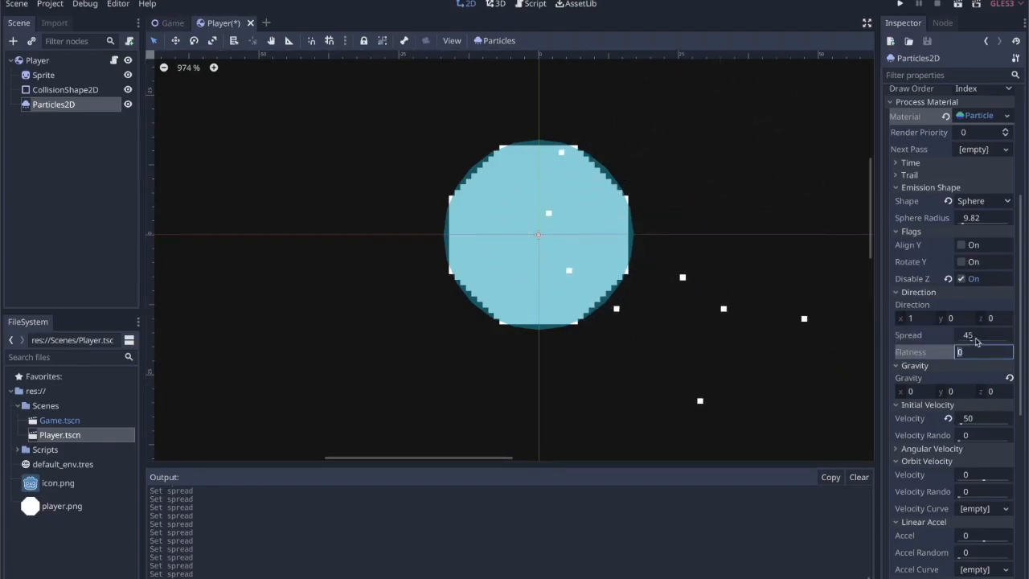
{"action": "type", "text": "180"}
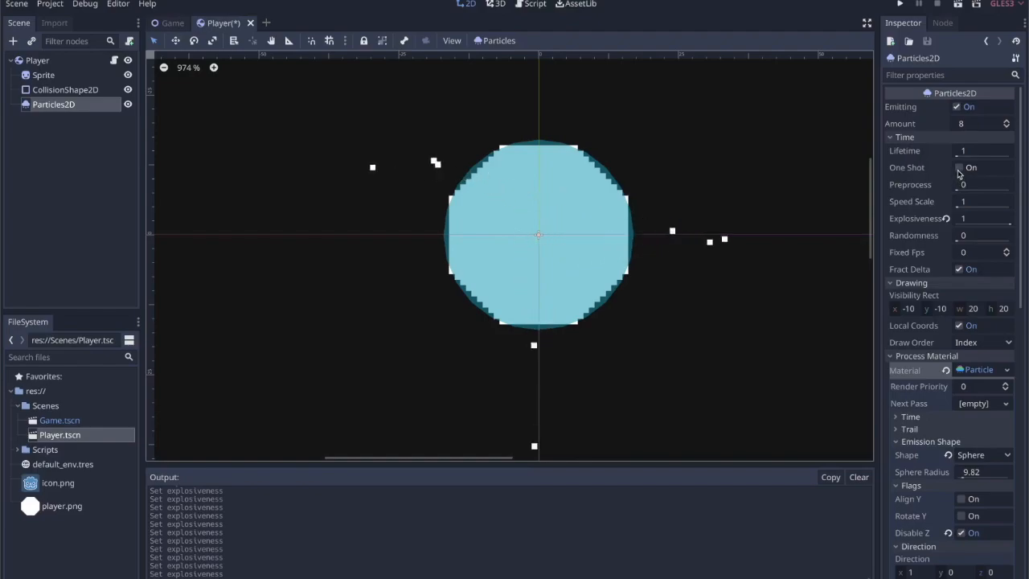
Enable One Shot and toggle Emitting several times to preview the single burst
{"action": "left_click", "coordinate": [958, 167]}
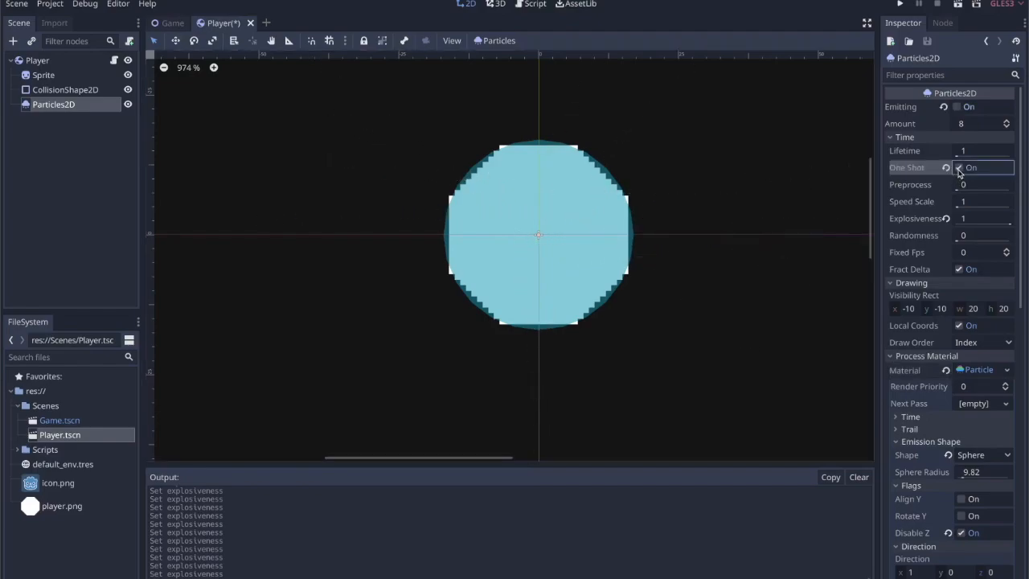
{"action": "left_click", "coordinate": [960, 167]}
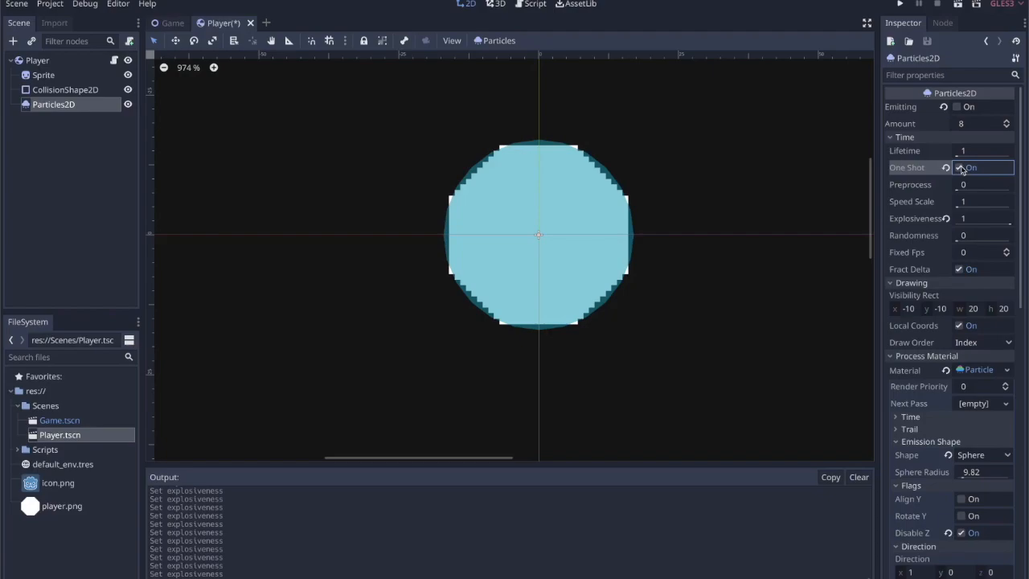
{"action": "left_click", "coordinate": [958, 107]}
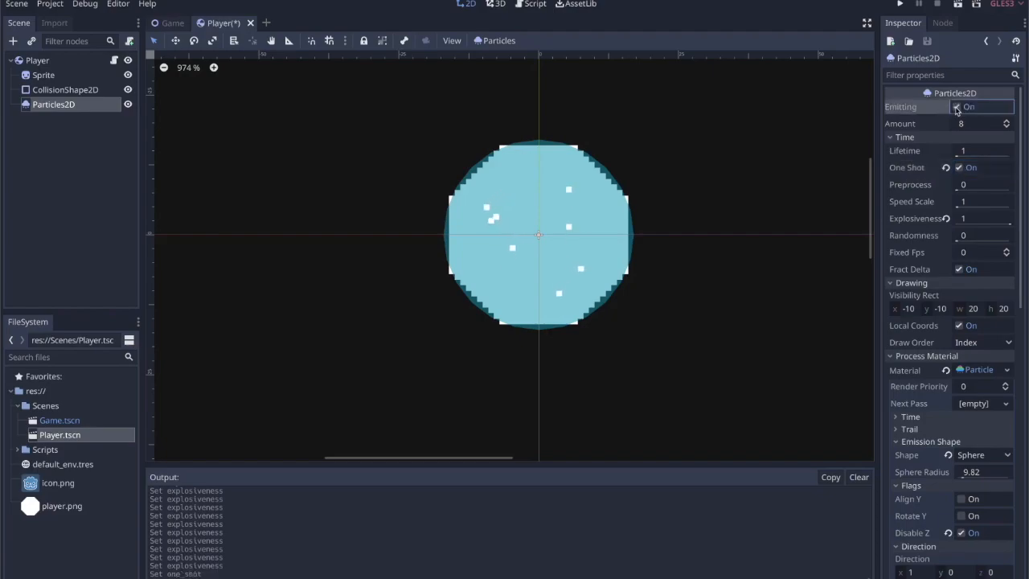
{"action": "left_click", "coordinate": [955, 106]}
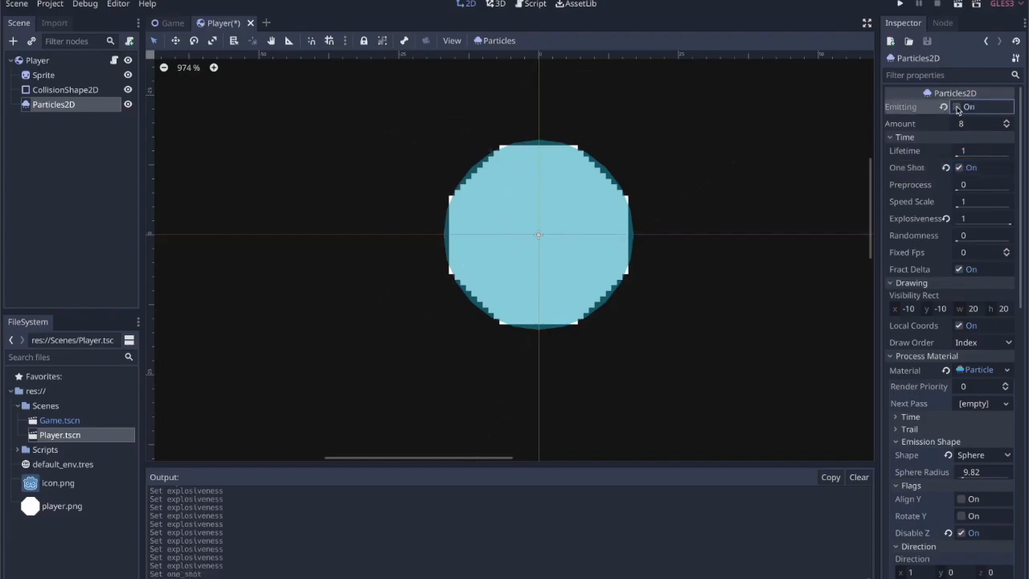
{"action": "left_click", "coordinate": [959, 106]}
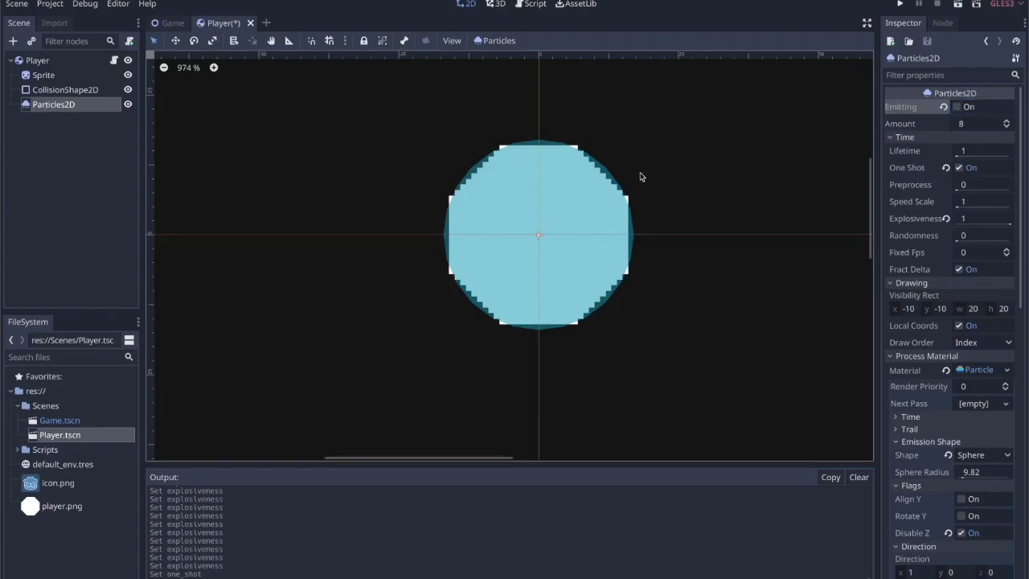
{"action": "scroll", "scroll_direction": "down", "scroll_amount": 3}
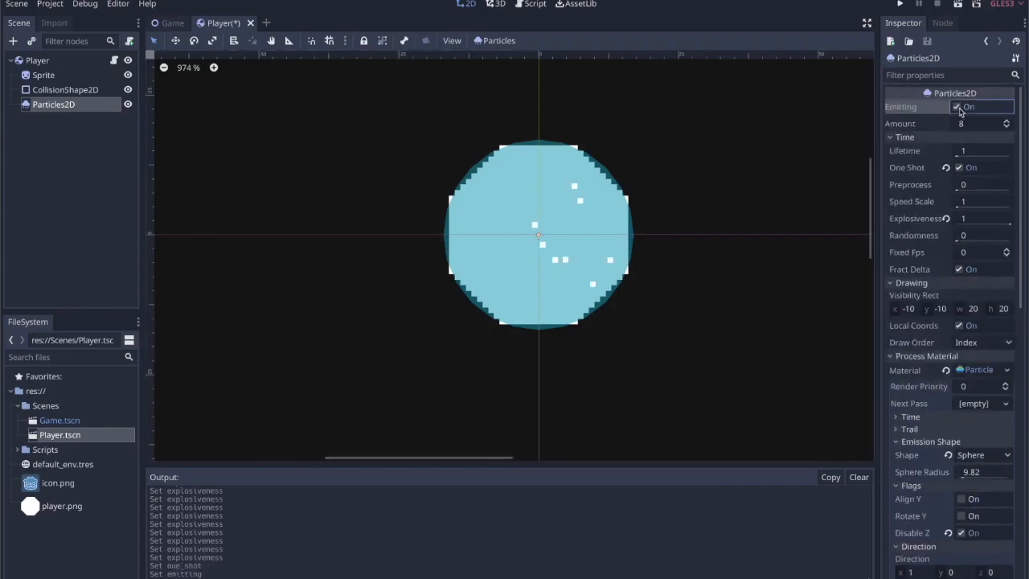
{"action": "left_click", "coordinate": [958, 106]}
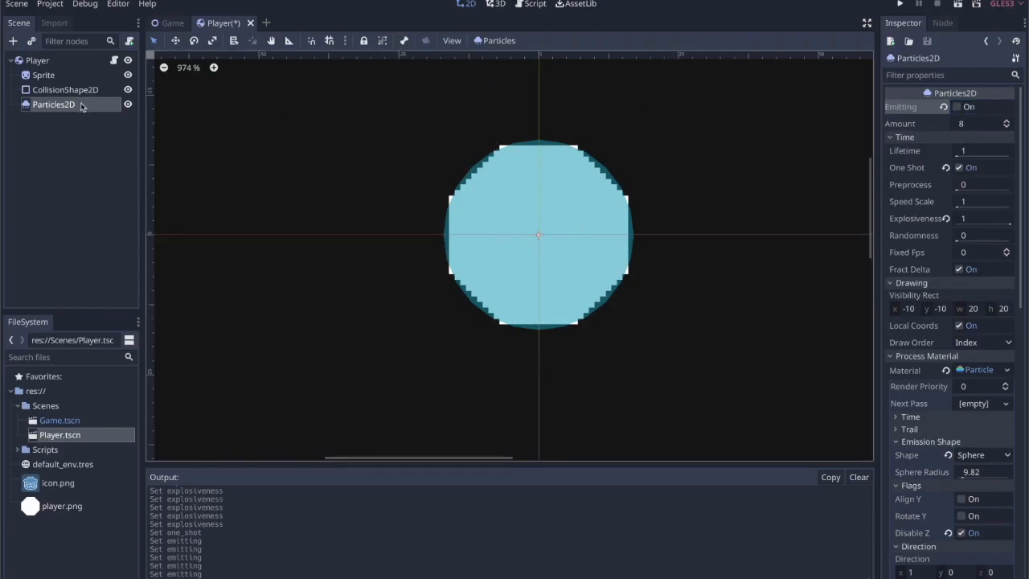
{"action": "mouse_move", "coordinate": [955, 112]}
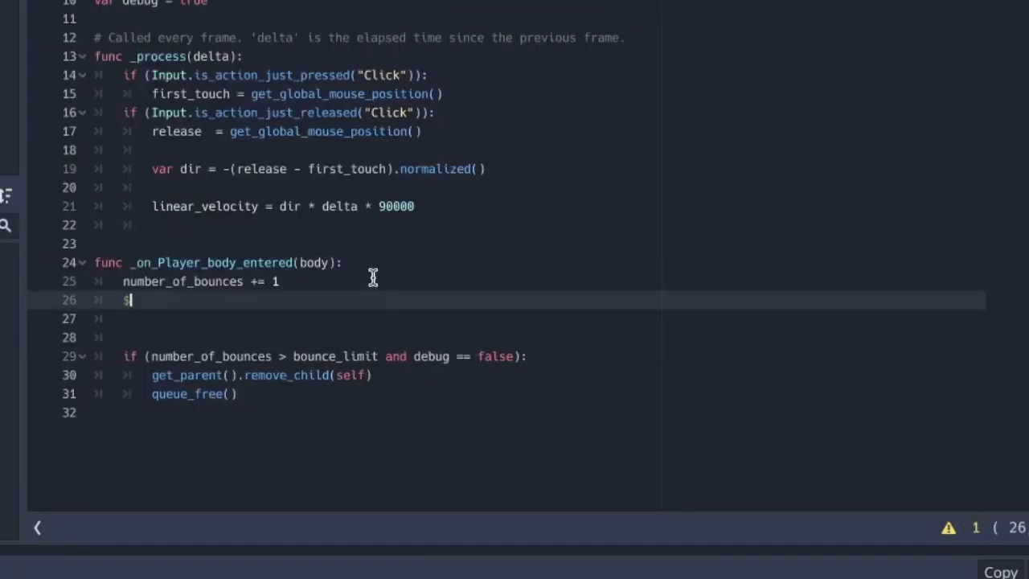
Set `$Particles2D.emitting = true` in the player's collision handler and test-run
{"action": "type", "text": "Particles2D.e"}
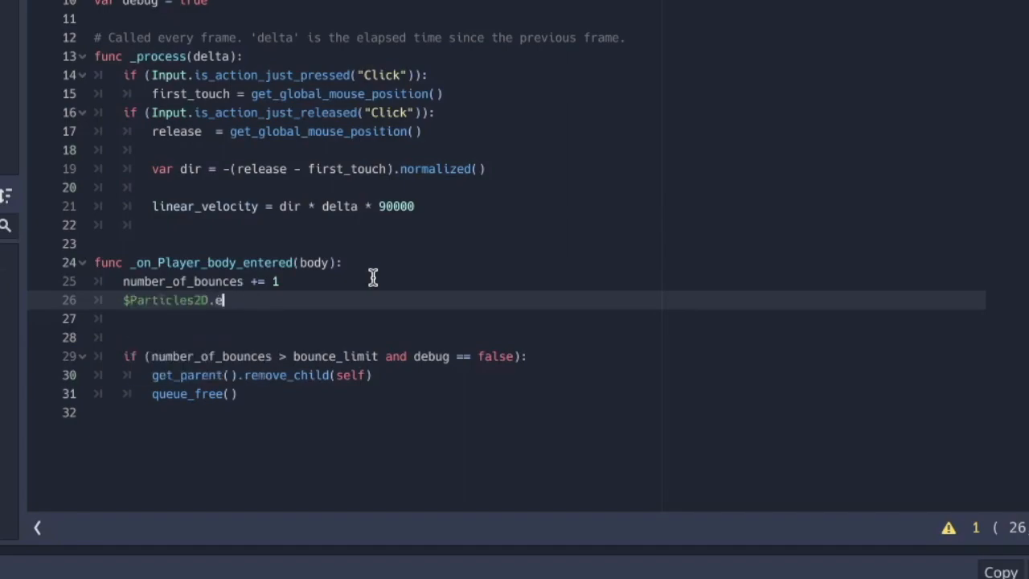
{"action": "type", "text": "mitting = true"}
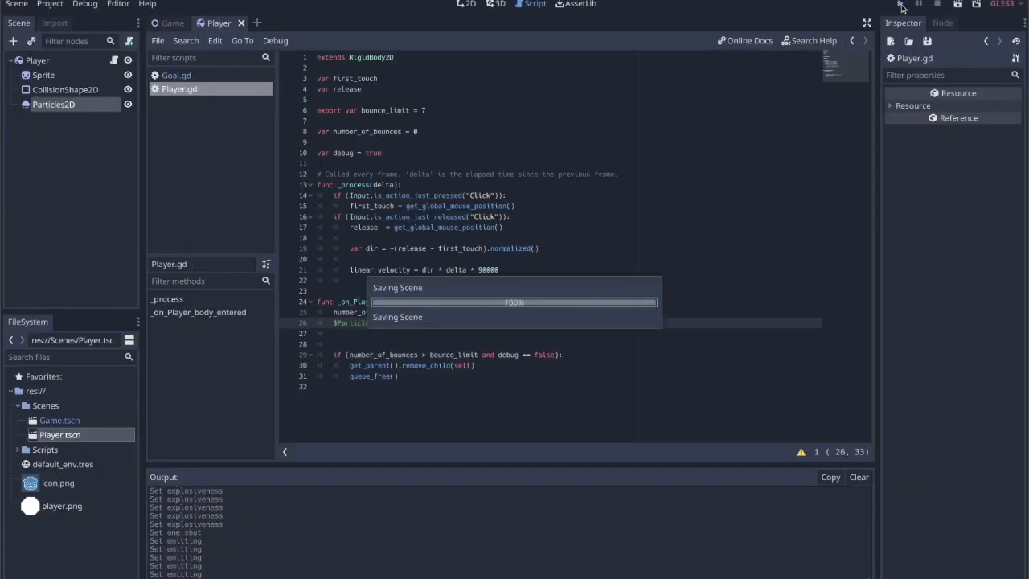
{"action": "left_click", "coordinate": [900, 3]}
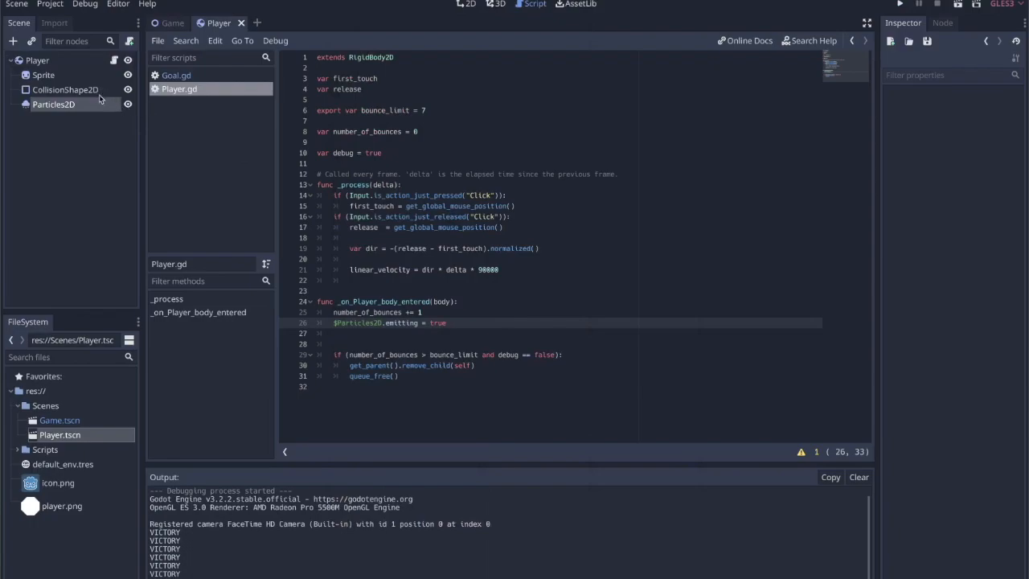
Return to the player scene view and the Particles2D inspector
{"action": "left_click", "coordinate": [55, 105]}
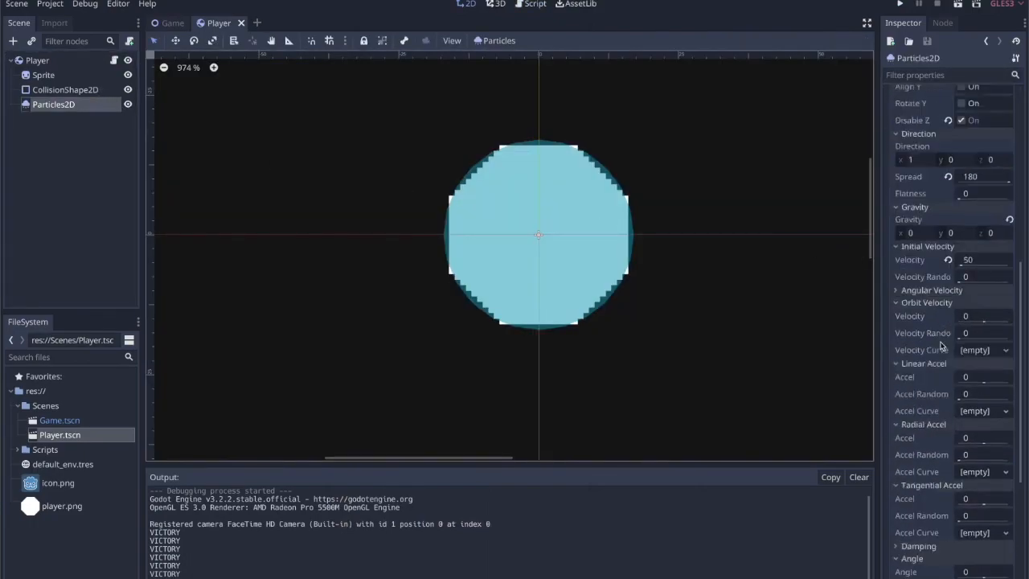
{"action": "scroll", "scroll_direction": "down", "scroll_amount": 3}
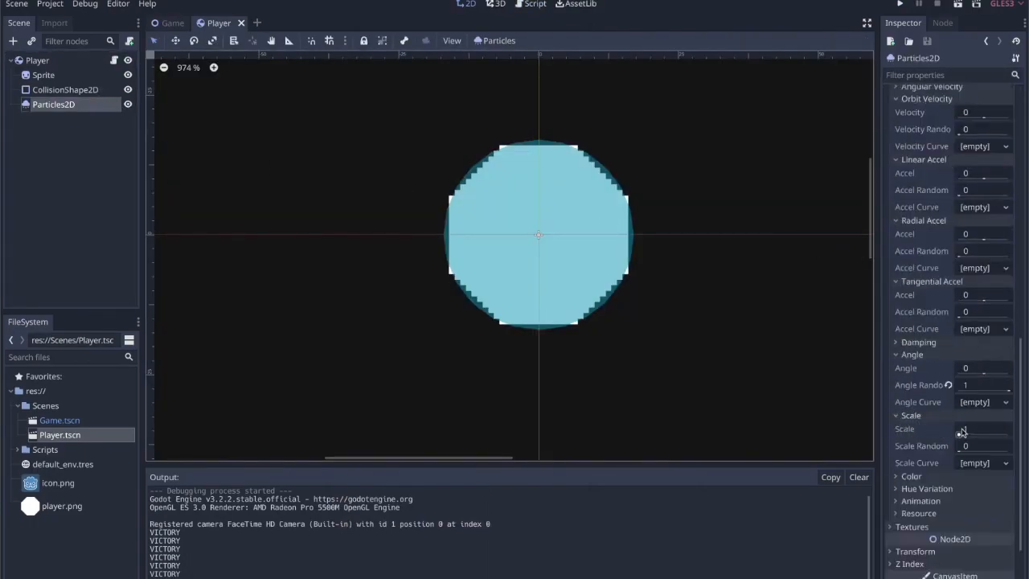
{"action": "left_click", "coordinate": [981, 428]}
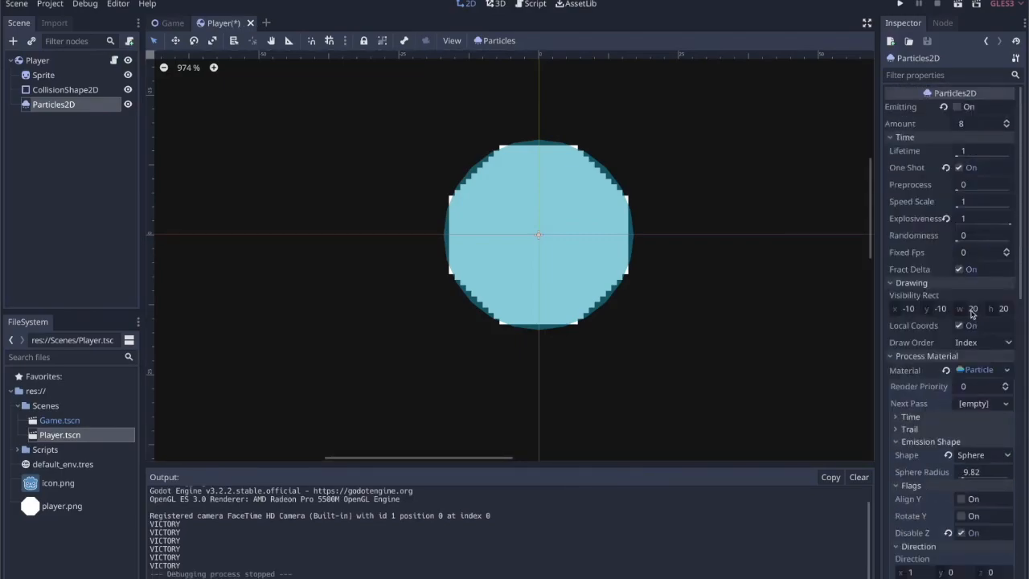
Play the project to watch the ball trigger the particle burst
{"action": "left_click", "coordinate": [952, 106]}
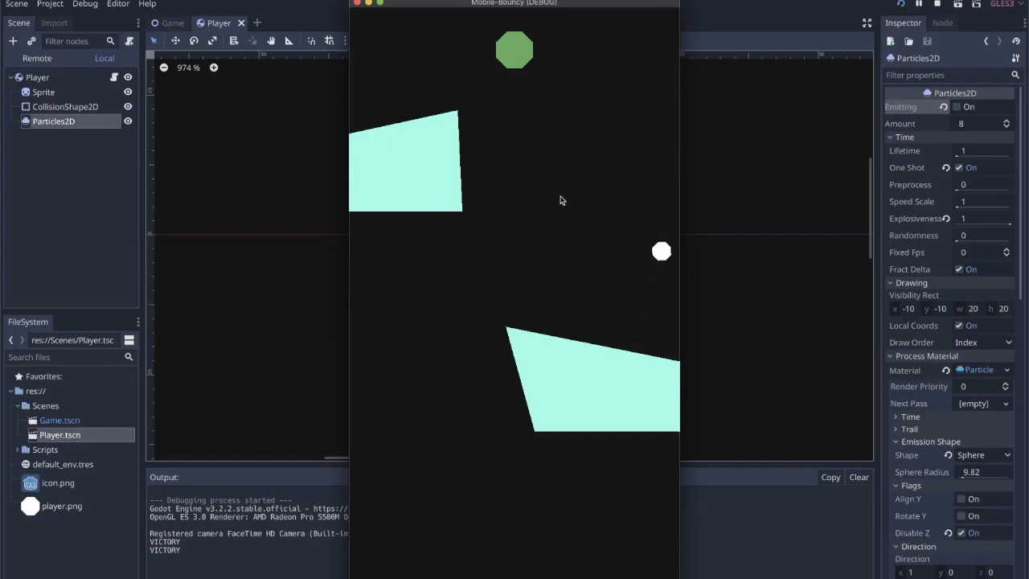
{"action": "mouse_move", "coordinate": [615, 206]}
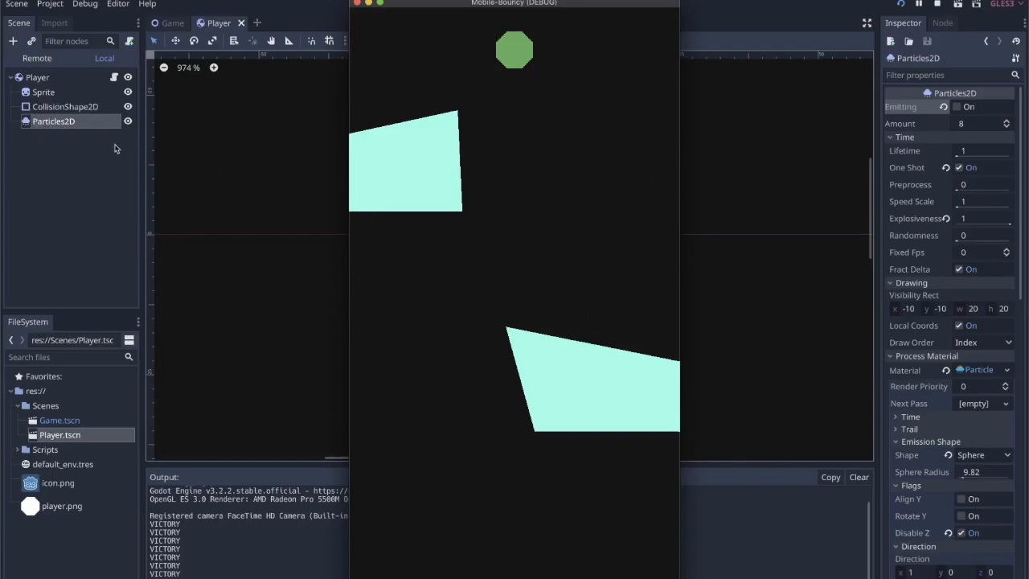
{"action": "mouse_move", "coordinate": [521, 225]}
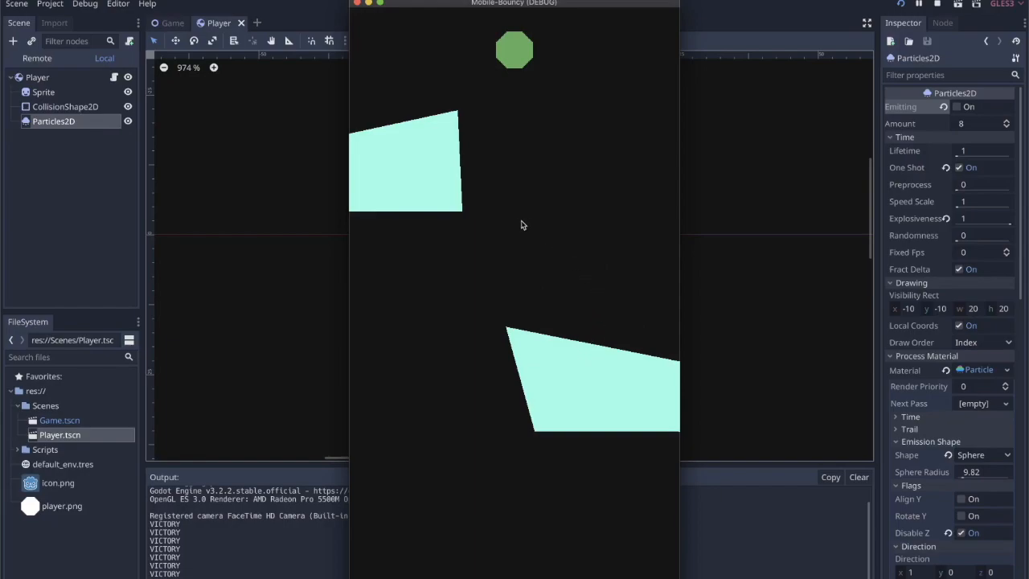
{"action": "mouse_move", "coordinate": [518, 180]}
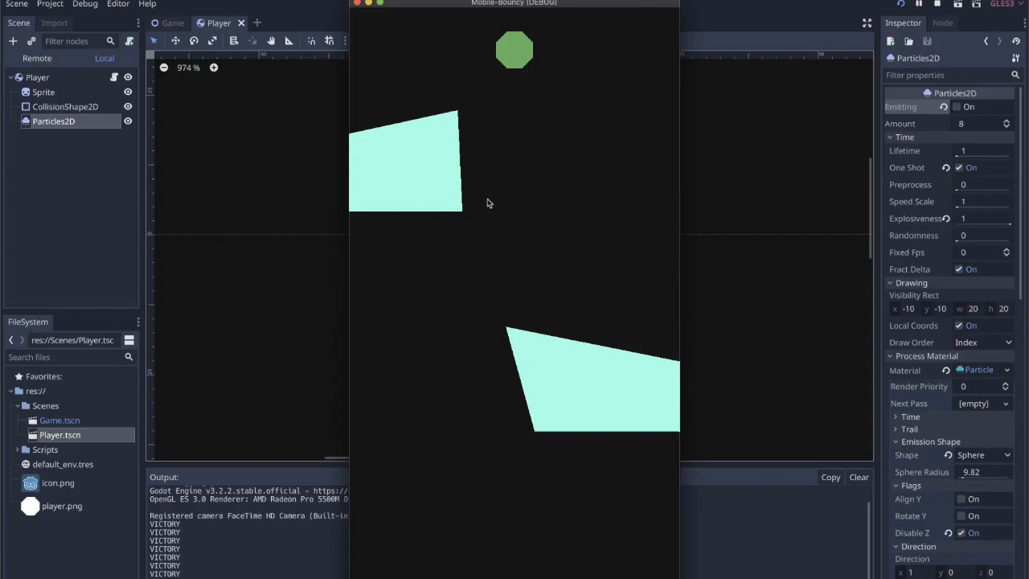
{"action": "mouse_move", "coordinate": [482, 209]}
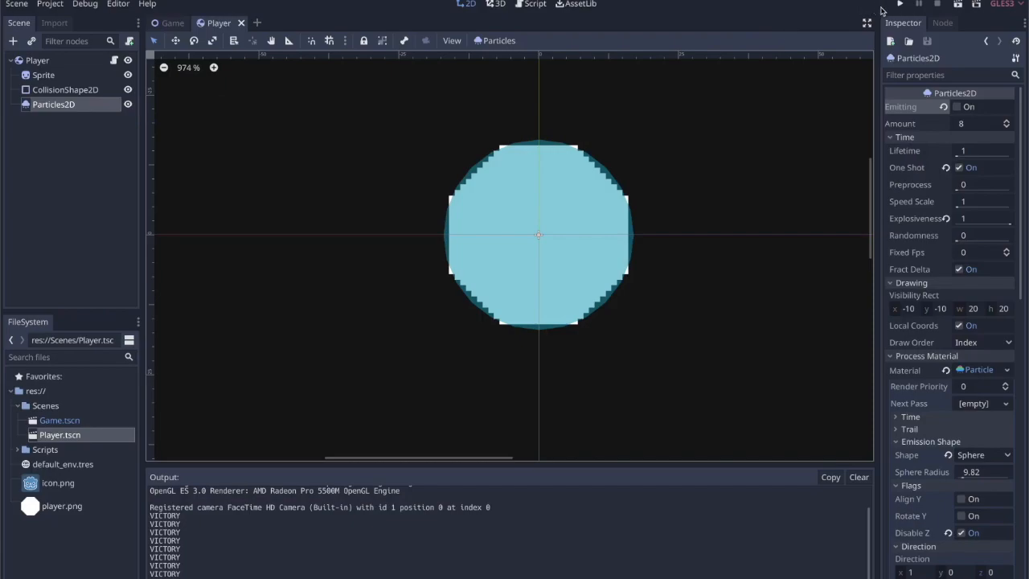
{"action": "left_click", "coordinate": [900, 3]}
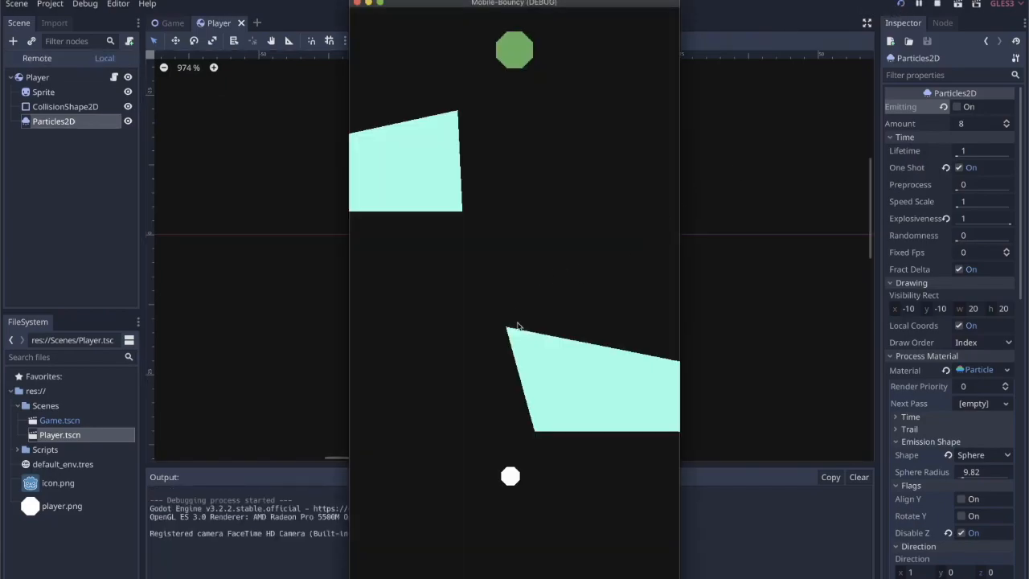
{"action": "mouse_move", "coordinate": [460, 390]}
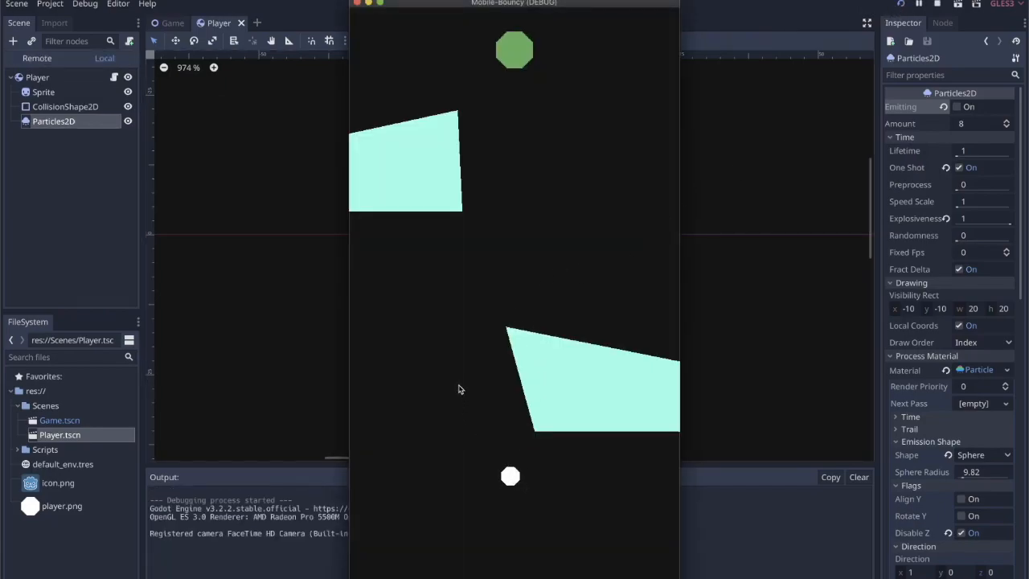